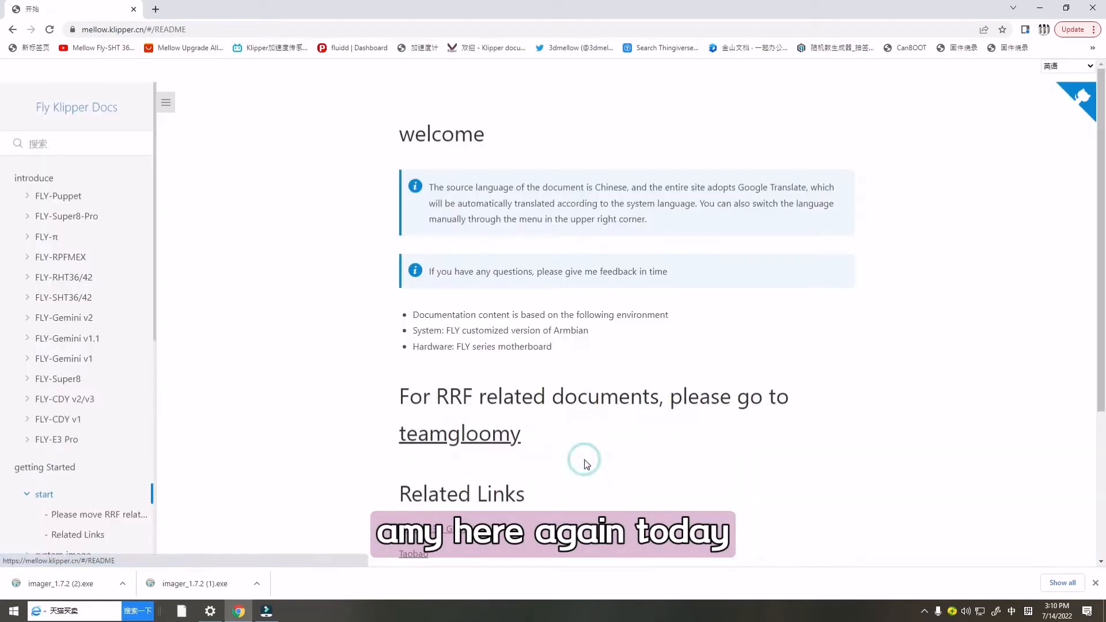
Bring up the FLY-Puppet use tutorial and read through its DIP switch and firmware burning sections.
{"action": "left_click", "coordinate": [58, 195]}
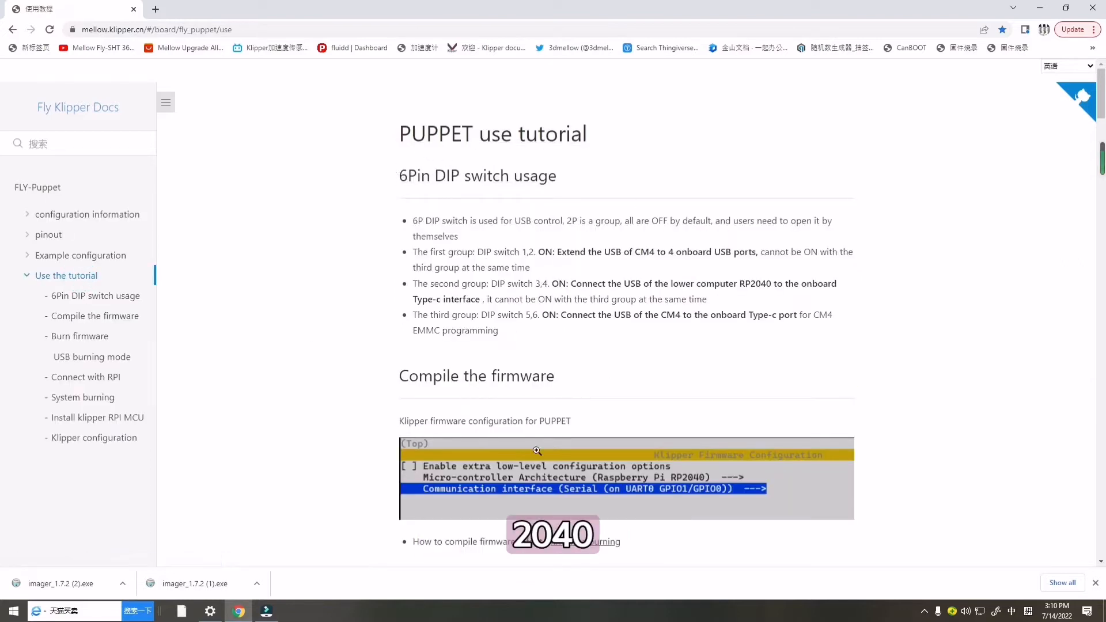
{"action": "scroll", "scroll_direction": "down", "scroll_amount": 3}
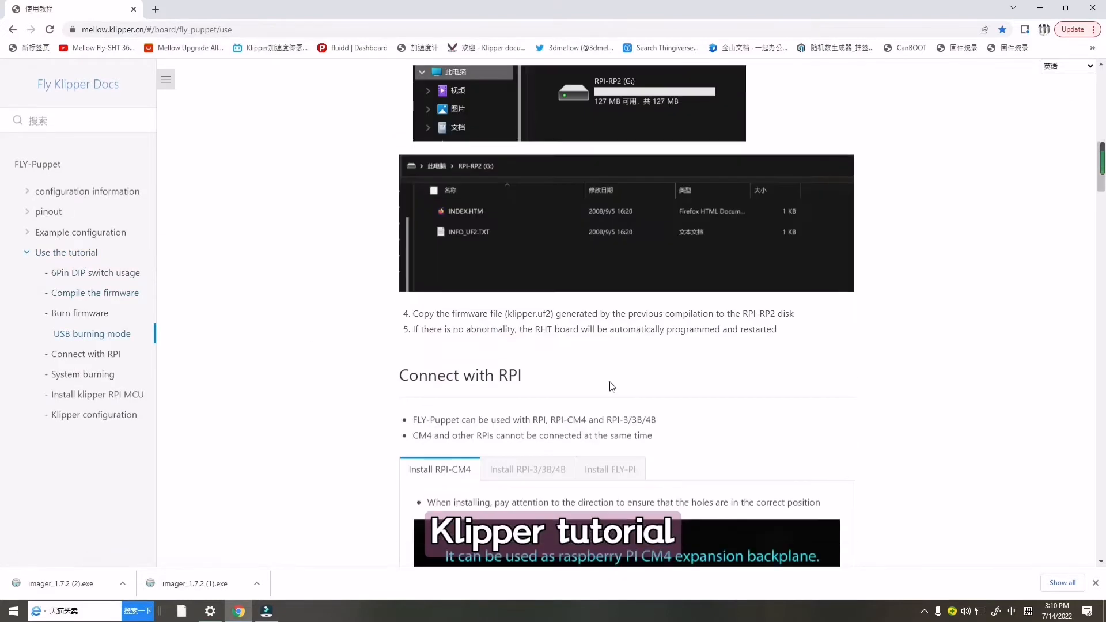
{"action": "scroll", "scroll_direction": "up", "scroll_amount": 3}
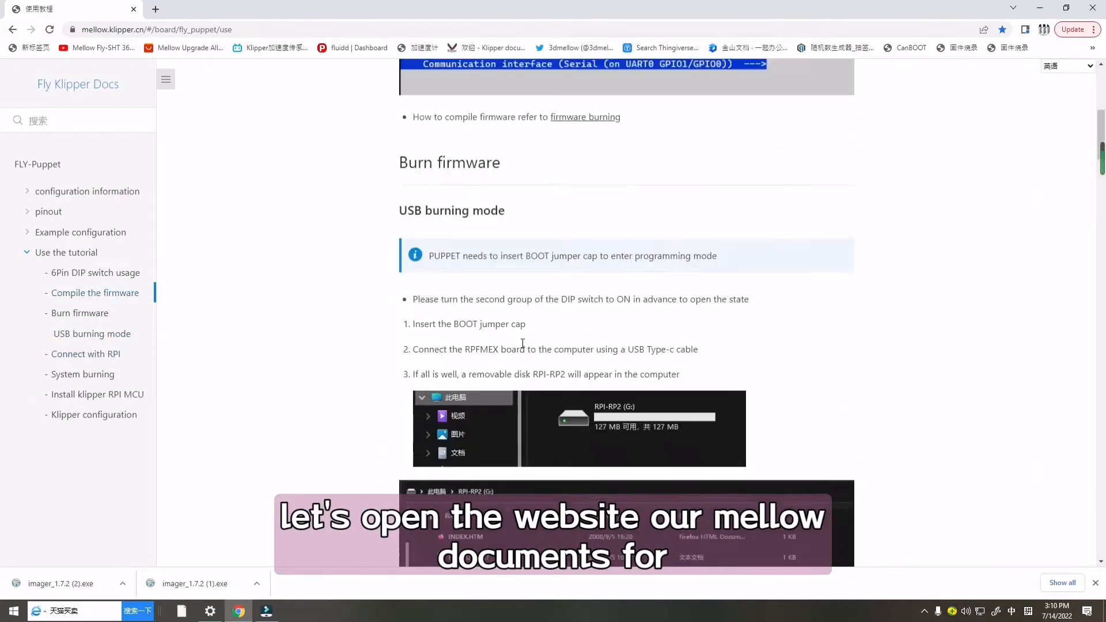
{"action": "scroll", "scroll_direction": "up", "scroll_amount": 3}
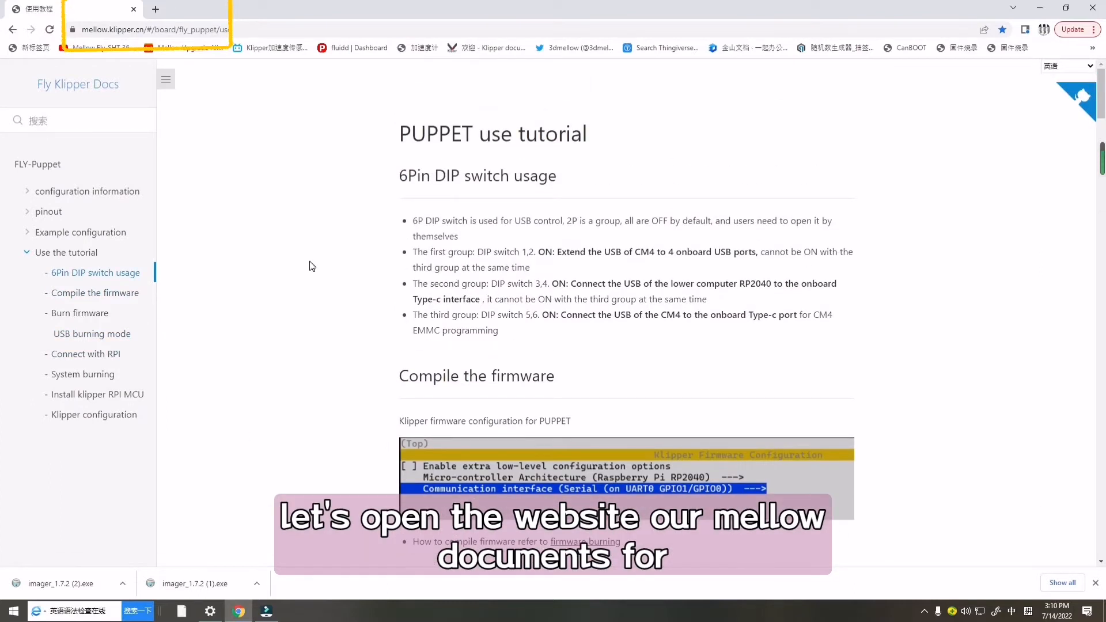
{"action": "scroll", "scroll_direction": "down", "scroll_amount": 3}
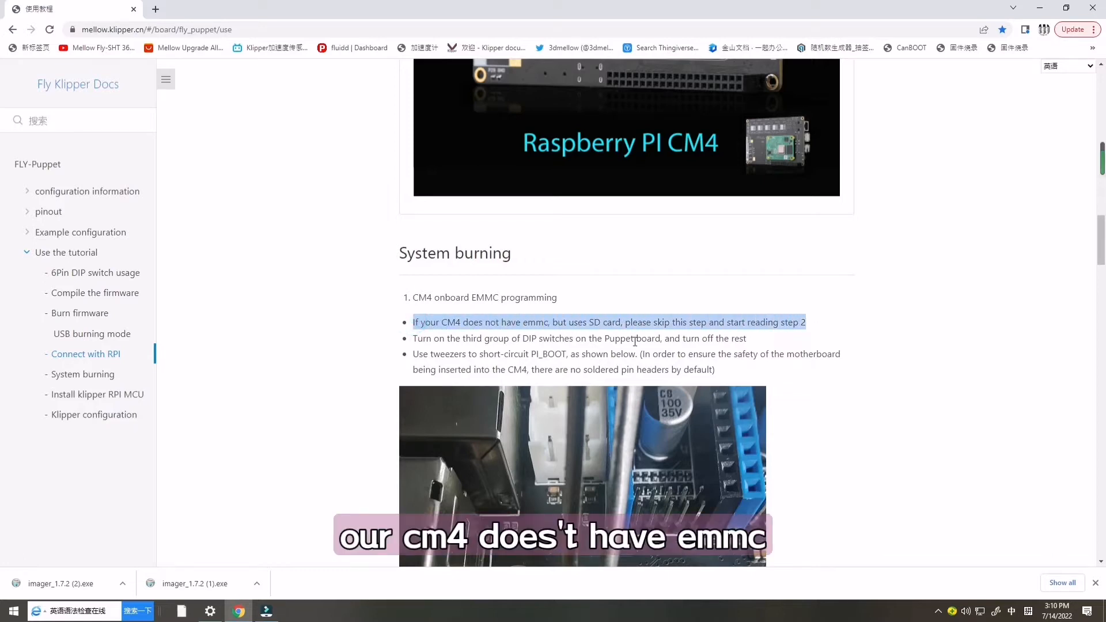
Reach the MainsailOS burning tutorial and follow its link to the Raspberry Pi Imager download page.
{"action": "scroll", "scroll_direction": "down", "scroll_amount": 3}
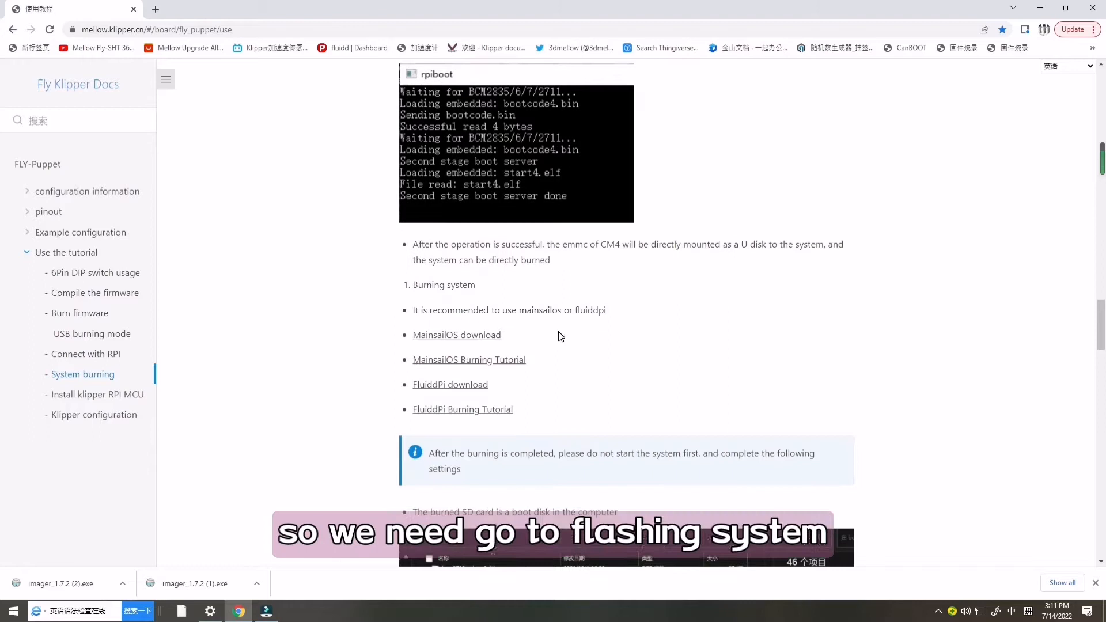
{"action": "scroll", "scroll_direction": "down", "scroll_amount": 3}
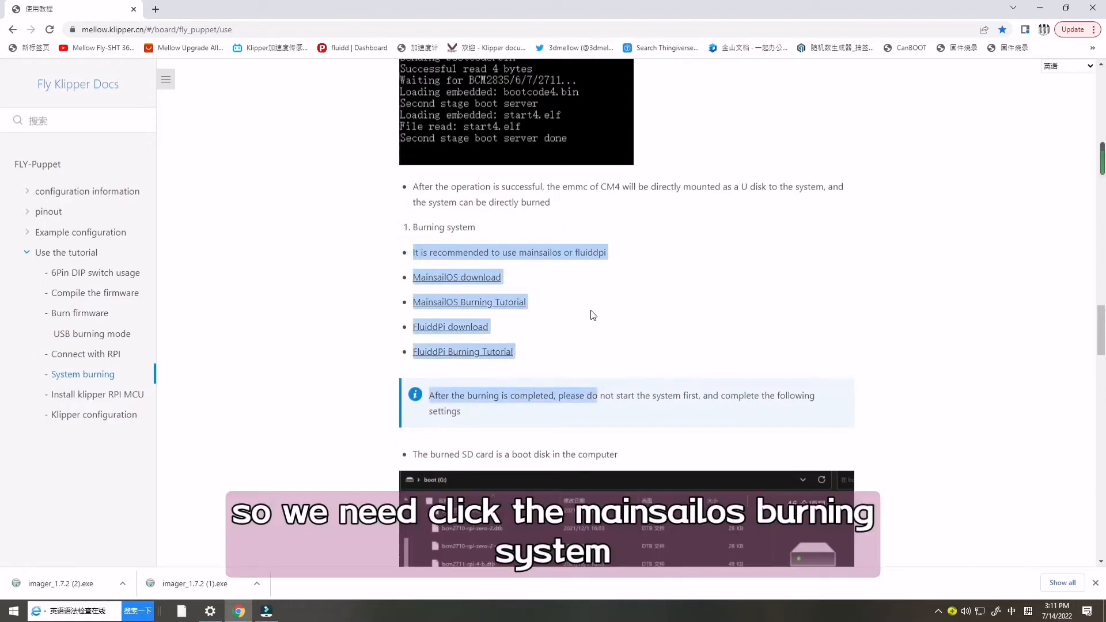
{"action": "left_click", "coordinate": [469, 302]}
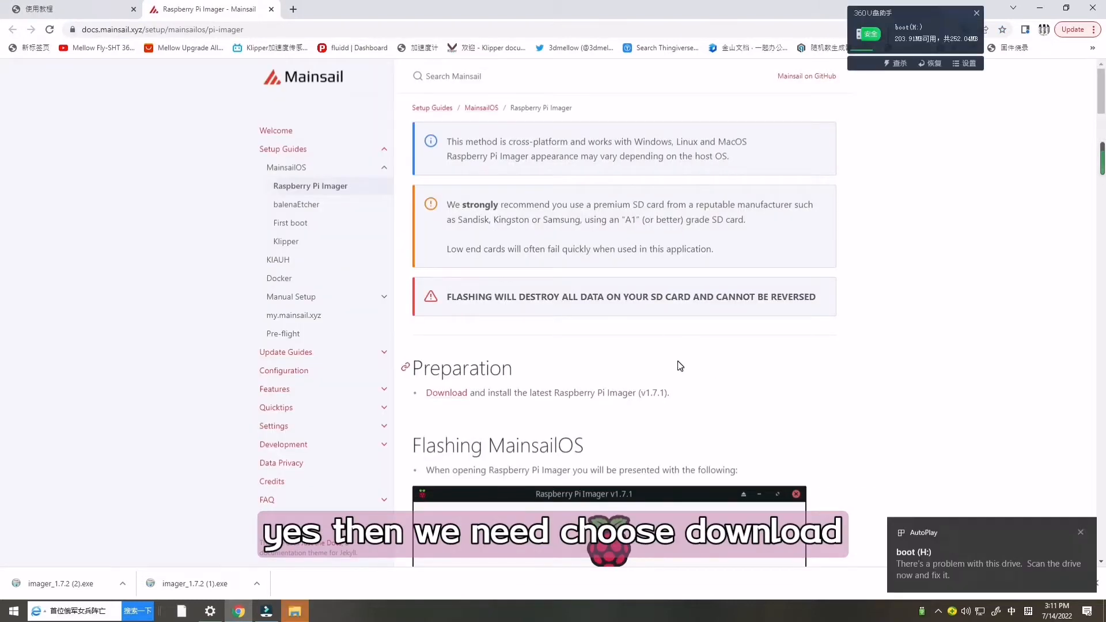
{"action": "left_click", "coordinate": [446, 334]}
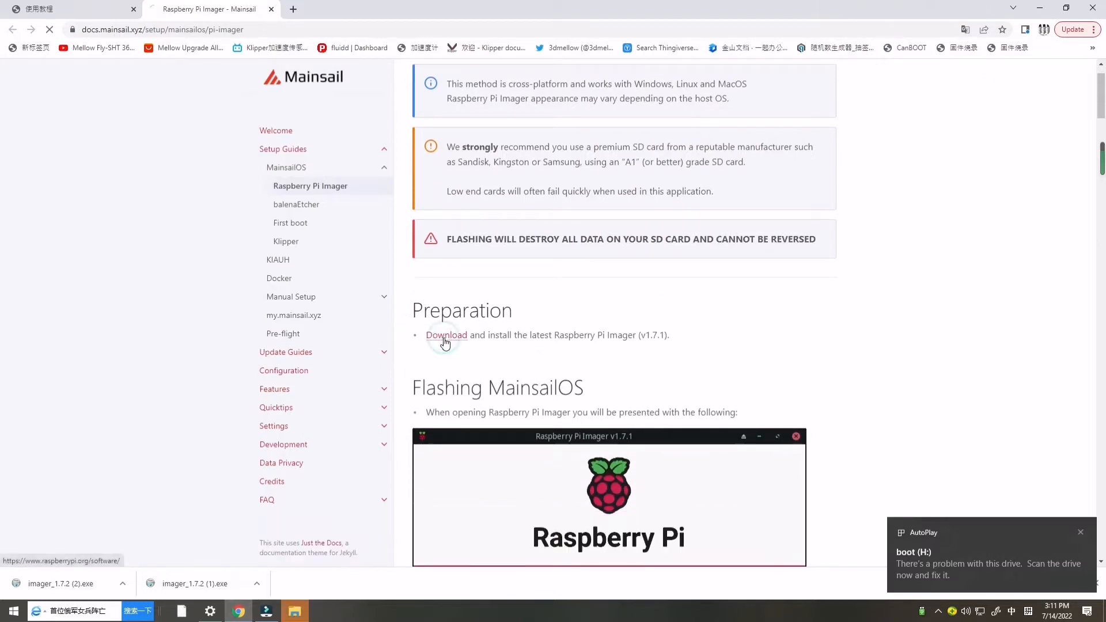
{"action": "left_click", "coordinate": [446, 335]}
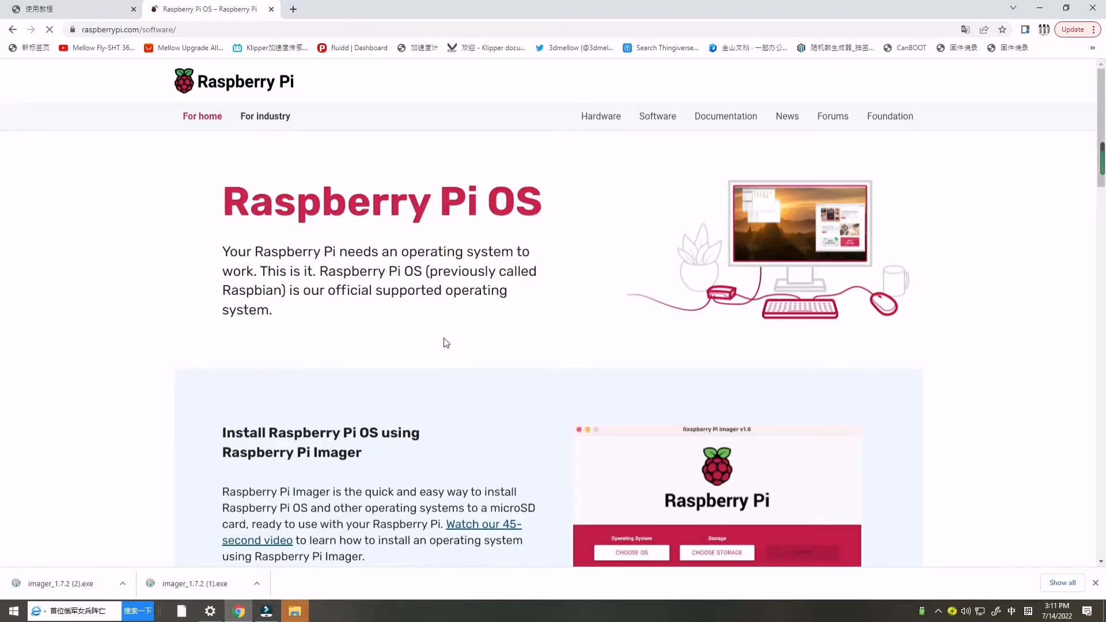
{"action": "scroll", "scroll_direction": "down", "scroll_amount": 3}
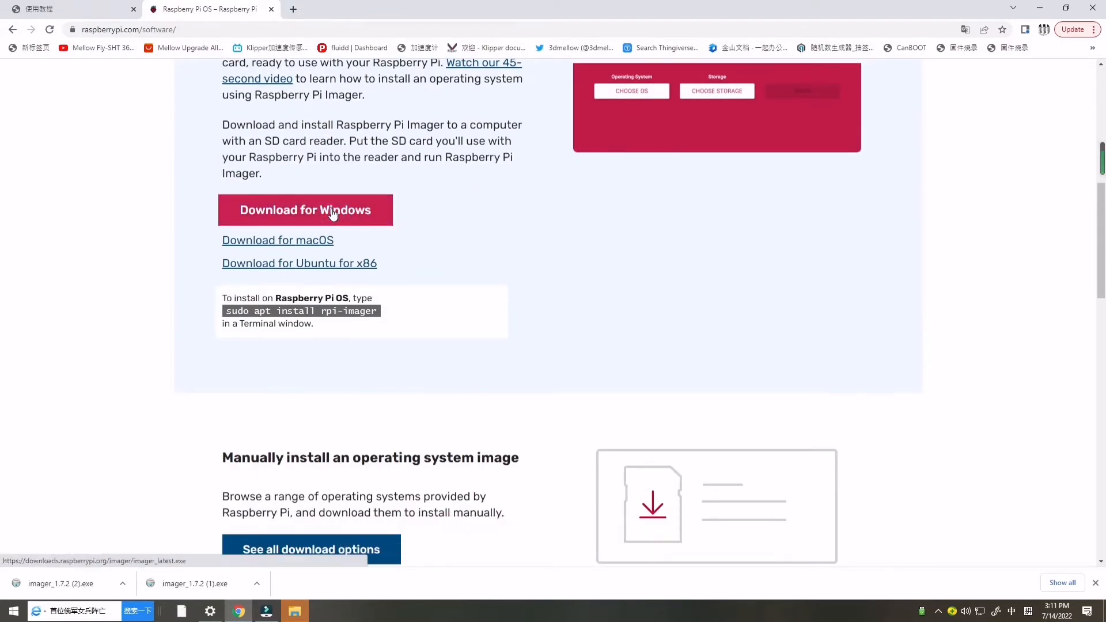
Download the Raspberry Pi Imager installer for Windows and launch it.
{"action": "left_click", "coordinate": [121, 583]}
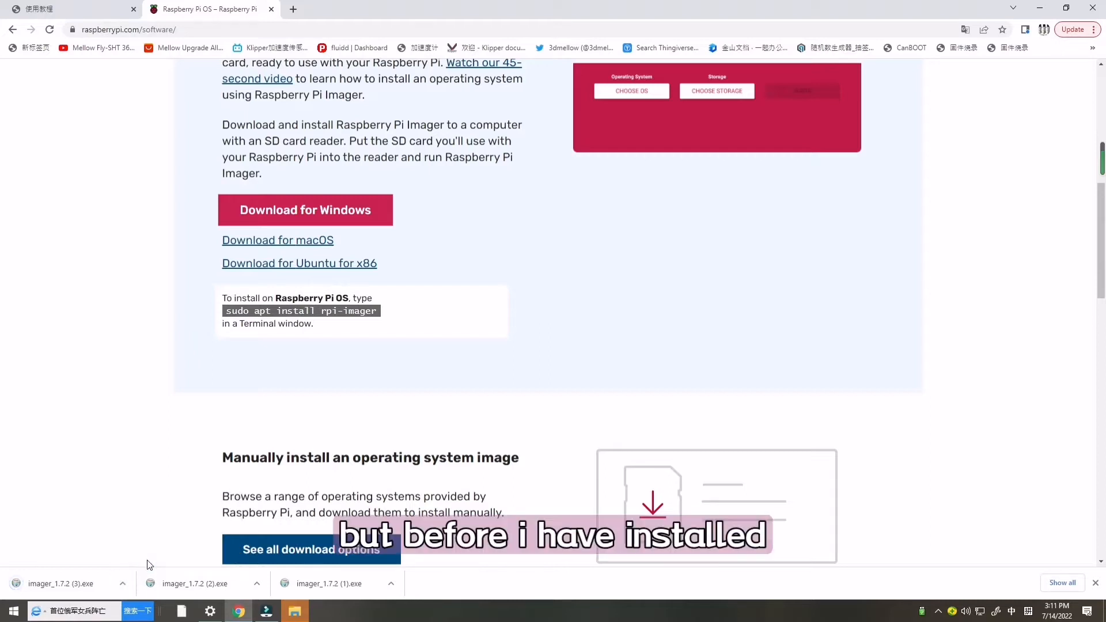
{"action": "left_click", "coordinate": [13, 610]}
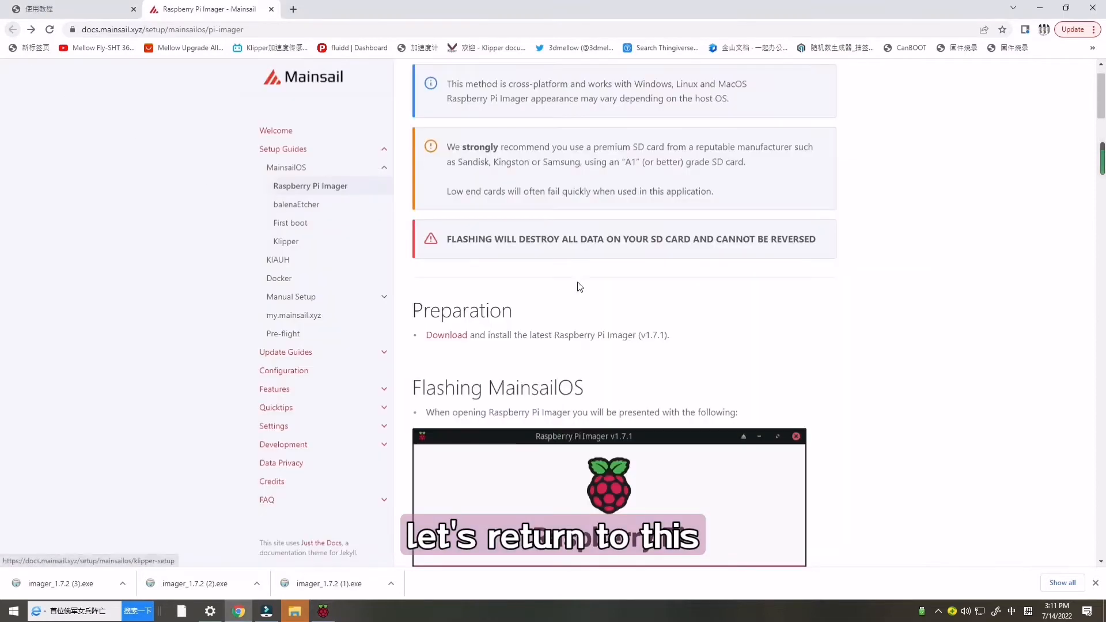
{"action": "scroll", "scroll_direction": "down", "scroll_amount": 3}
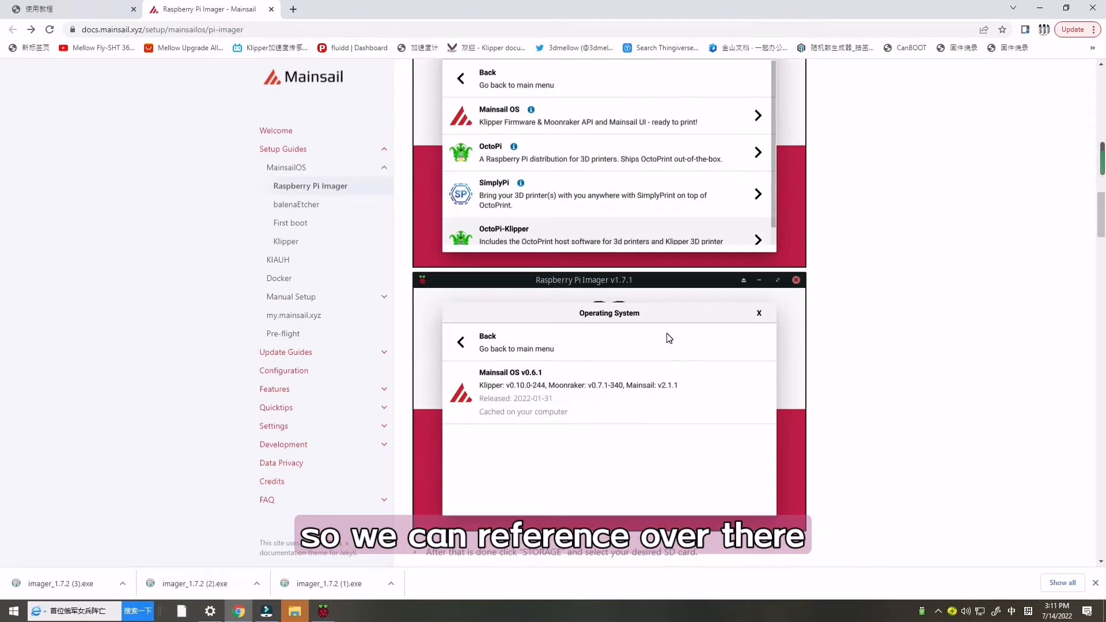
{"action": "scroll", "scroll_direction": "down", "scroll_amount": 3}
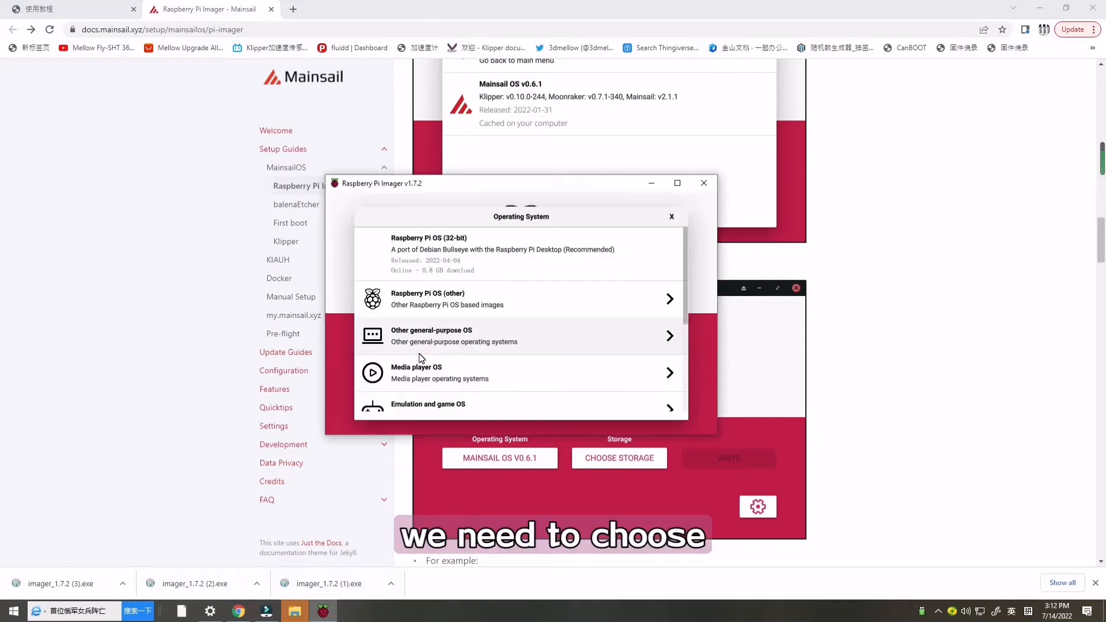
Select Mainsail OS v0.6.1 as the image and the 31.9 GB USB device as target storage.
{"action": "scroll", "scroll_direction": "down", "scroll_amount": 3}
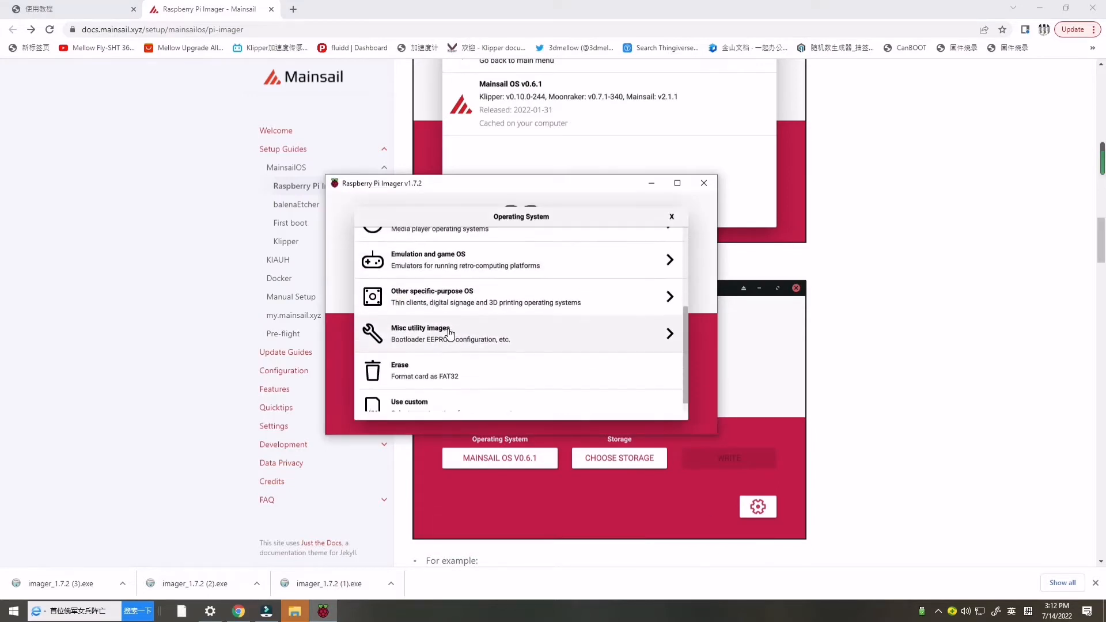
{"action": "left_click", "coordinate": [520, 296]}
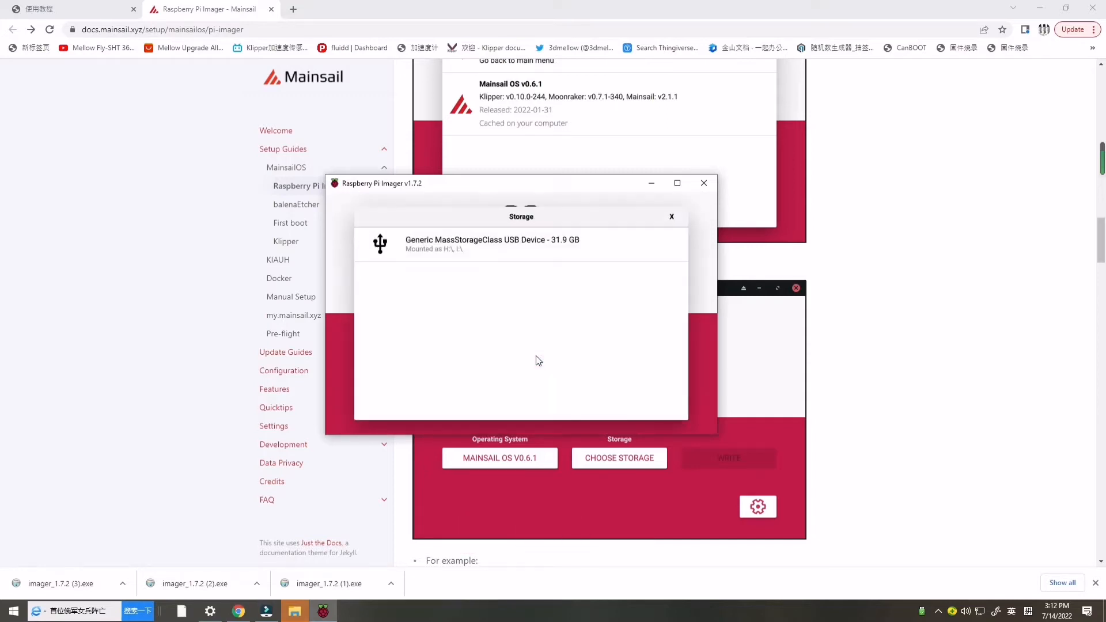
{"action": "left_click", "coordinate": [492, 243]}
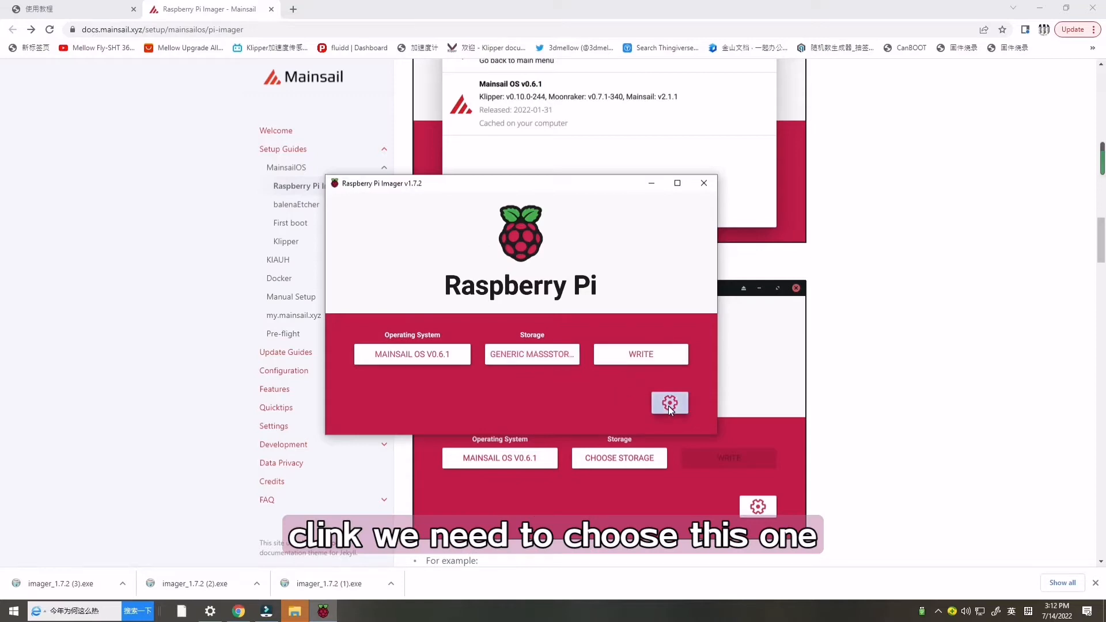
Save advanced options with username pi, wireless LAN FLY and Asia/Shanghai locale enabled.
{"action": "left_click", "coordinate": [668, 403]}
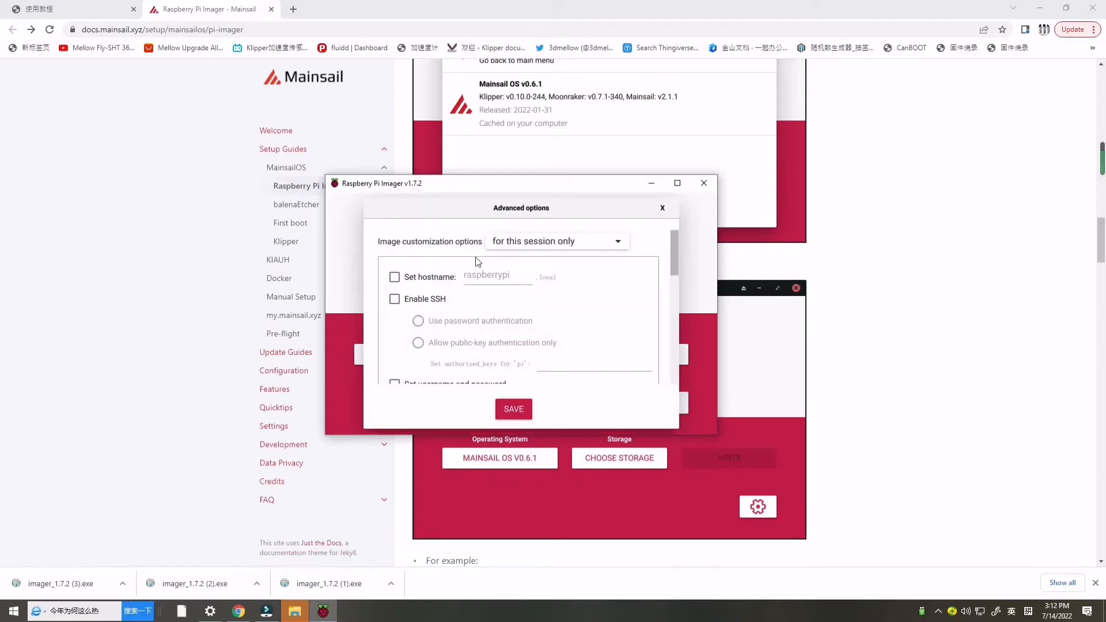
{"action": "mouse_move", "coordinate": [446, 270]}
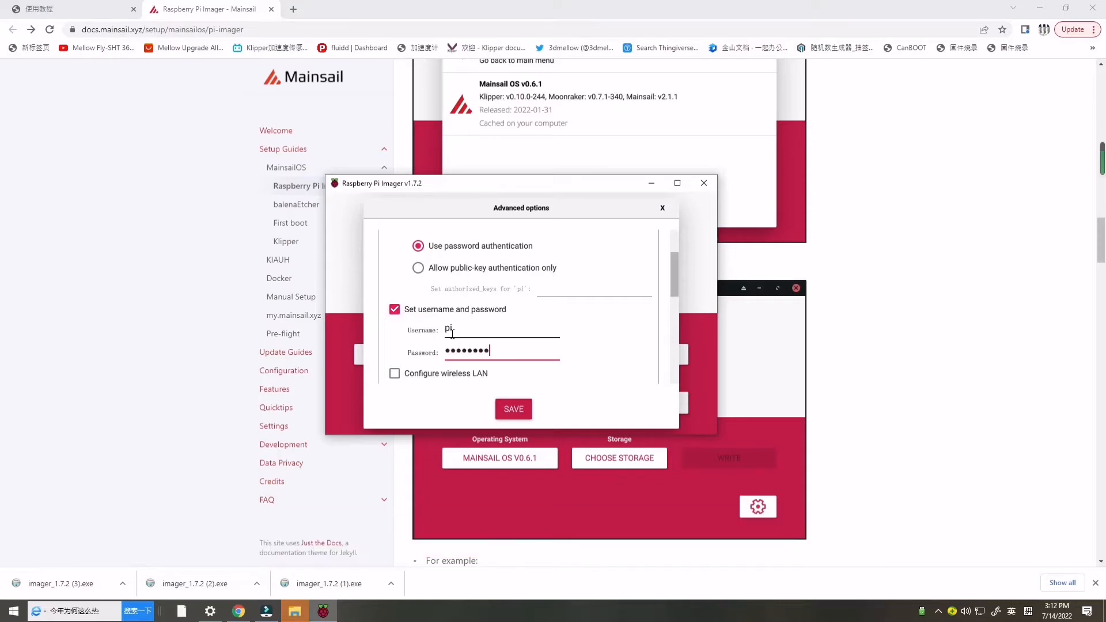
{"action": "left_click", "coordinate": [394, 373]}
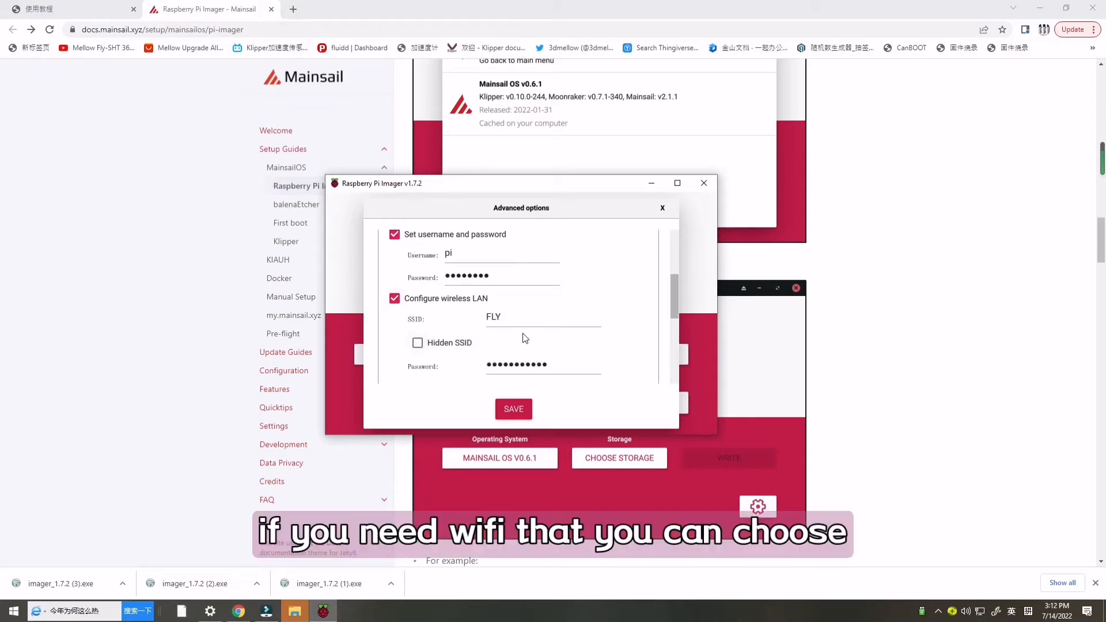
{"action": "scroll", "scroll_direction": "down", "scroll_amount": 3}
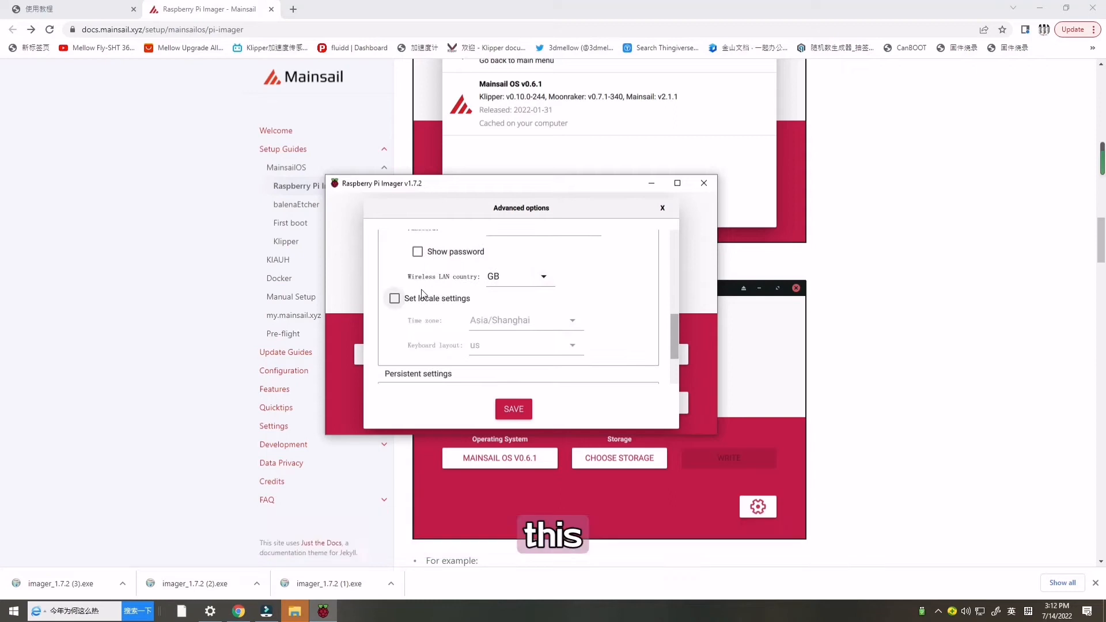
{"action": "left_click", "coordinate": [395, 297]}
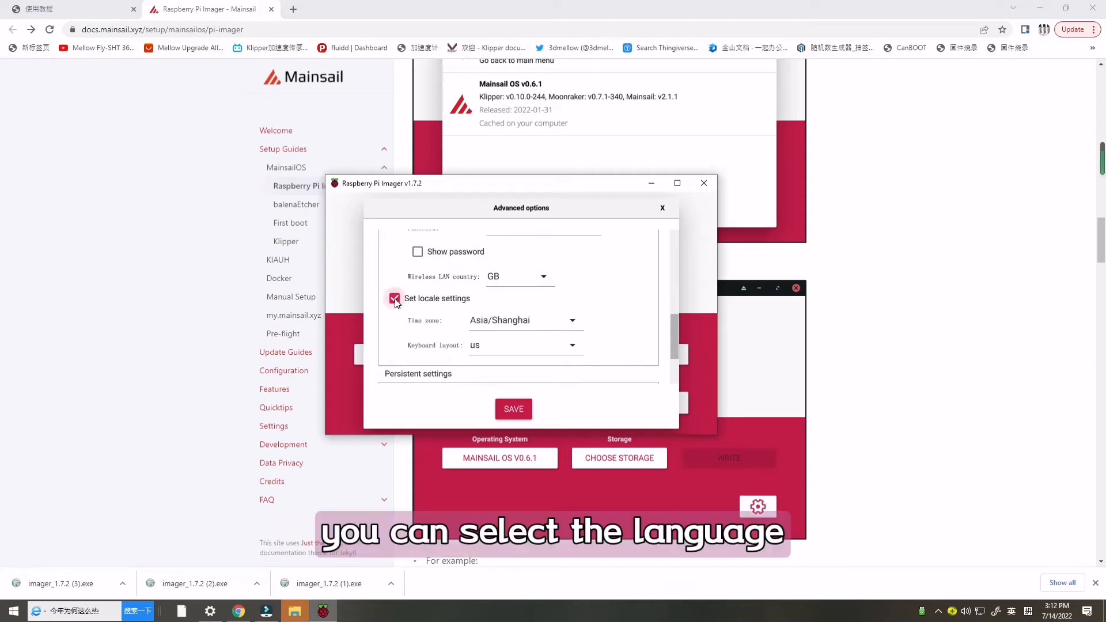
{"action": "scroll", "scroll_direction": "down", "scroll_amount": 3}
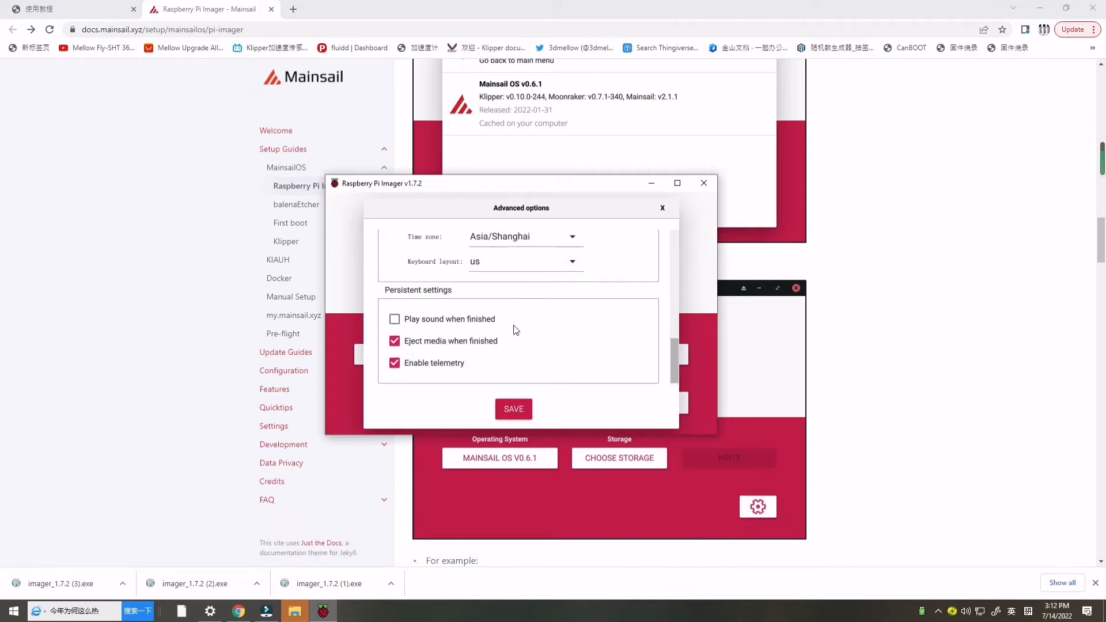
{"action": "left_click", "coordinate": [514, 409]}
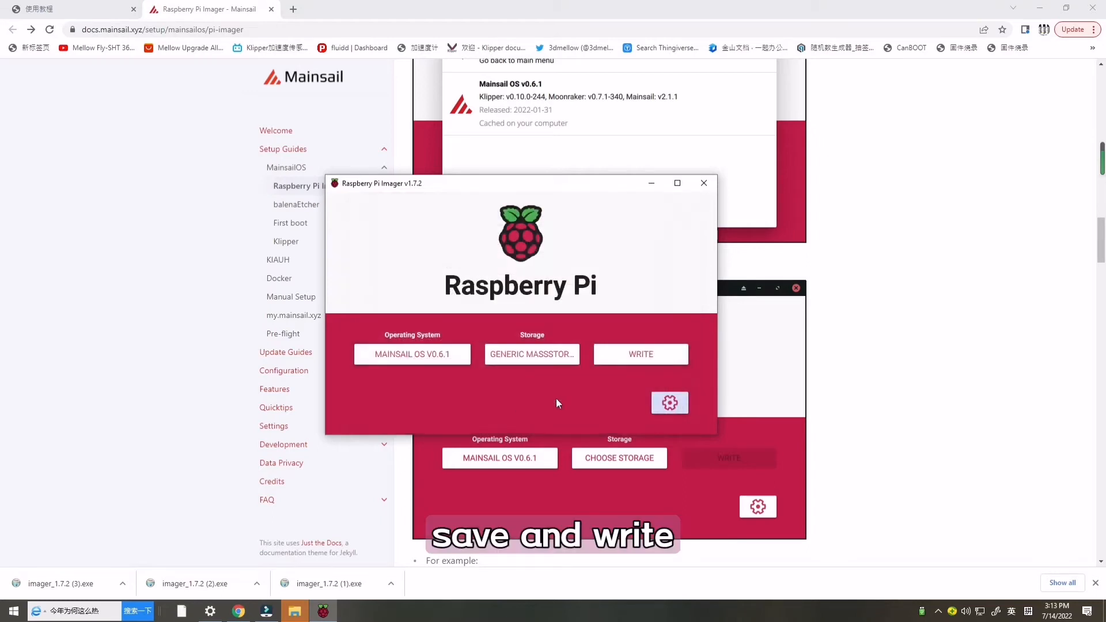
Write Mainsail OS to the USB device, decline the Windows format prompt and acknowledge the successful write.
{"action": "left_click", "coordinate": [640, 354]}
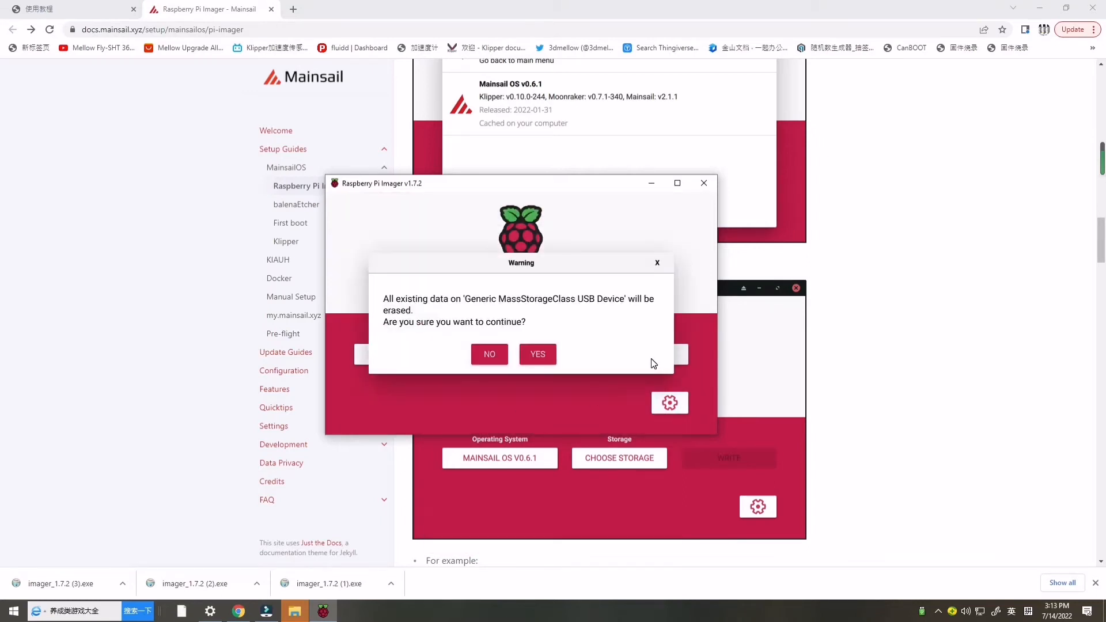
{"action": "mouse_move", "coordinate": [538, 354]}
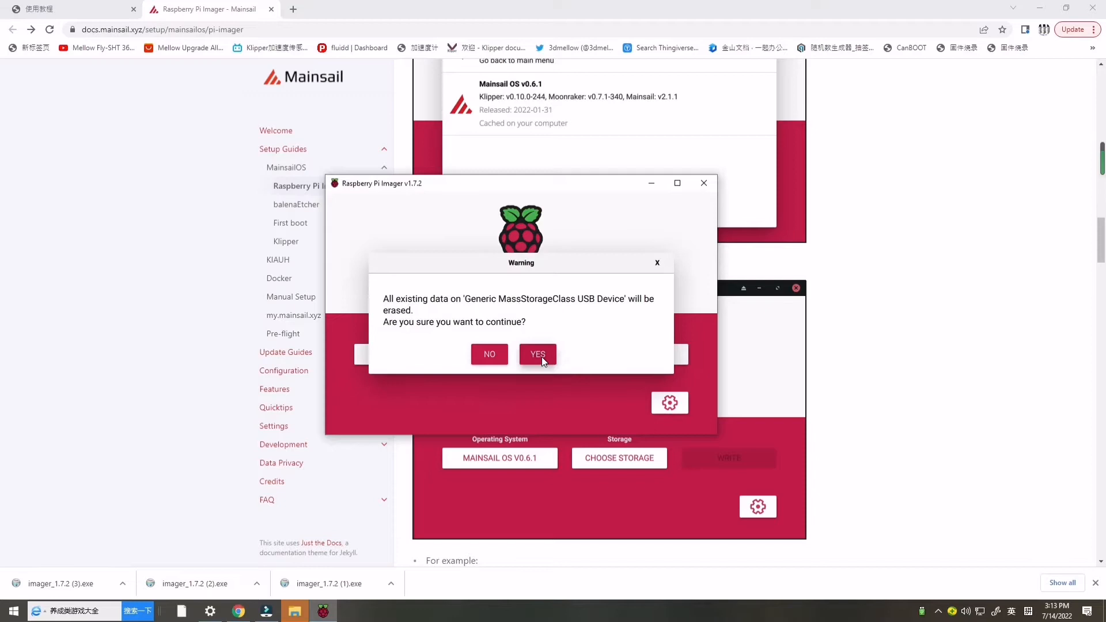
{"action": "left_click", "coordinate": [538, 354]}
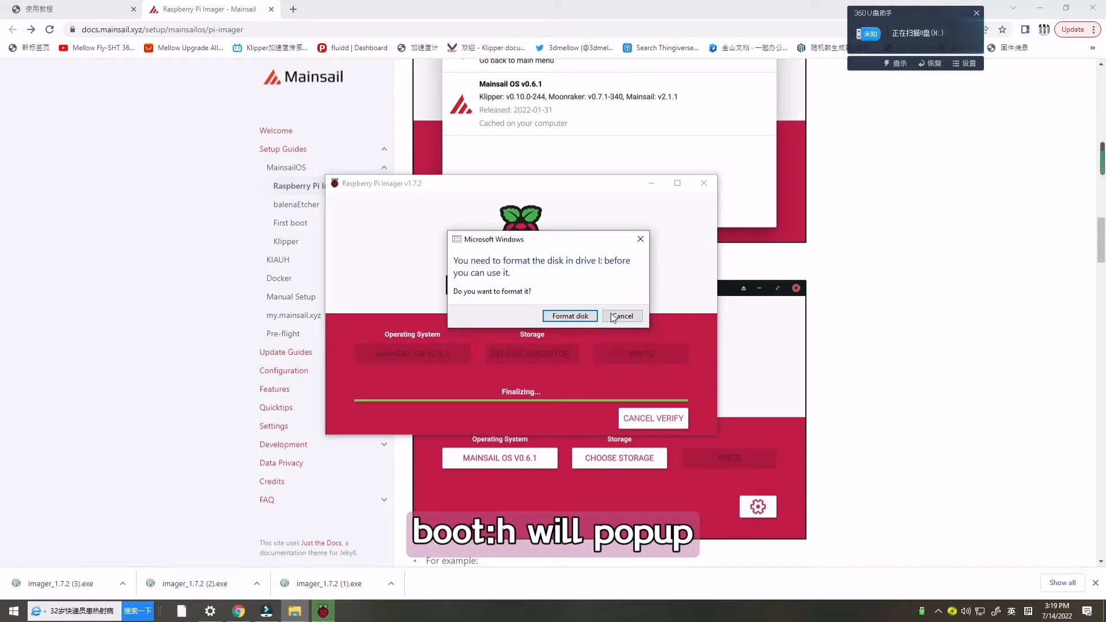
{"action": "left_click", "coordinate": [622, 316]}
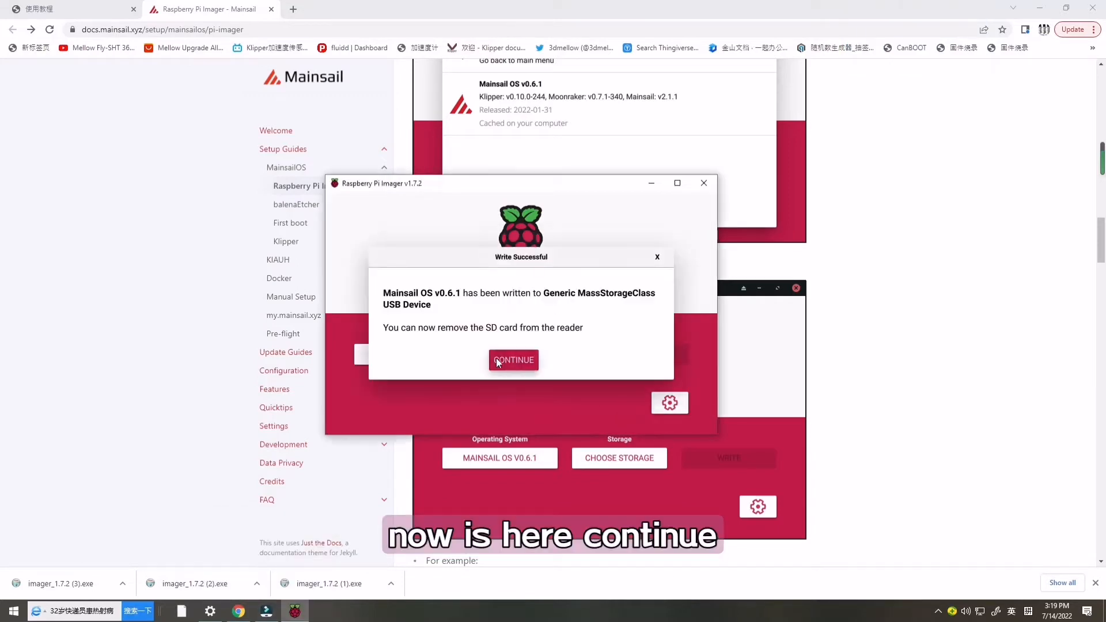
{"action": "left_click", "coordinate": [513, 359]}
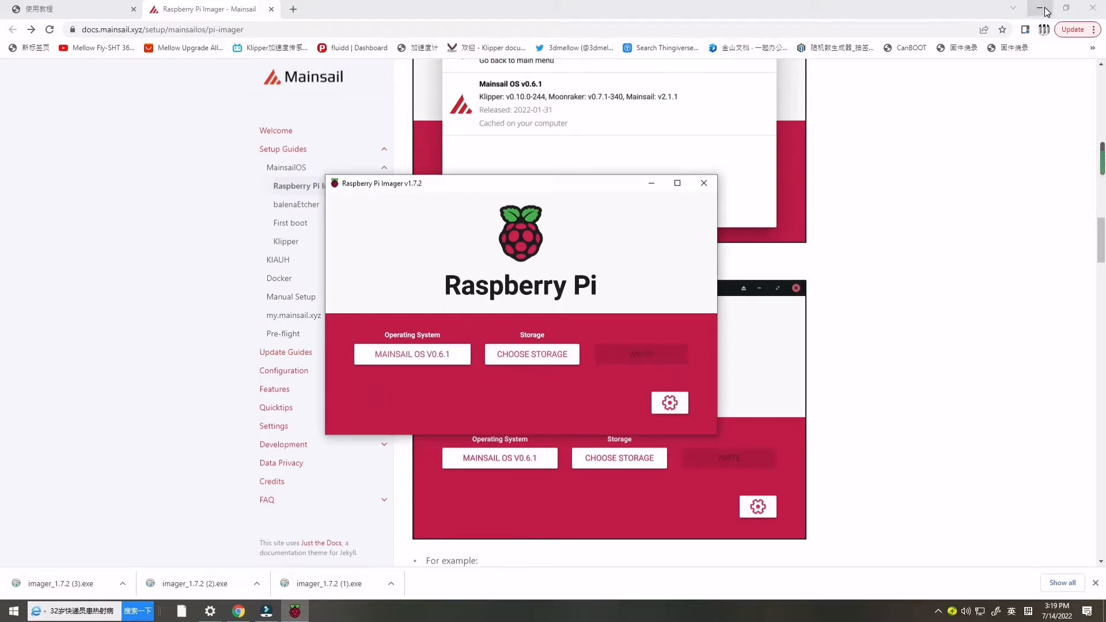
Browse the new boot (H:) drive in File Explorer, dismissing the format prompt, to locate config.txt.
{"action": "left_click", "coordinate": [1044, 8]}
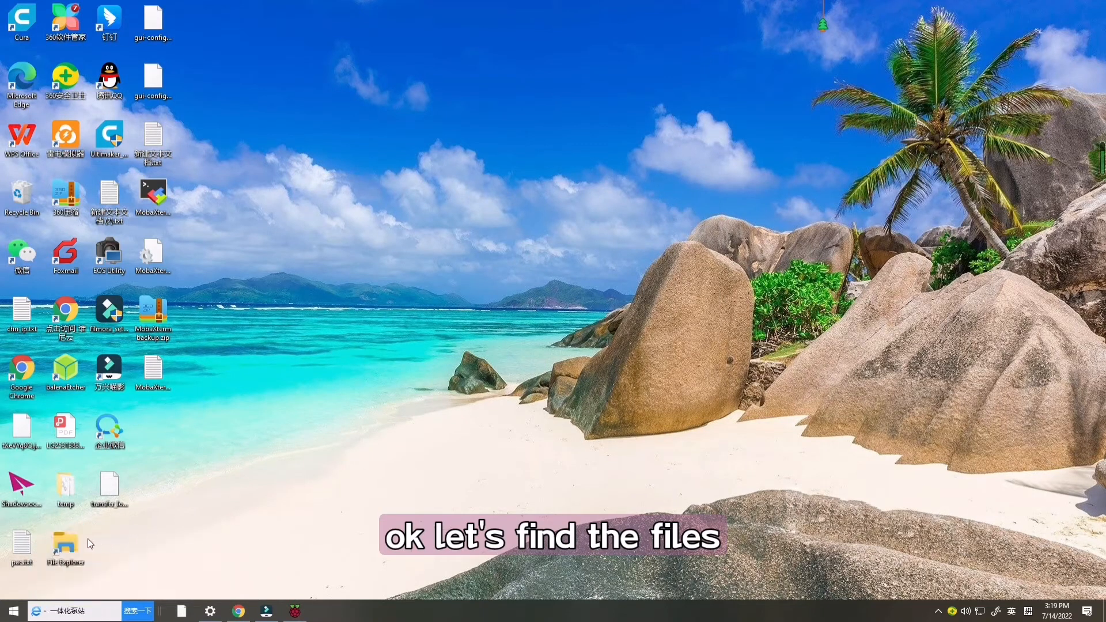
{"action": "double_click", "coordinate": [64, 551]}
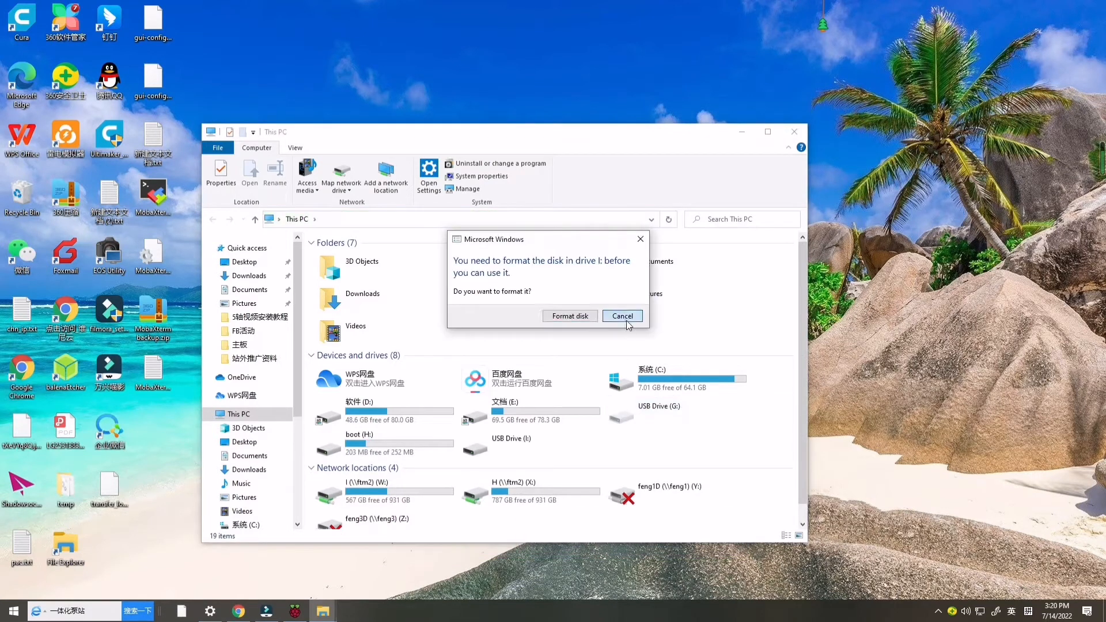
{"action": "left_click", "coordinate": [622, 316]}
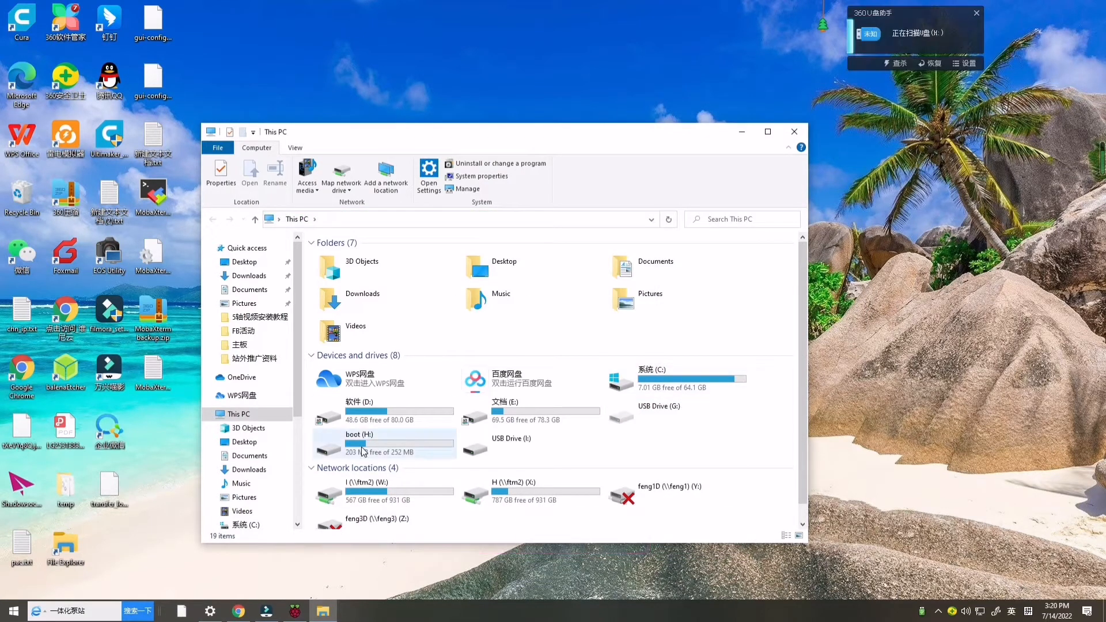
{"action": "double_click", "coordinate": [358, 434]}
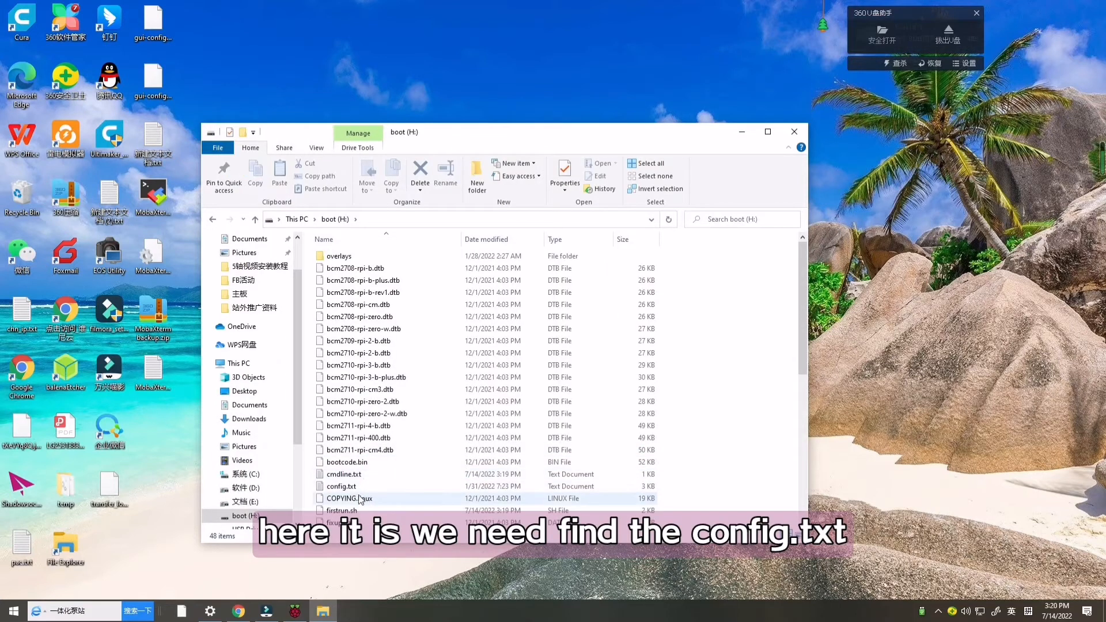
{"action": "double_click", "coordinate": [349, 486]}
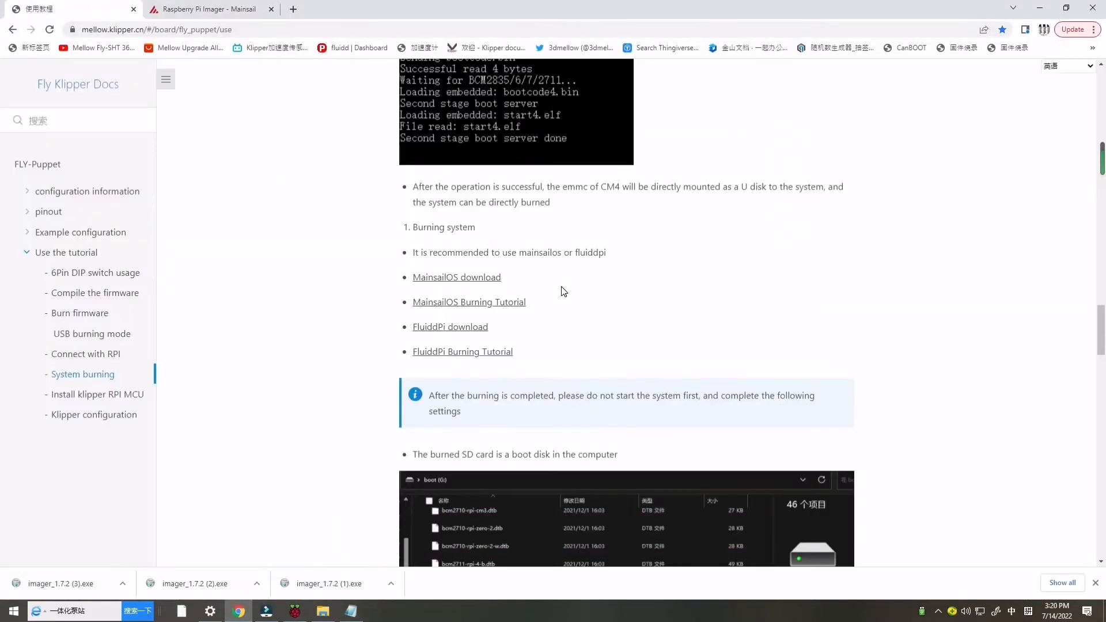
Copy the two dtoverlay lines from the Fly Klipper docs to the clipboard.
{"action": "scroll", "scroll_direction": "down", "scroll_amount": 3}
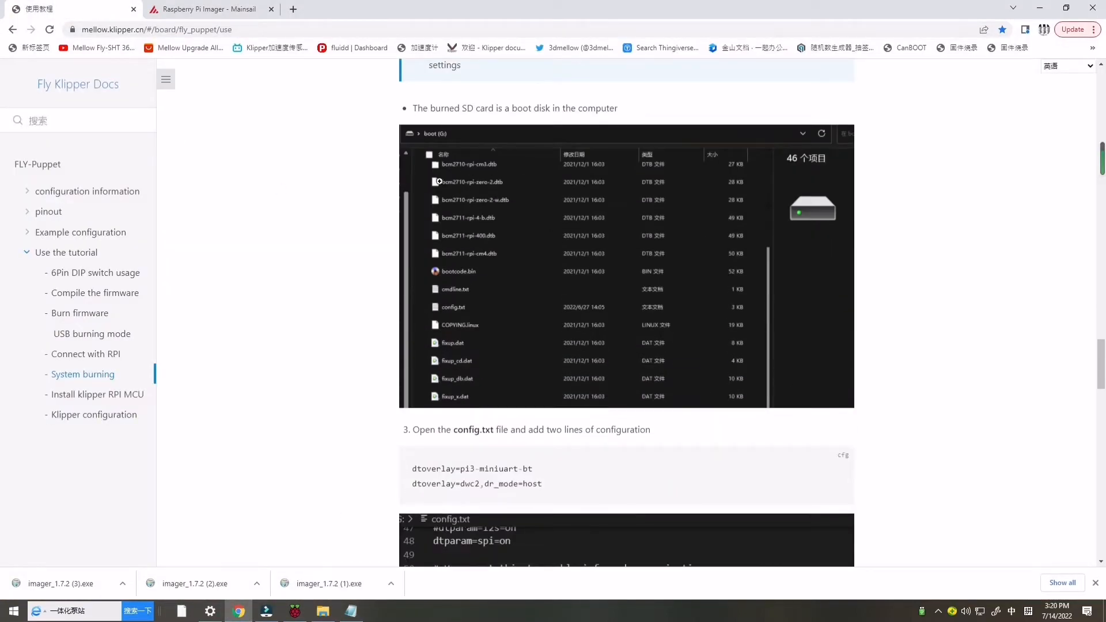
{"action": "scroll", "scroll_direction": "down", "scroll_amount": 3}
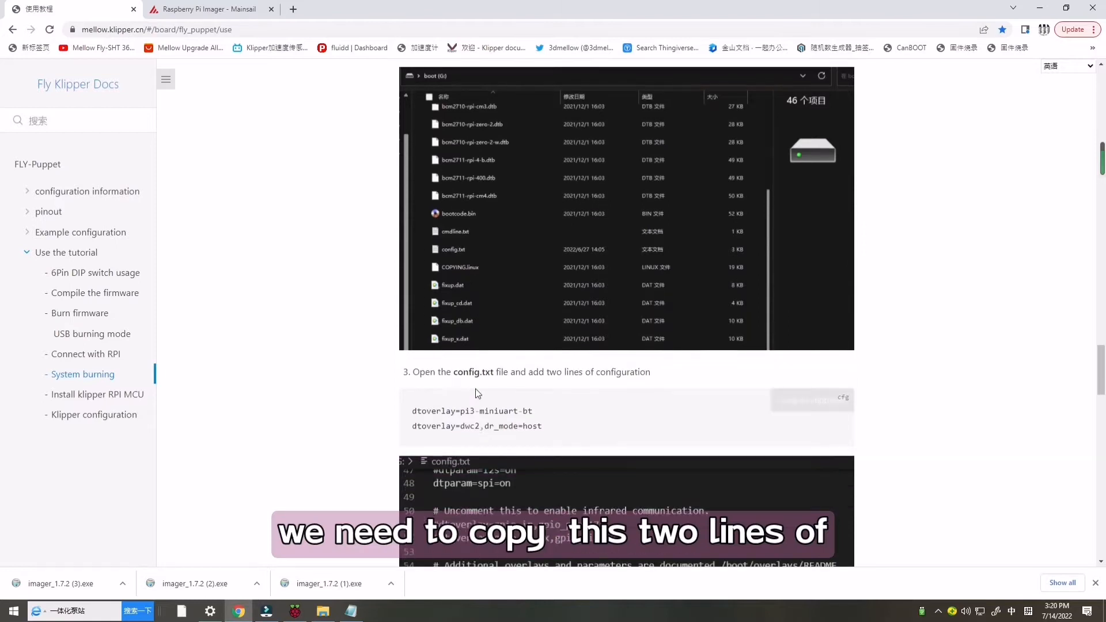
{"action": "scroll", "scroll_direction": "down", "scroll_amount": 3}
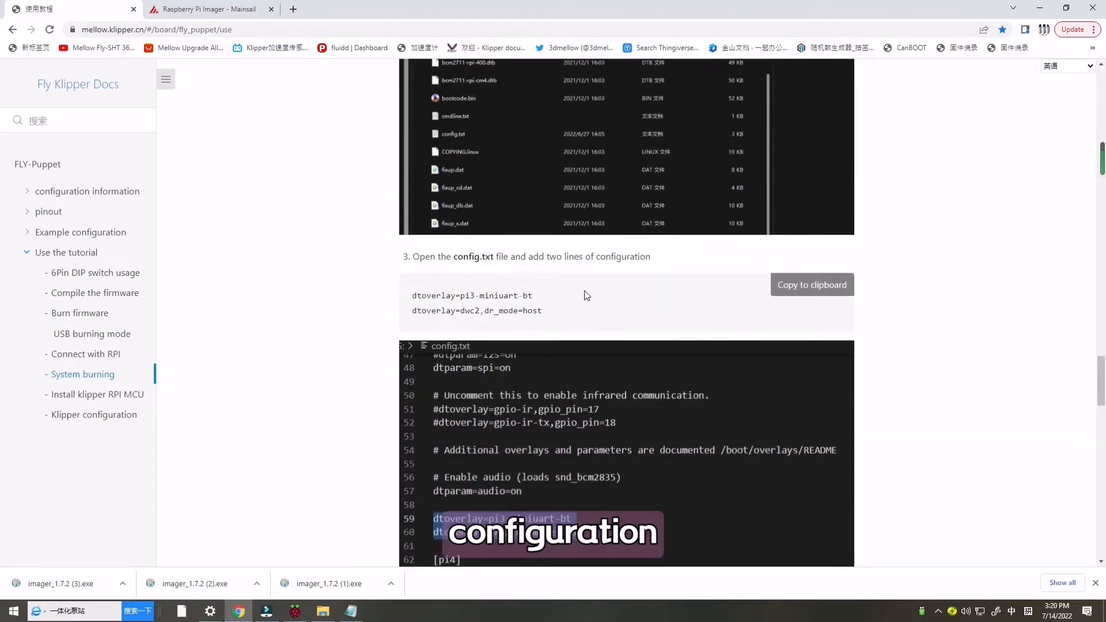
{"action": "left_click", "coordinate": [811, 285]}
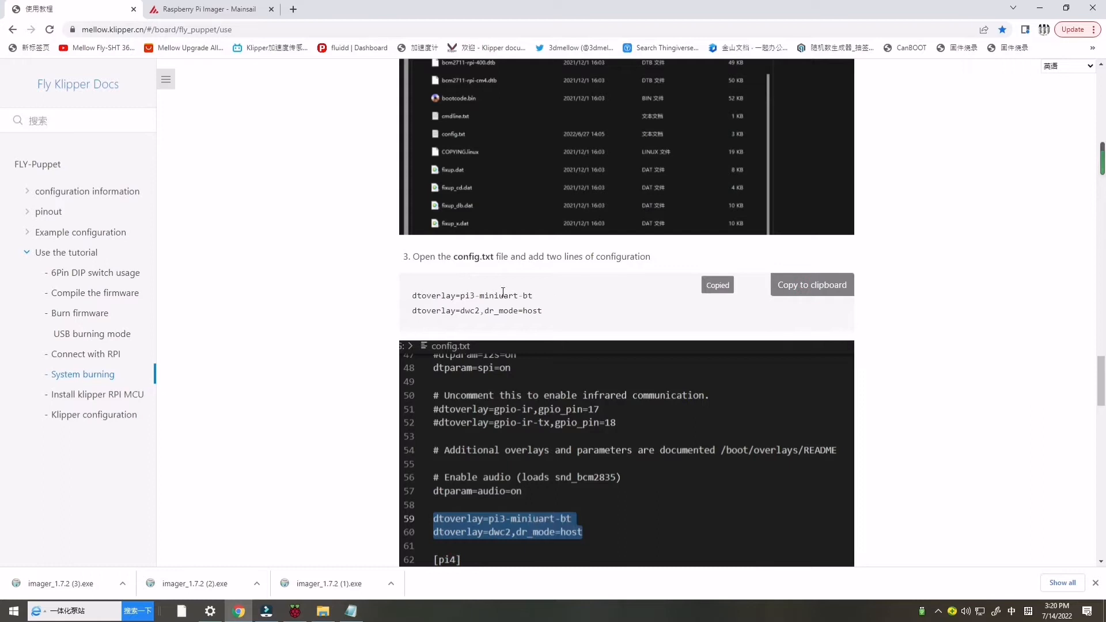
{"action": "scroll", "scroll_direction": "down", "scroll_amount": 3}
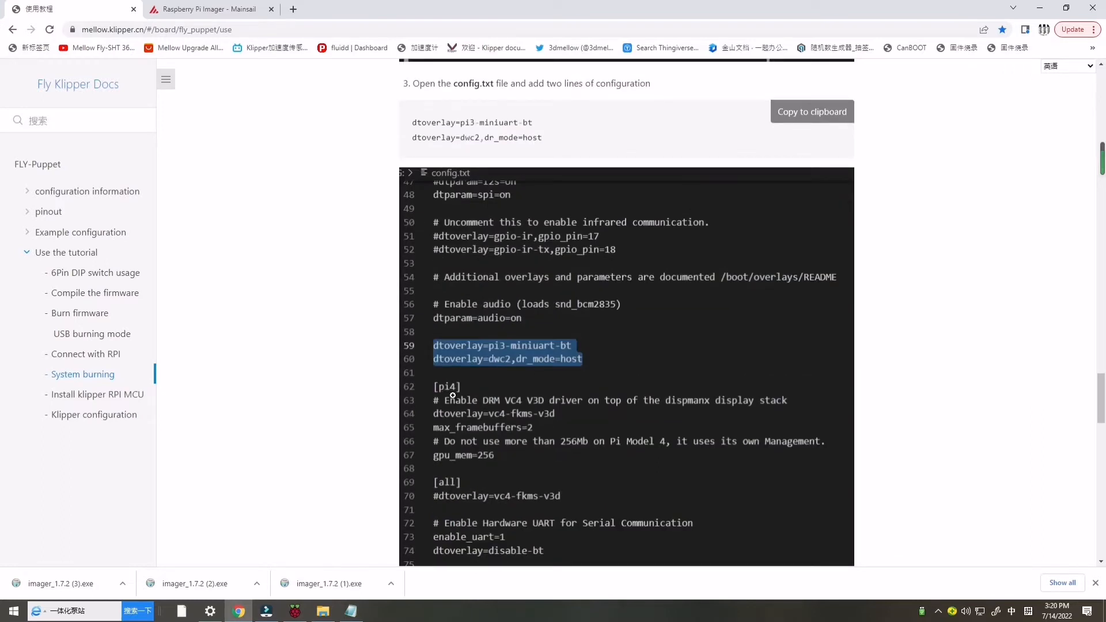
{"action": "mouse_move", "coordinate": [342, 570]}
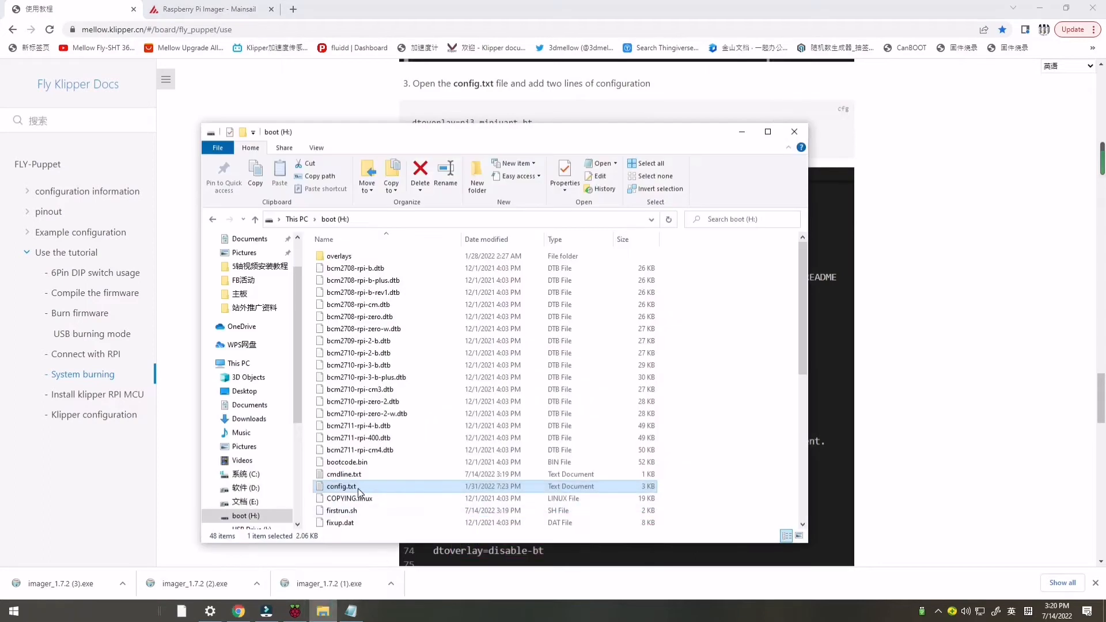
Add dtoverlay=pi3-miniuart-bt and dtoverlay=dwc2,dr_mode=host above [pi4] in config.txt and save it.
{"action": "double_click", "coordinate": [342, 486]}
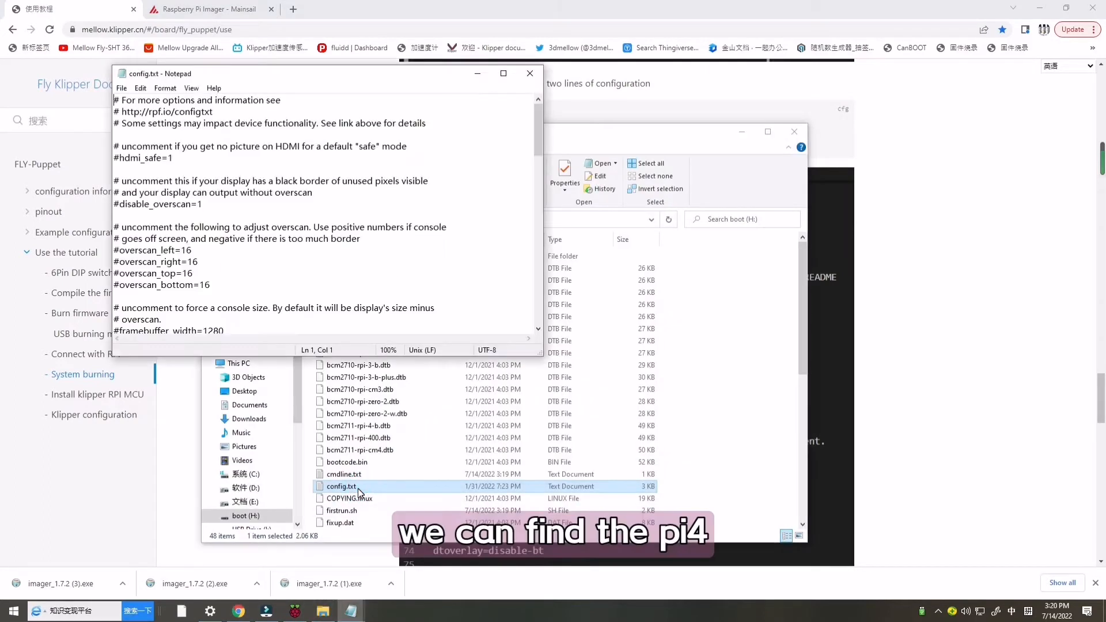
{"action": "scroll", "scroll_direction": "down", "scroll_amount": 3}
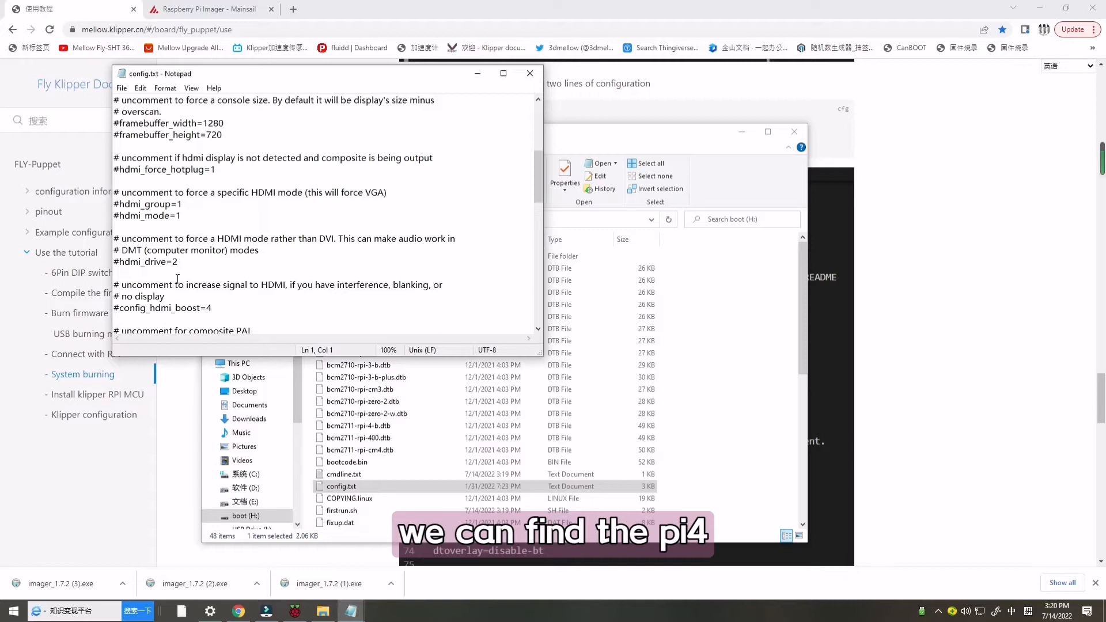
{"action": "scroll", "scroll_direction": "down", "scroll_amount": 3}
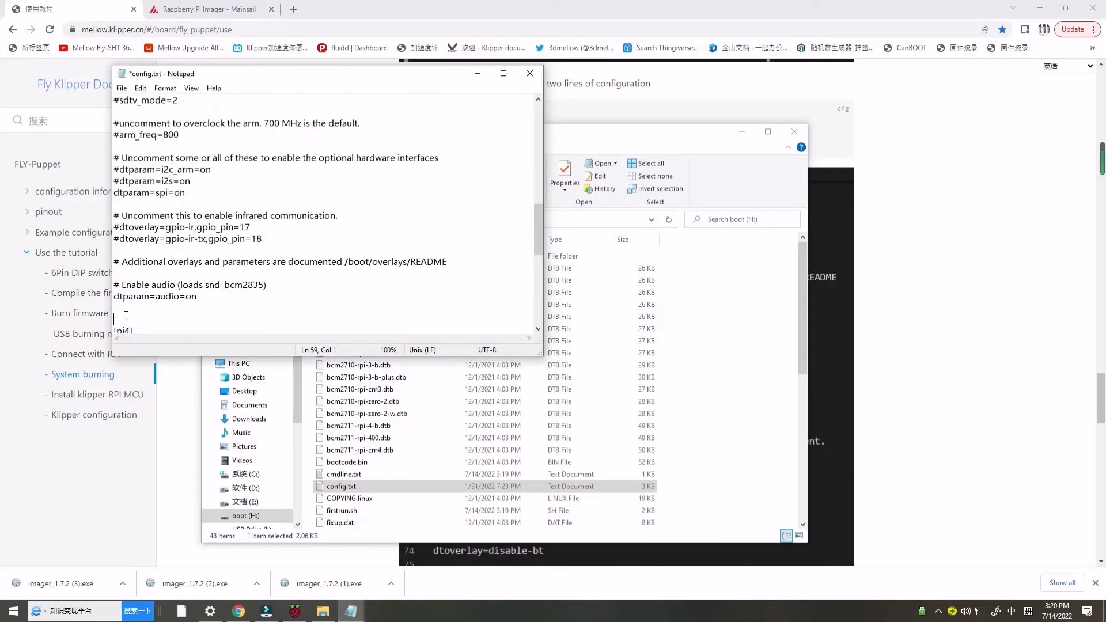
{"action": "scroll", "scroll_direction": "up", "scroll_amount": 3}
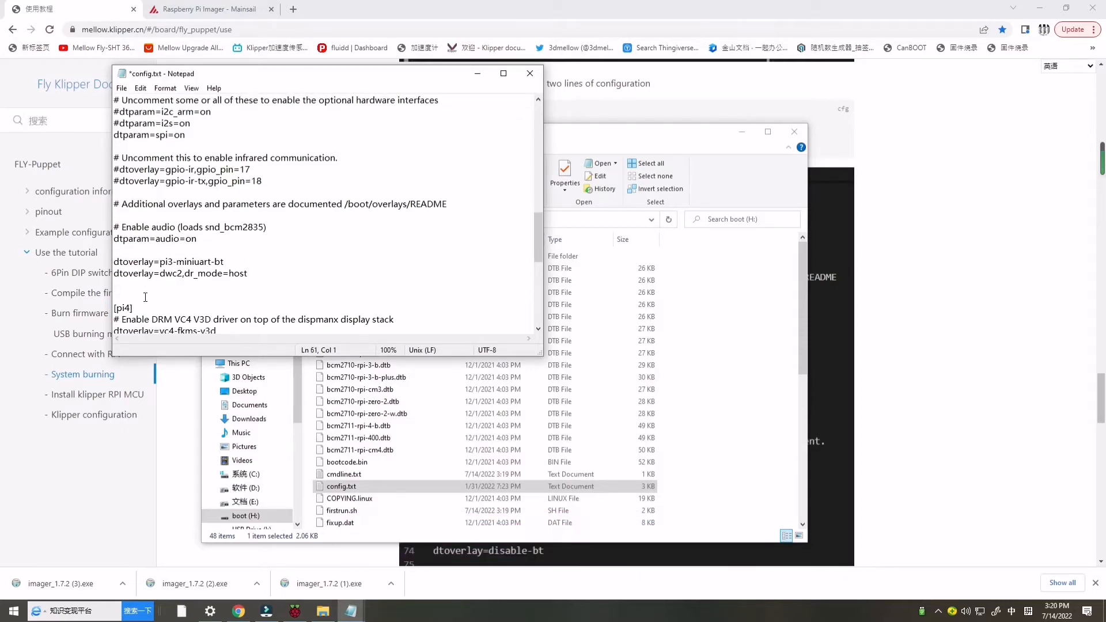
{"action": "mouse_move", "coordinate": [530, 74]}
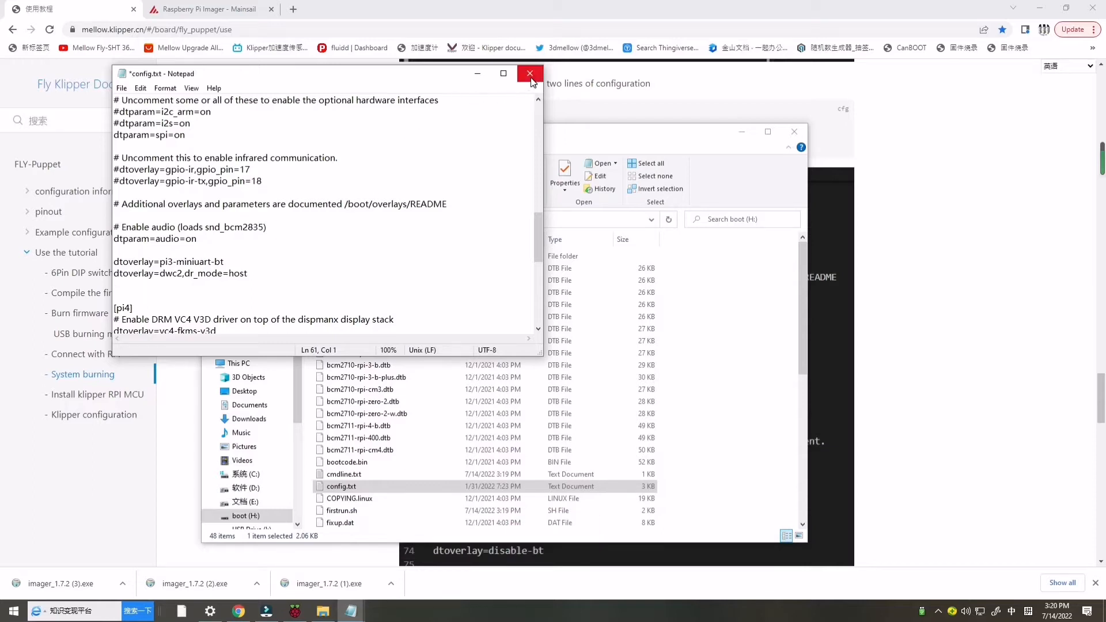
{"action": "left_click", "coordinate": [530, 74]}
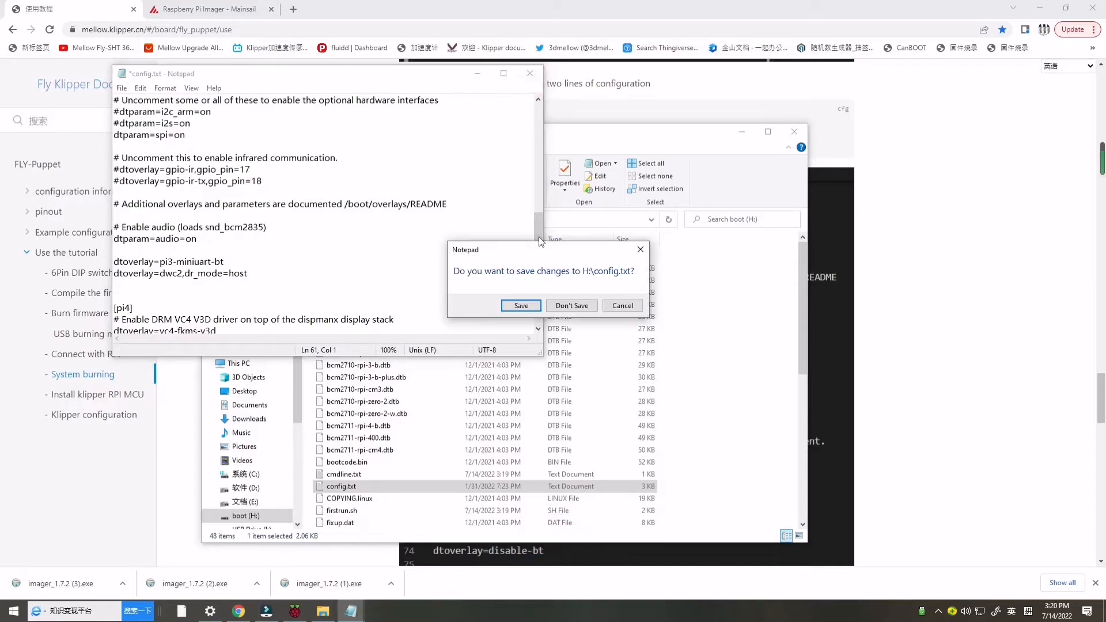
{"action": "left_click", "coordinate": [521, 306]}
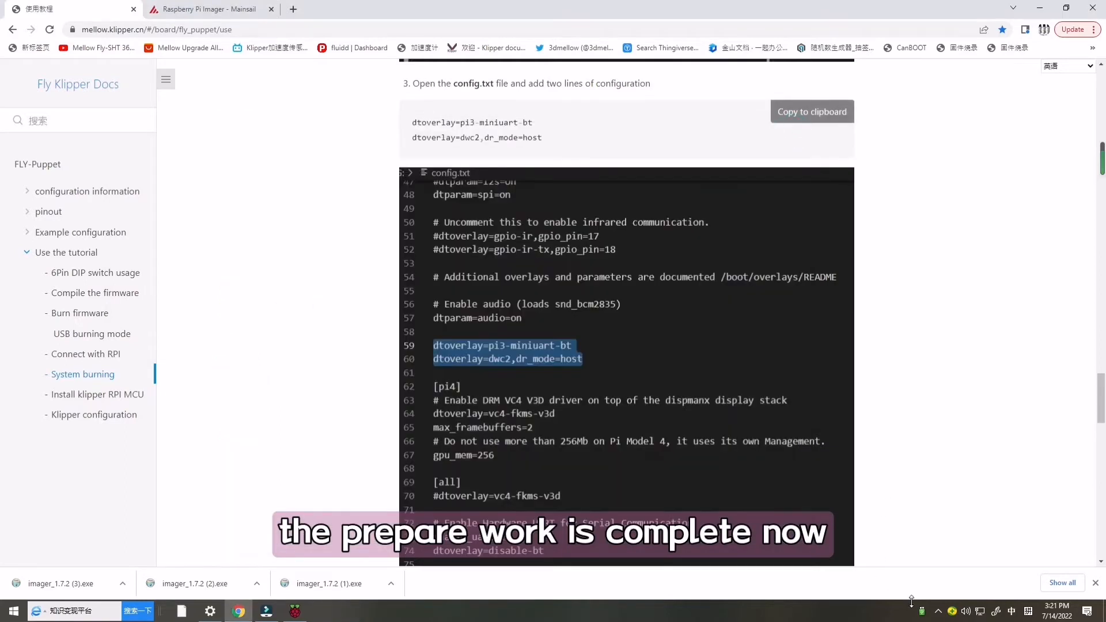
Reach the Install klipper RPI MCU section in the docs and launch MobaXterm.
{"action": "left_click", "coordinate": [921, 611]}
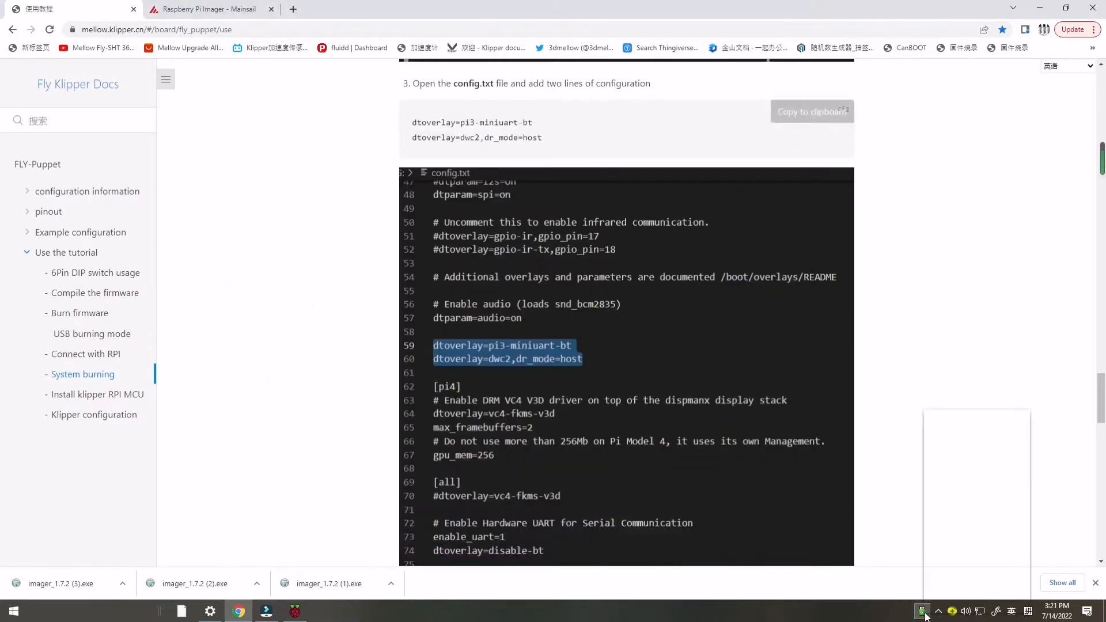
{"action": "left_click", "coordinate": [921, 610]}
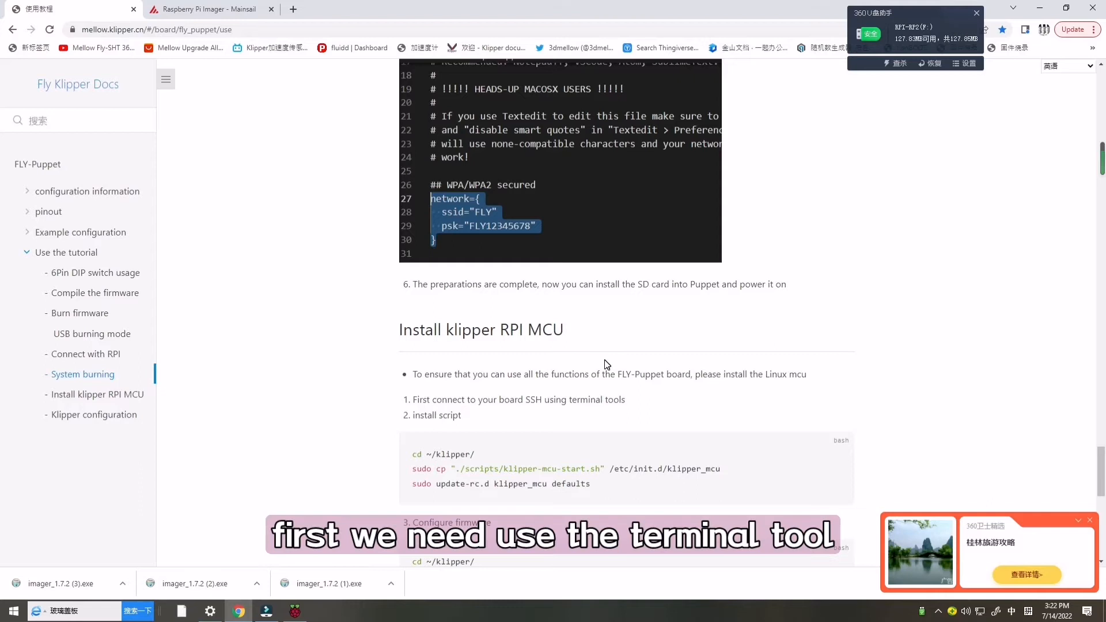
{"action": "scroll", "scroll_direction": "down", "scroll_amount": 3}
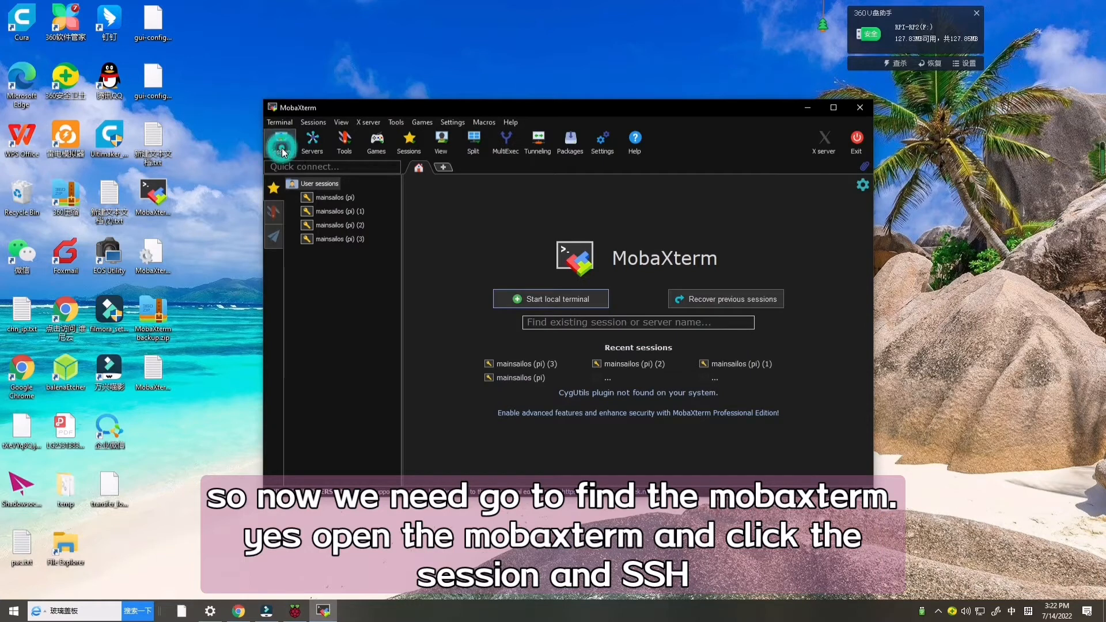
Connect an SSH session to host mainsailos as user pi, accepting the server identity warning.
{"action": "left_click", "coordinate": [281, 143]}
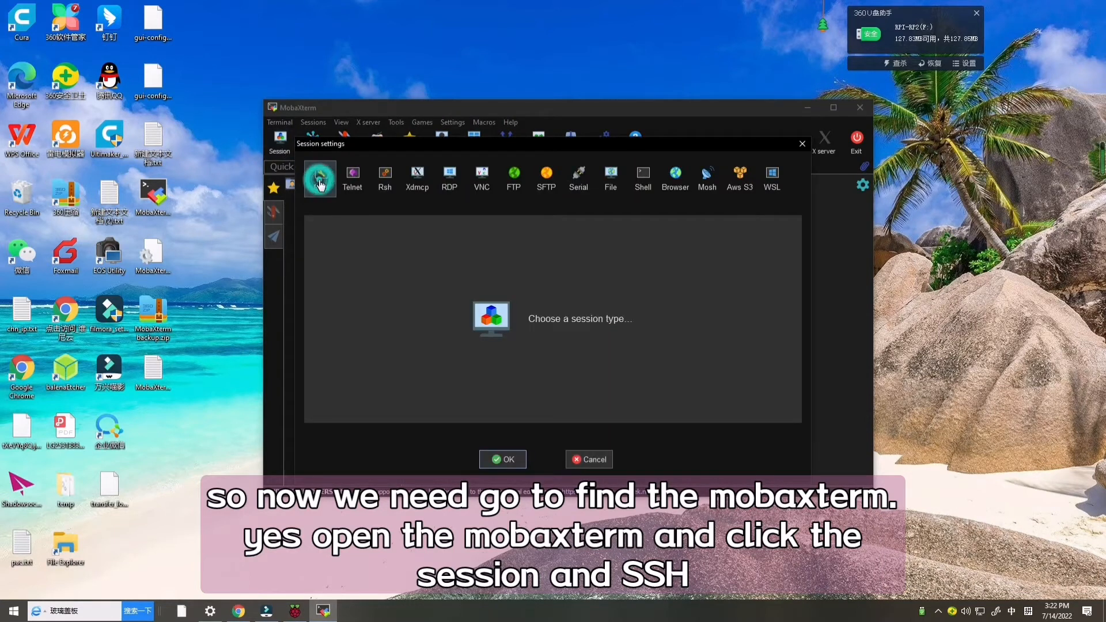
{"action": "left_click", "coordinate": [320, 177]}
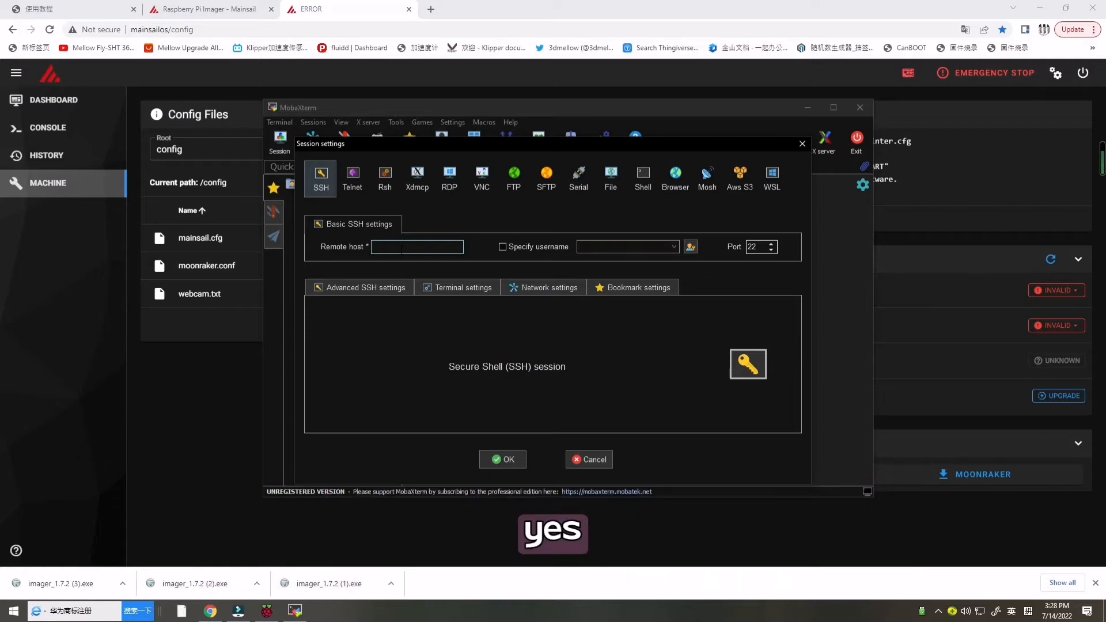
{"action": "type", "text": "mainsailos"}
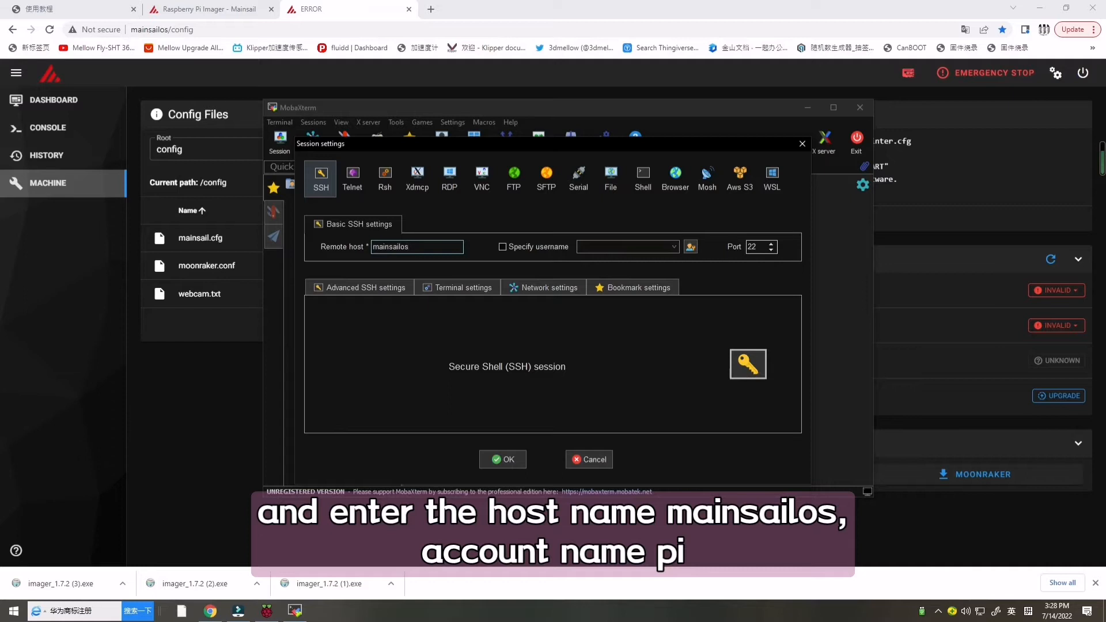
{"action": "left_click", "coordinate": [501, 246]}
{"action": "type", "text": "pi"}
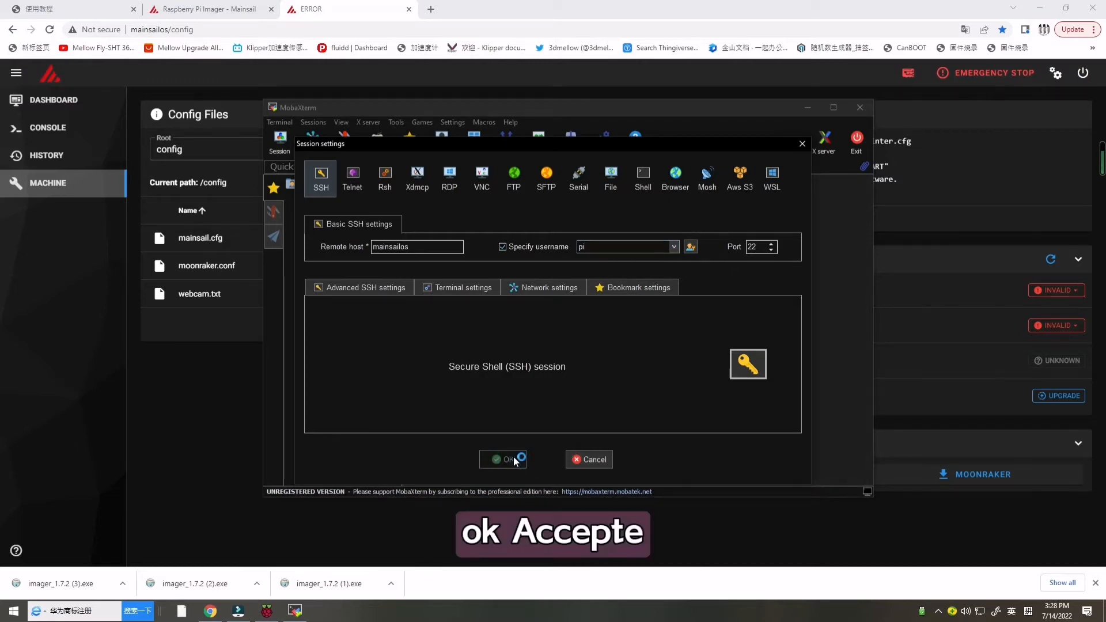
{"action": "left_click", "coordinate": [502, 459]}
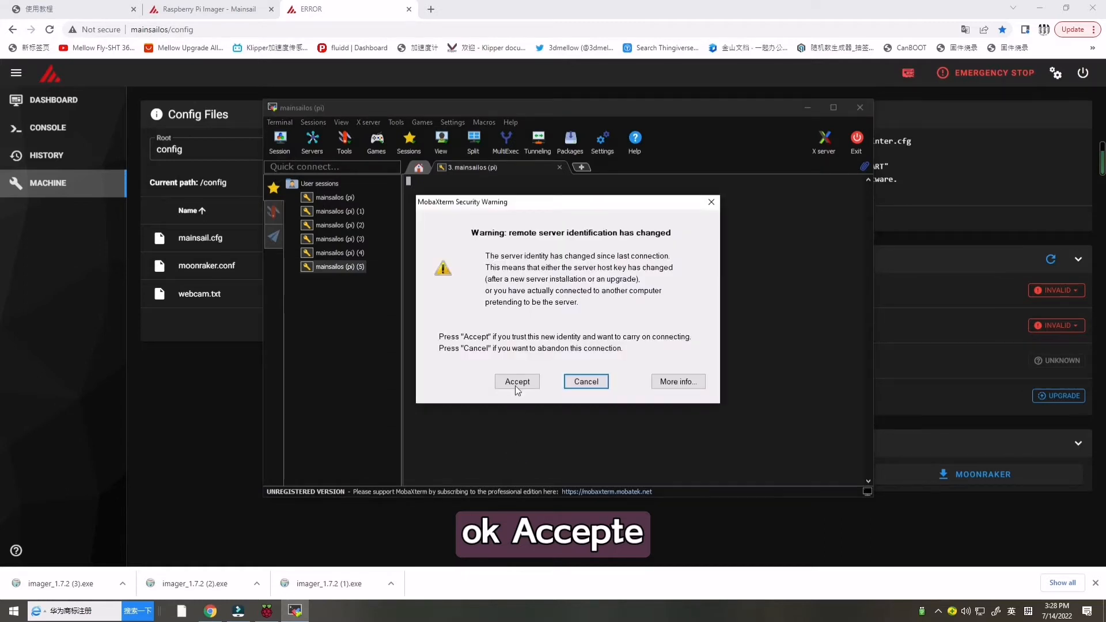
{"action": "left_click", "coordinate": [517, 381]}
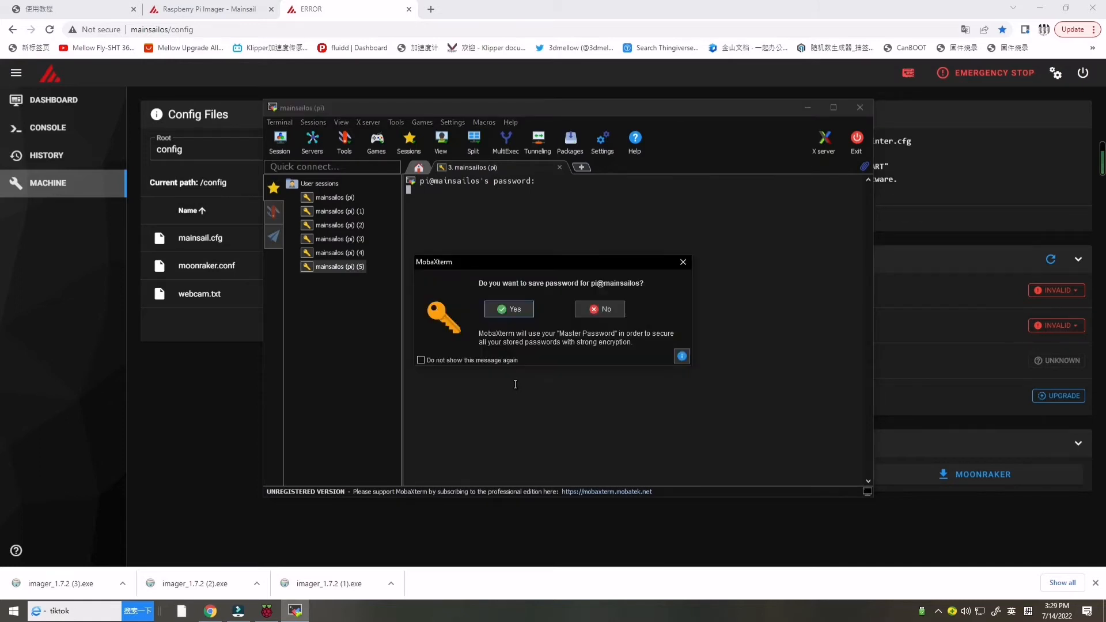
{"action": "left_click", "coordinate": [508, 309]}
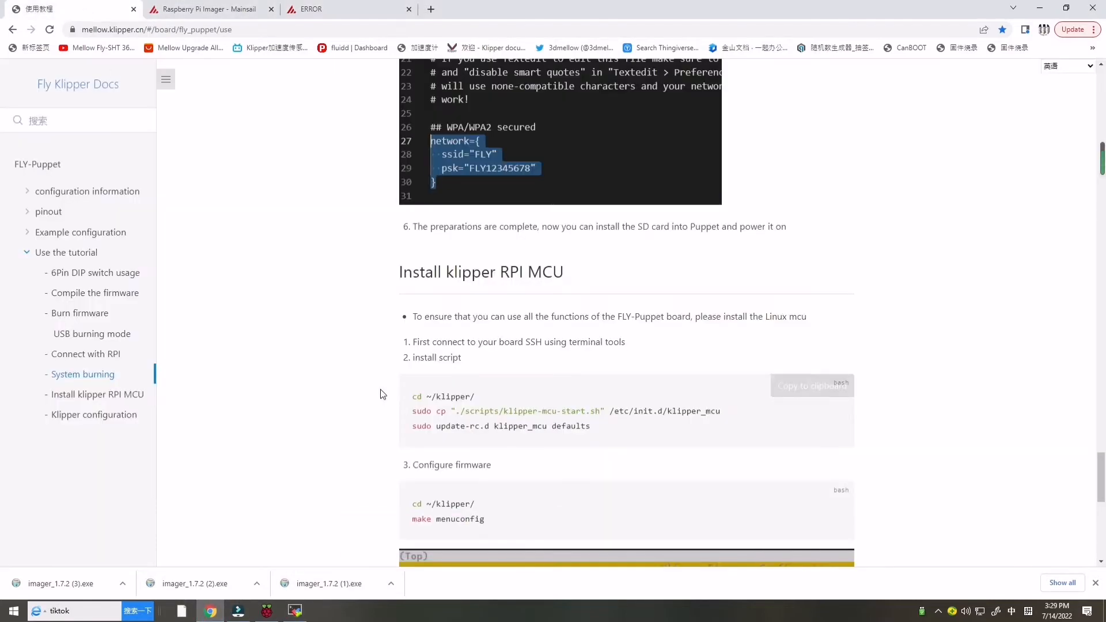
Run the docs' klipper-mcu install-script commands in the Pi shell with the sudo password.
{"action": "scroll", "scroll_direction": "down", "scroll_amount": 3}
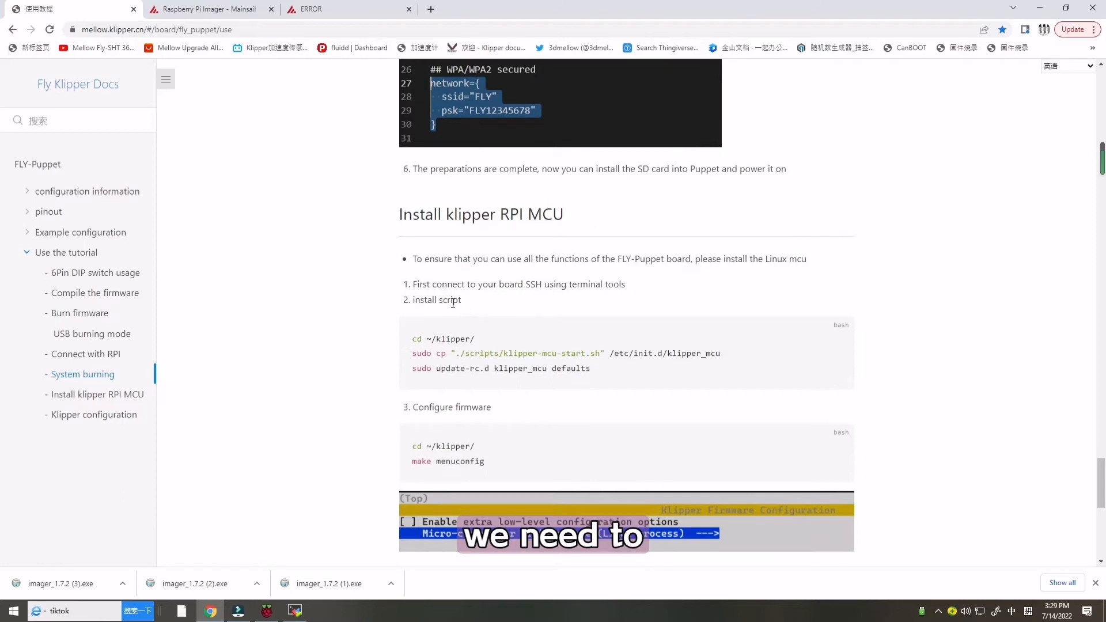
{"action": "left_click", "coordinate": [812, 328]}
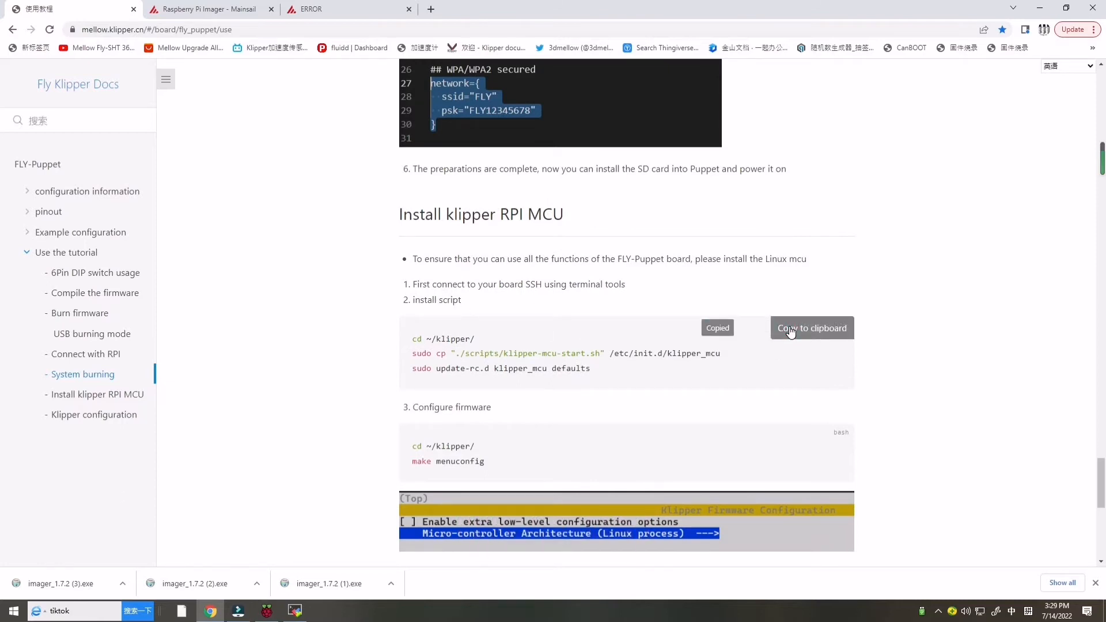
{"action": "left_click", "coordinate": [293, 611]}
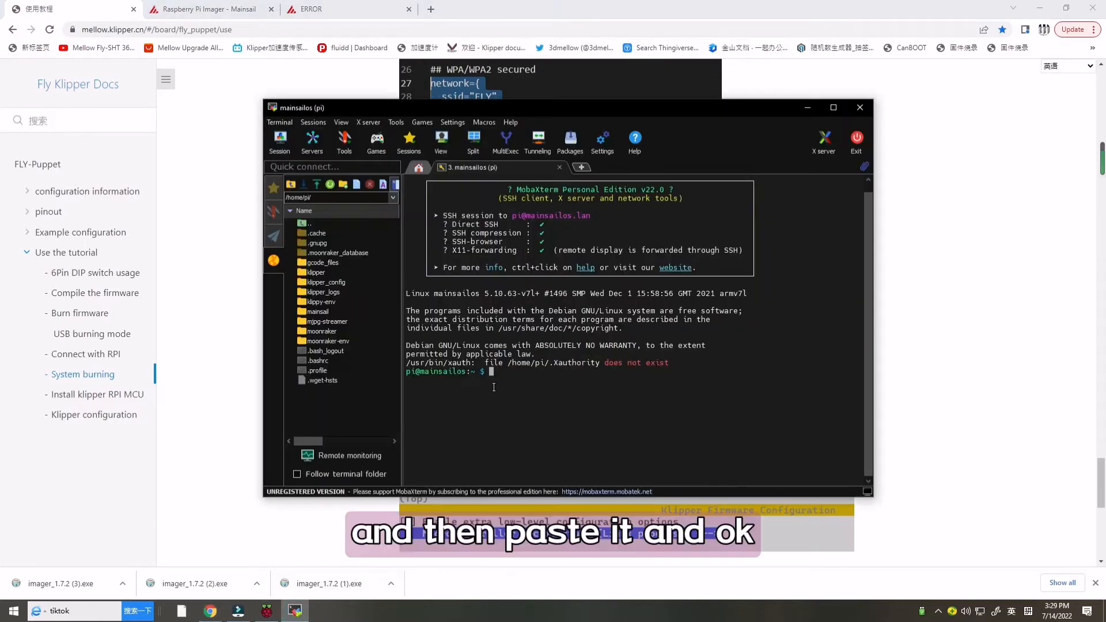
{"action": "left_click", "coordinate": [494, 387]}
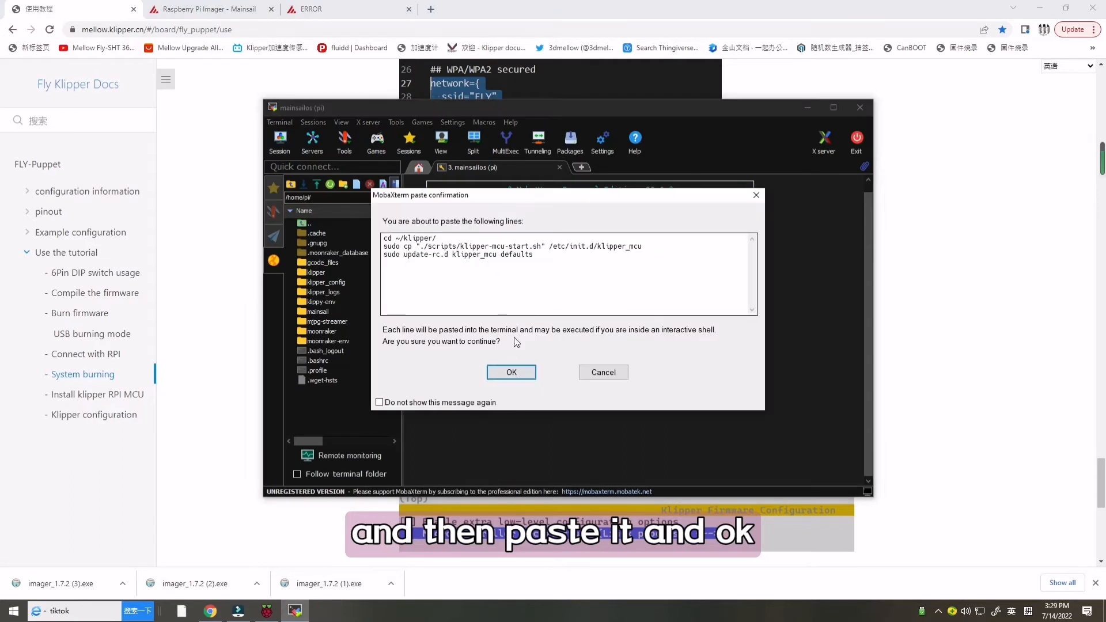
{"action": "left_click", "coordinate": [511, 372]}
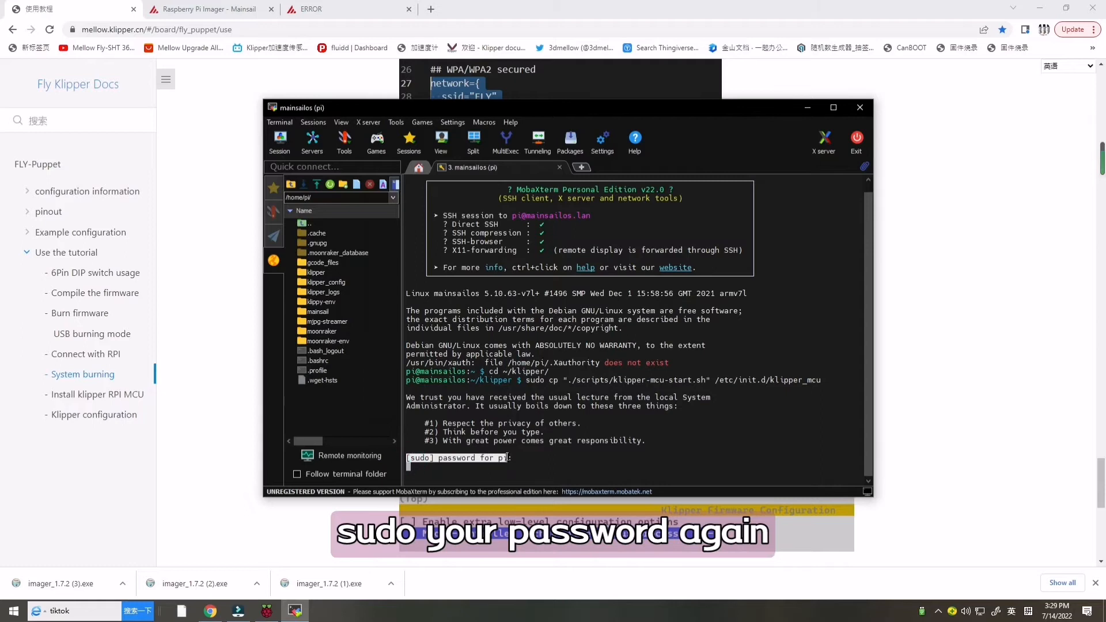
{"action": "key", "text": "Return"}
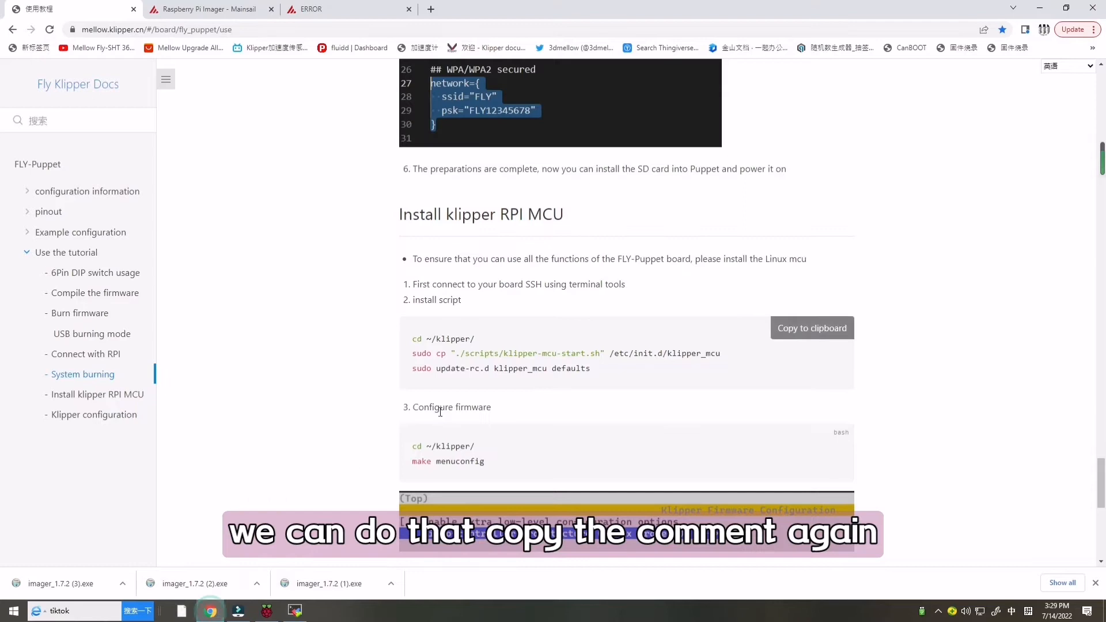
{"action": "left_click", "coordinate": [811, 328]}
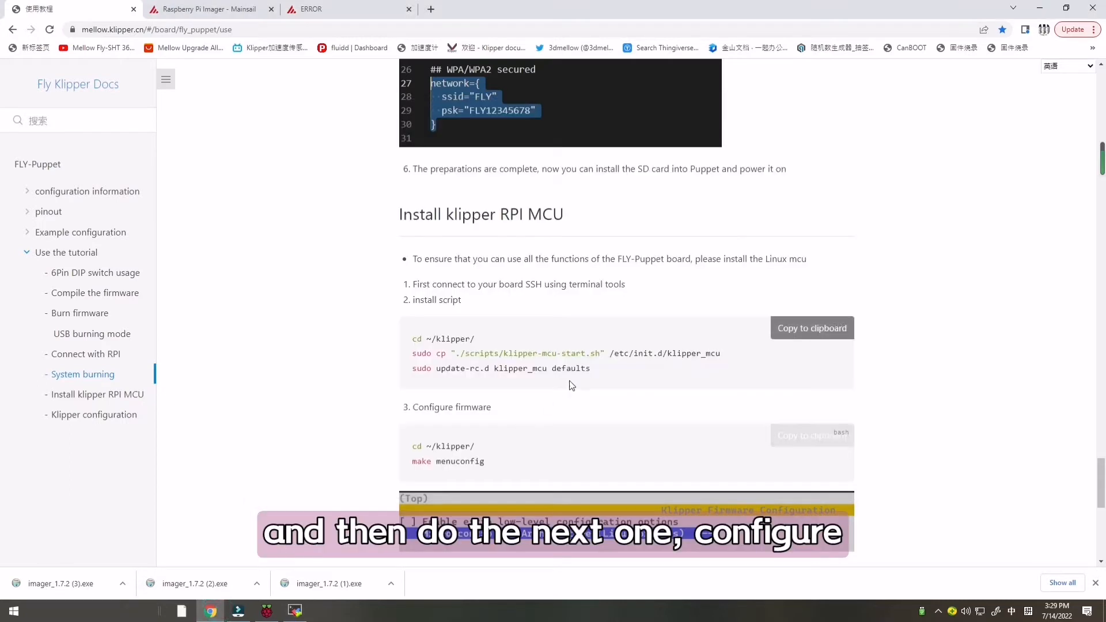
Run make menuconfig in ~/klipper, choose Linux process as micro-controller architecture, and save.
{"action": "left_click", "coordinate": [811, 319]}
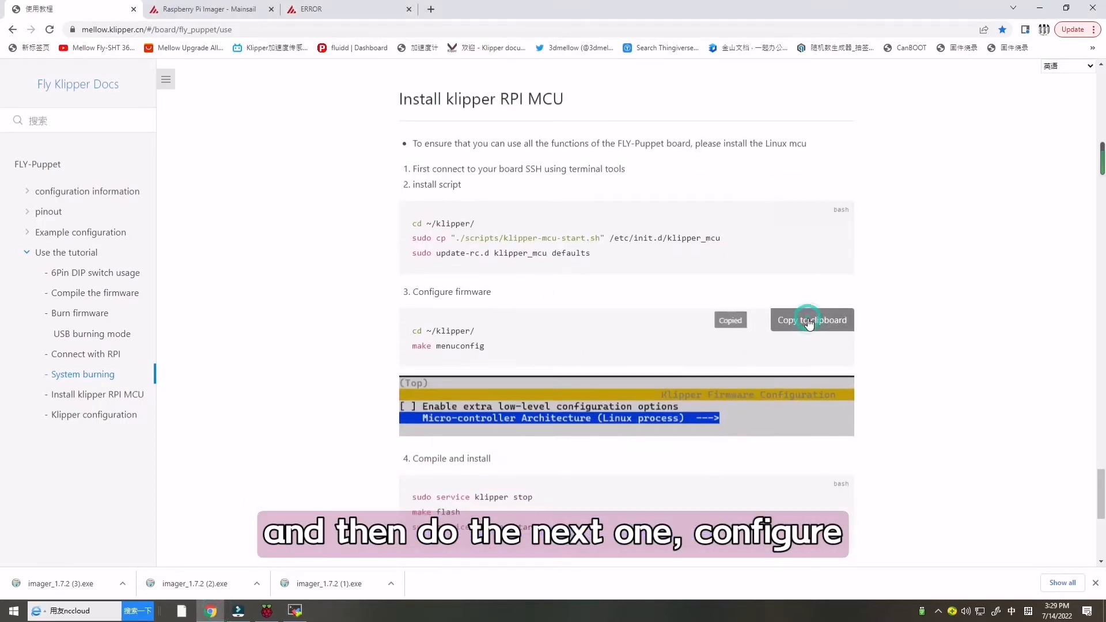
{"action": "left_click", "coordinate": [294, 610]}
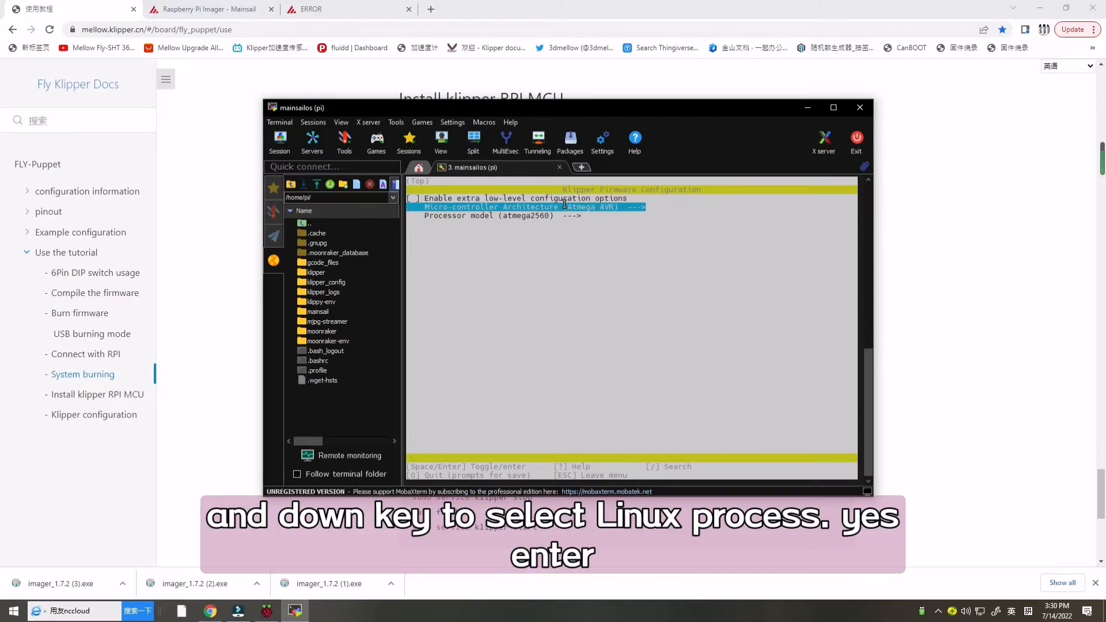
{"action": "key", "text": "Return"}
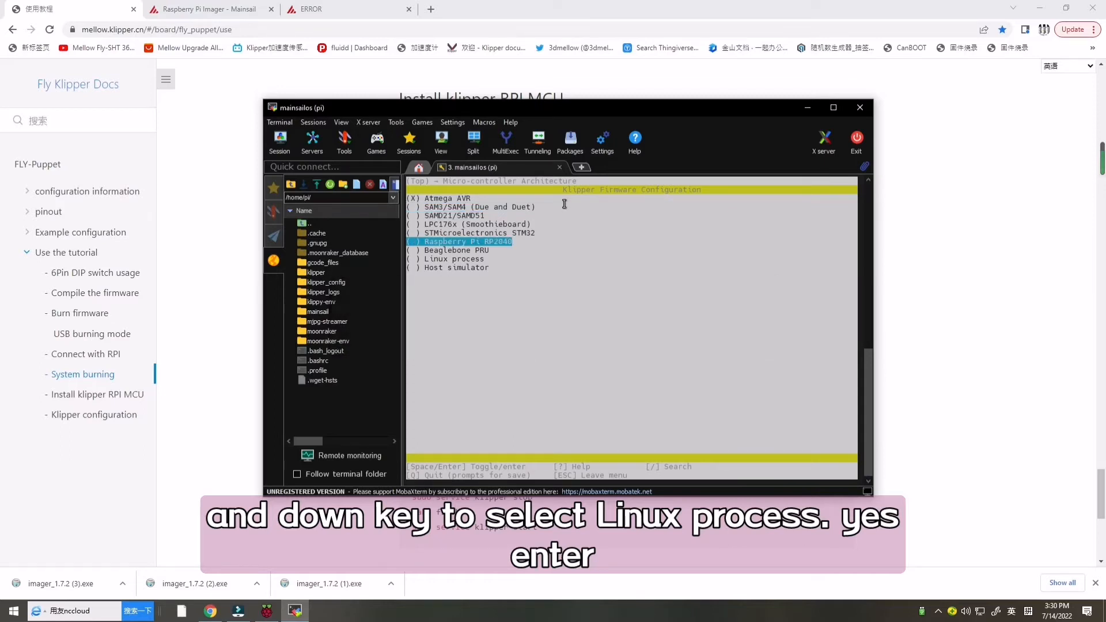
{"action": "key", "text": "Down"}
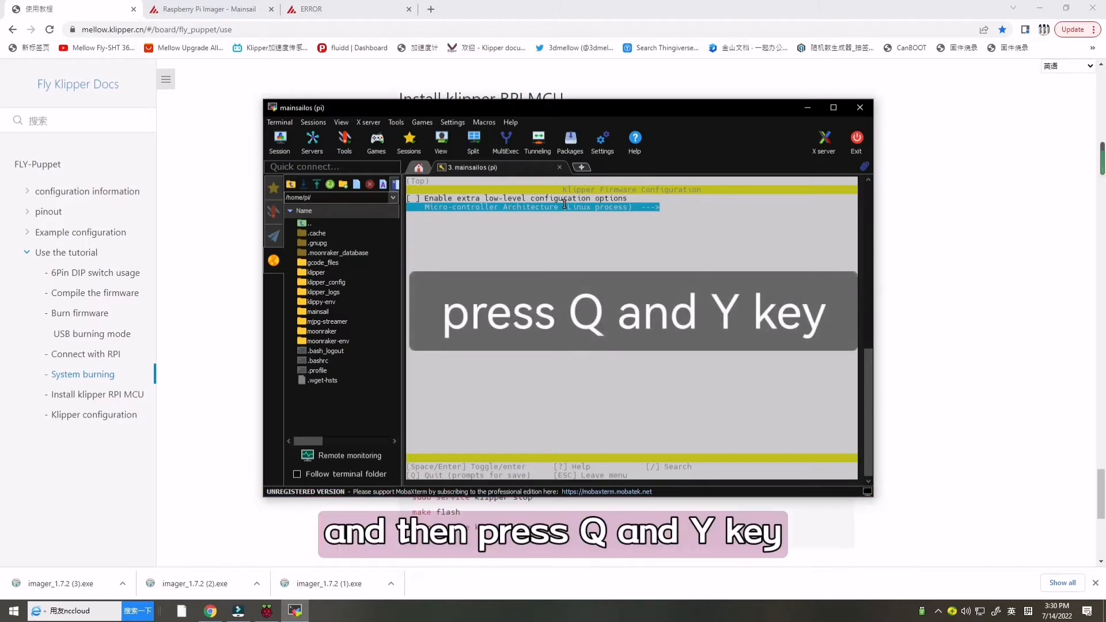
{"action": "key", "text": "q"}
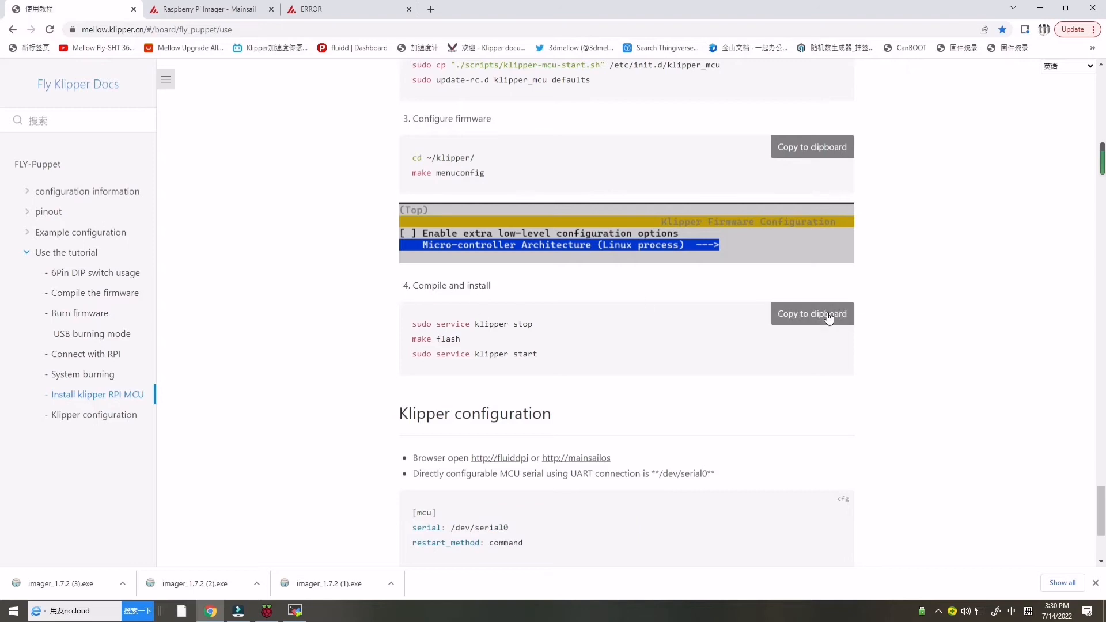
Paste and run the compile-and-install block so make flash installs the Linux-process MCU and klipper restarts.
{"action": "left_click", "coordinate": [294, 611]}
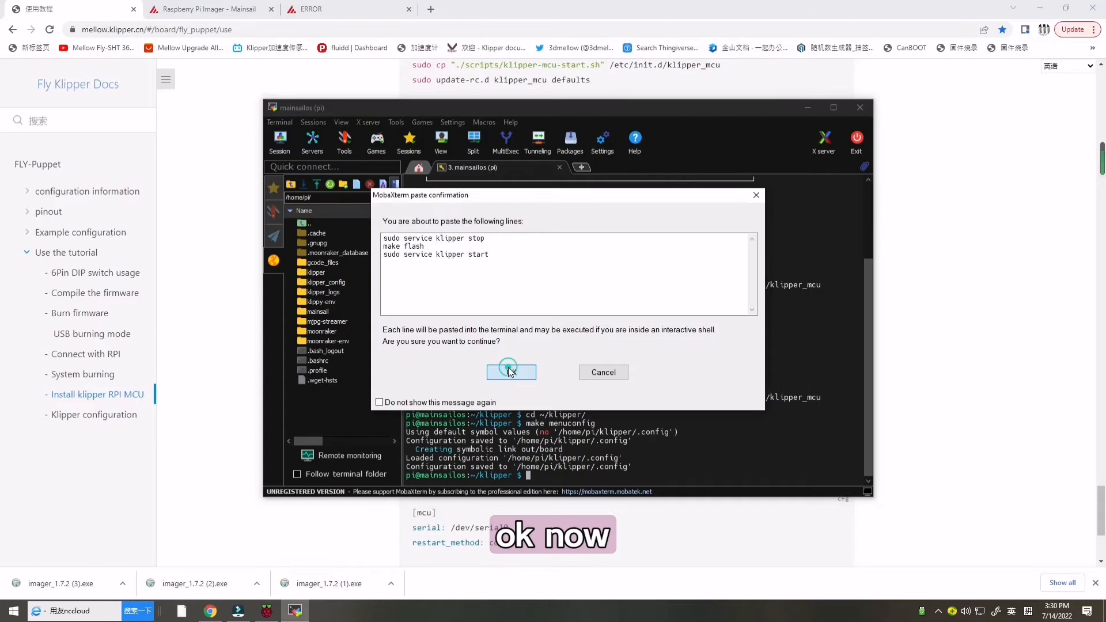
{"action": "left_click", "coordinate": [511, 372]}
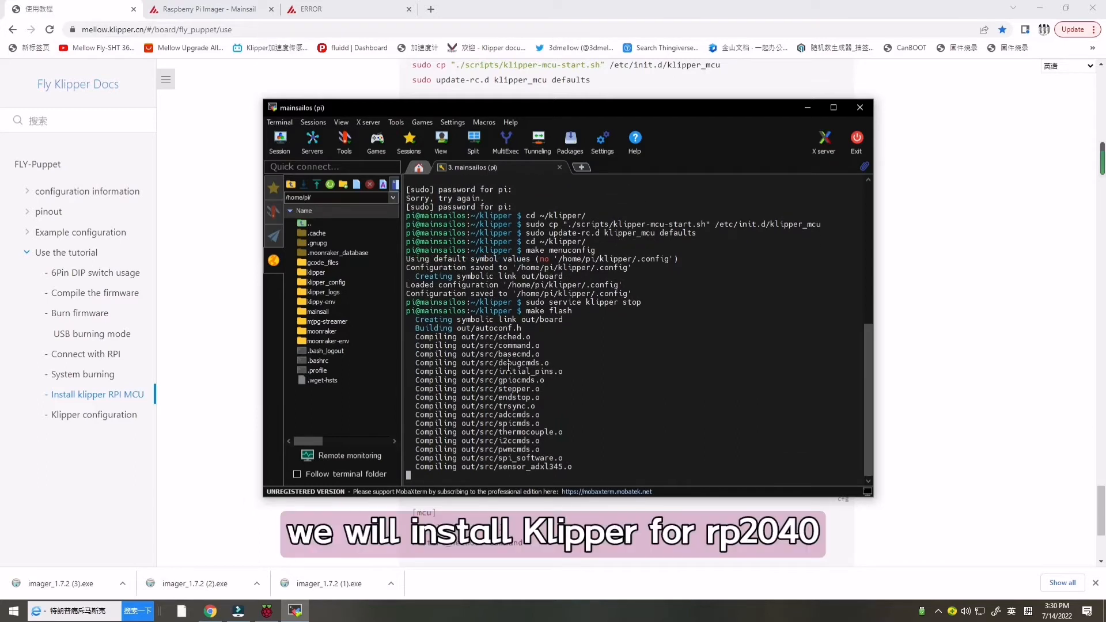
{"action": "scroll", "scroll_direction": "down", "scroll_amount": 3}
{"action": "type", "text": "sudo service klipper start"}
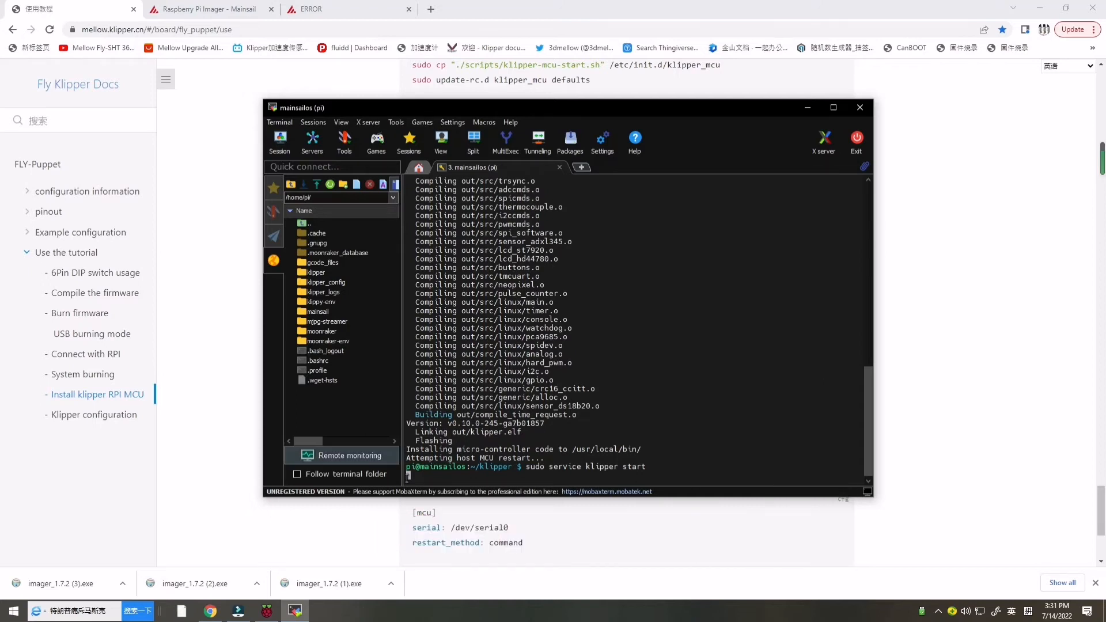
{"action": "mouse_move", "coordinate": [236, 610]}
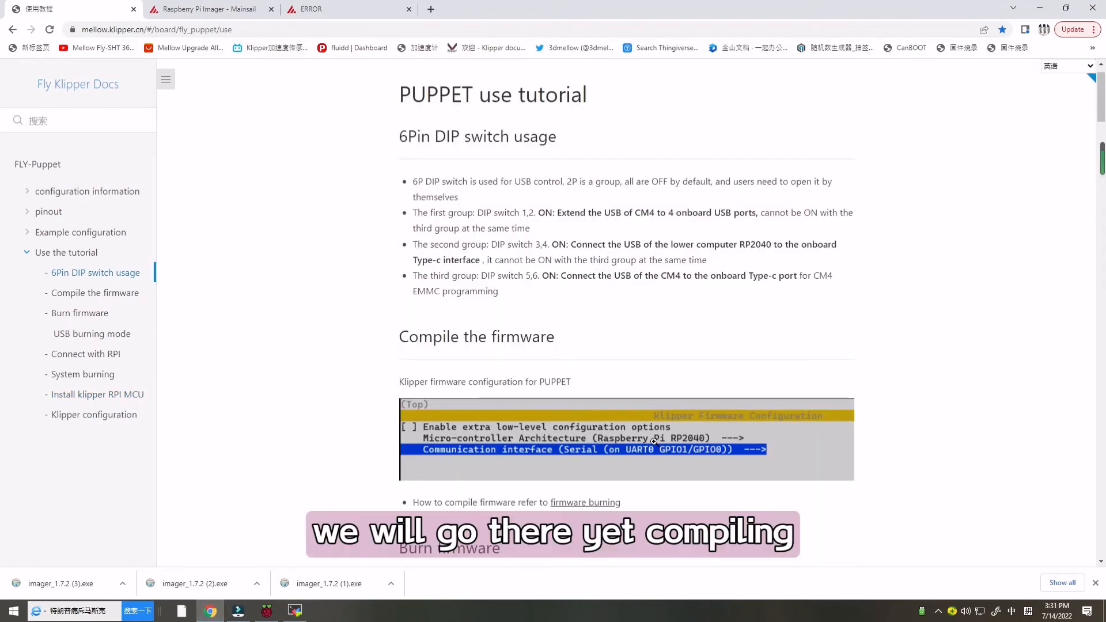
Rerun menuconfig with RP2040 architecture and Serial (UART0 GPIO1/GPIO0) communication interface, then save.
{"action": "left_click", "coordinate": [295, 611]}
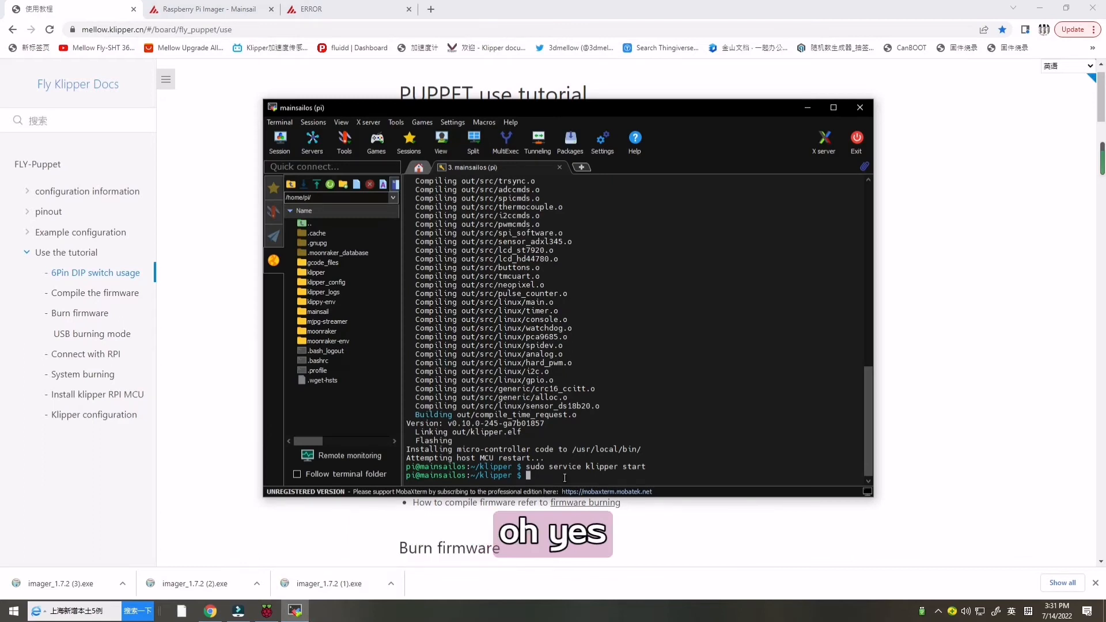
{"action": "type", "text": "make flash"}
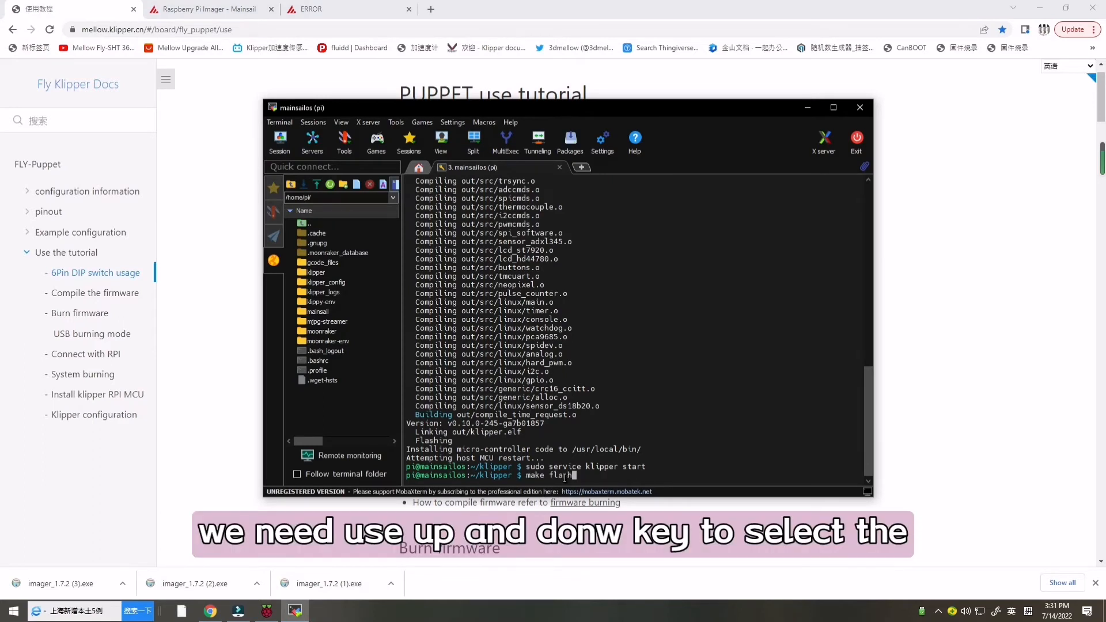
{"action": "type", "text": "sudo service klipper stop"}
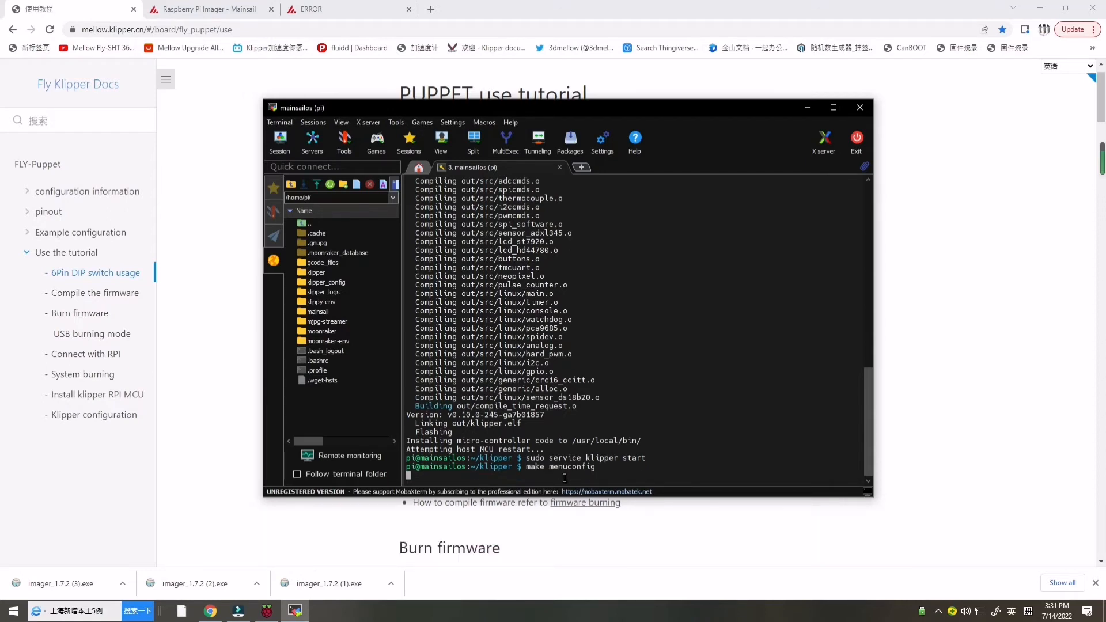
{"action": "key", "text": "Return"}
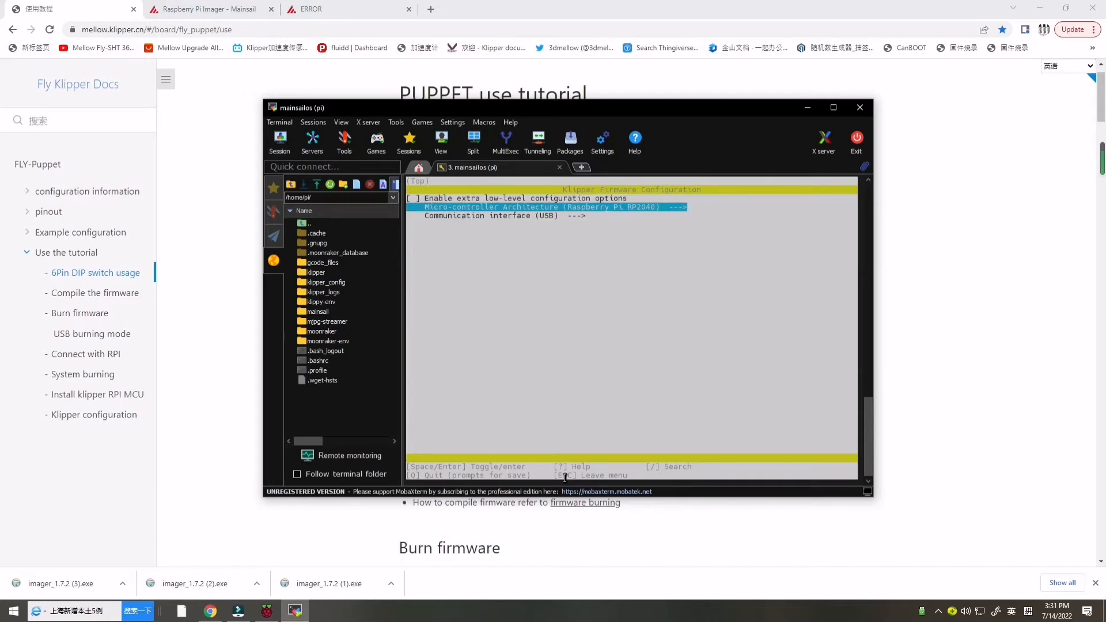
{"action": "key", "text": "Down"}
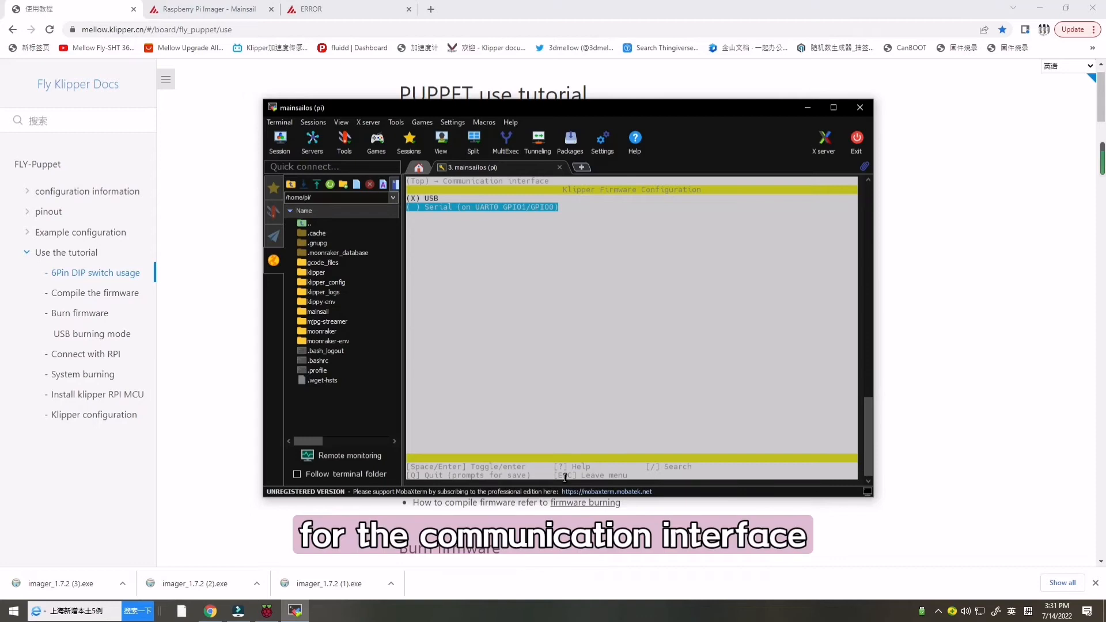
{"action": "key", "text": "Escape"}
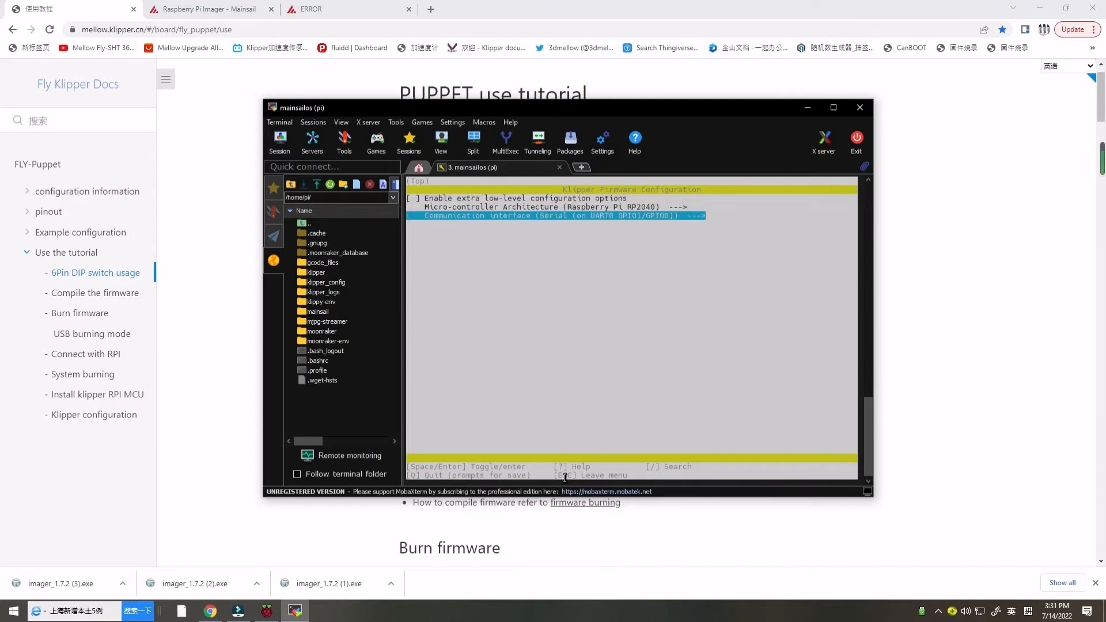
{"action": "key", "text": "q"}
{"action": "type", "text": "make"}
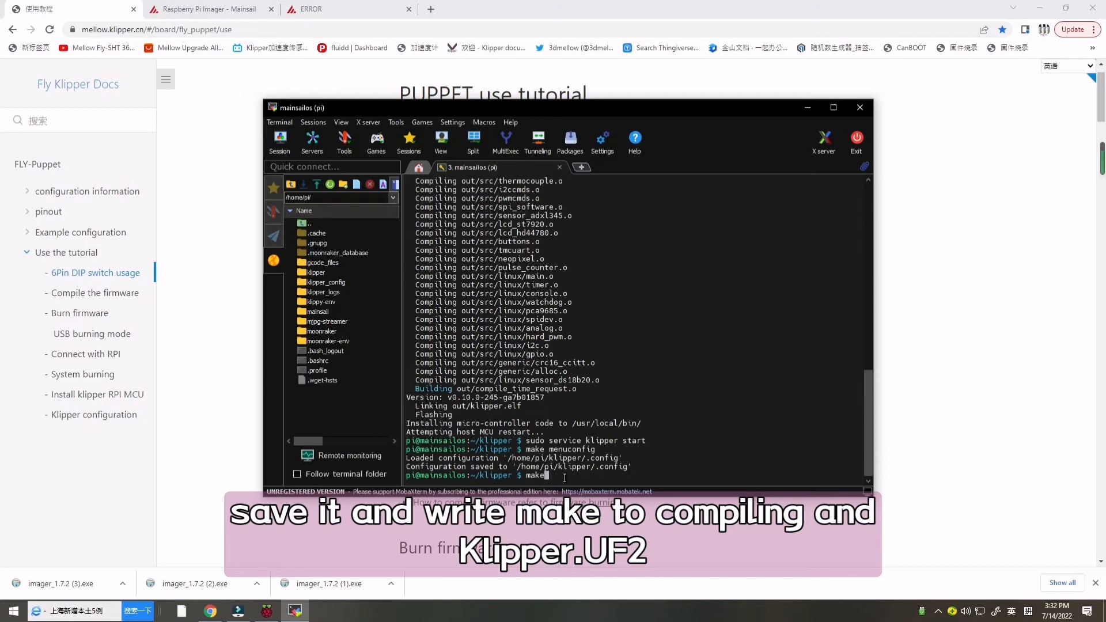
Run make to build the RP2040 firmware, producing out/klipper.uf2.
{"action": "key", "text": "Return"}
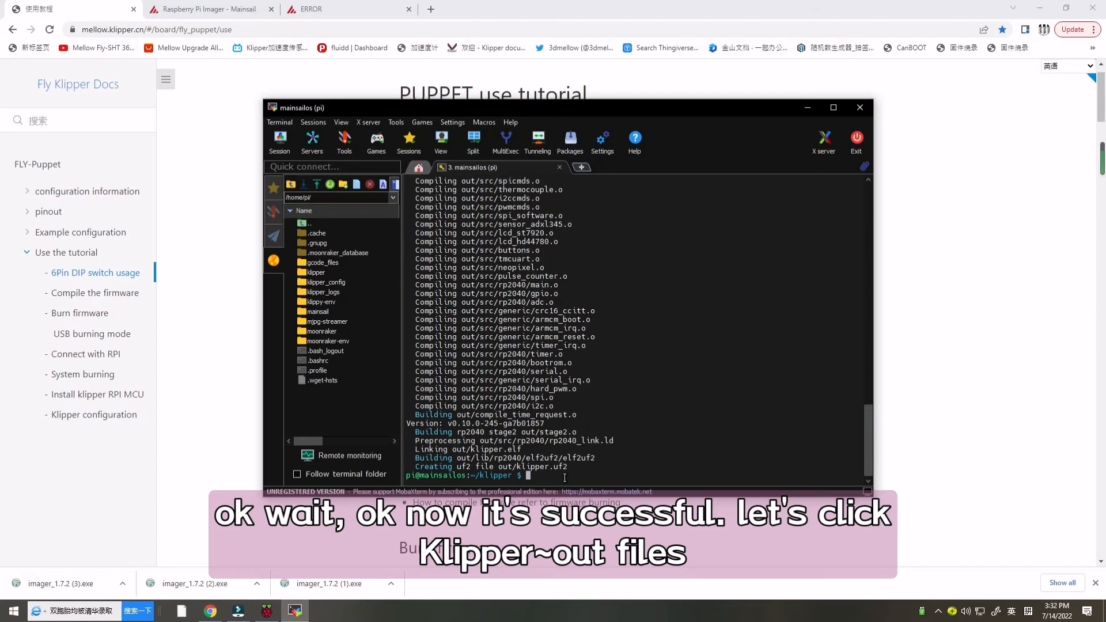
{"action": "mouse_move", "coordinate": [326, 282]}
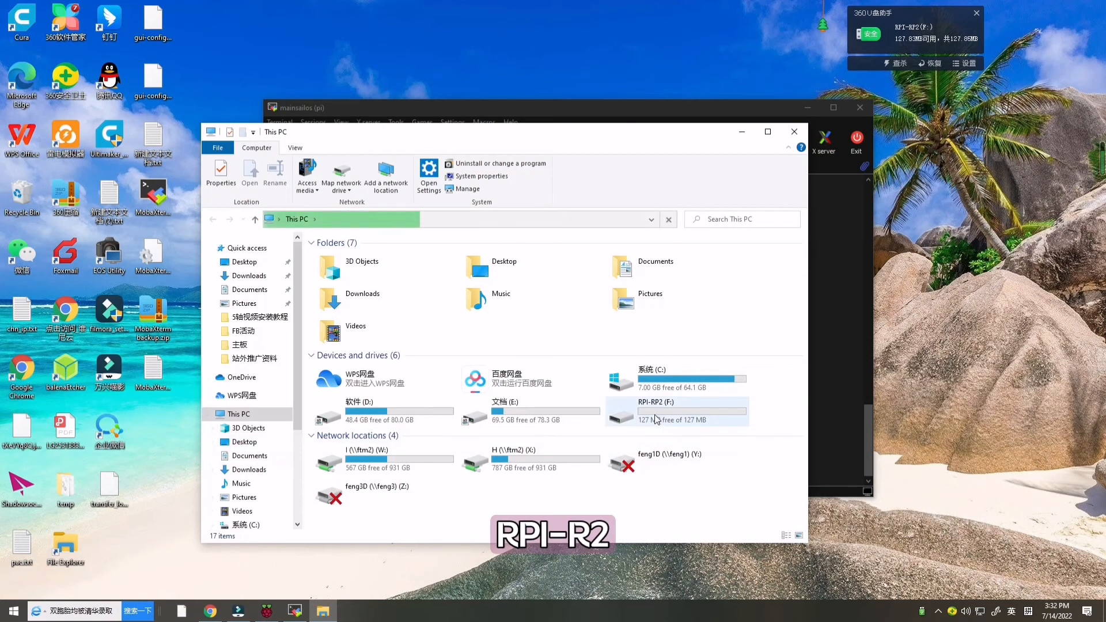
Open the board's RPI-RP2 drive to receive klipper.uf2.
{"action": "double_click", "coordinate": [656, 412]}
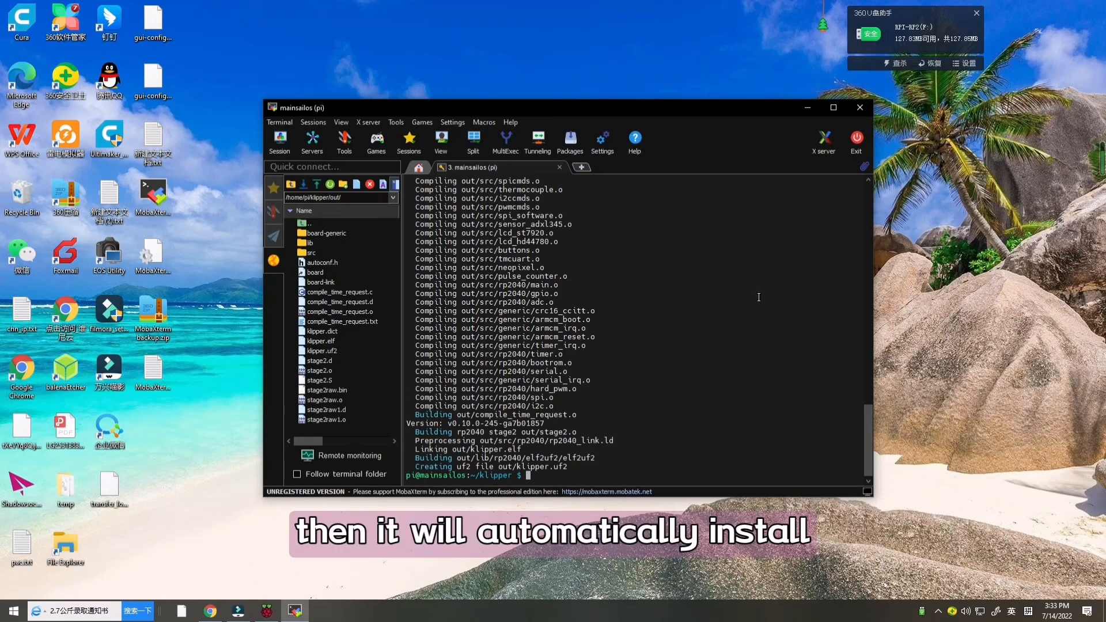
{"action": "mouse_move", "coordinate": [209, 611]}
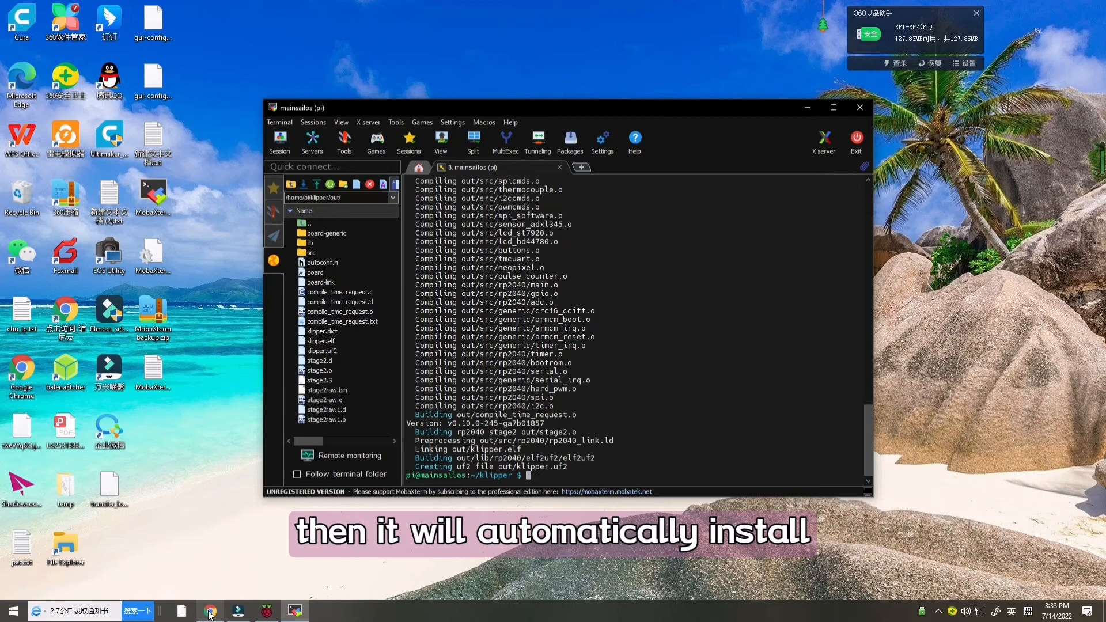
{"action": "mouse_move", "coordinate": [210, 611]}
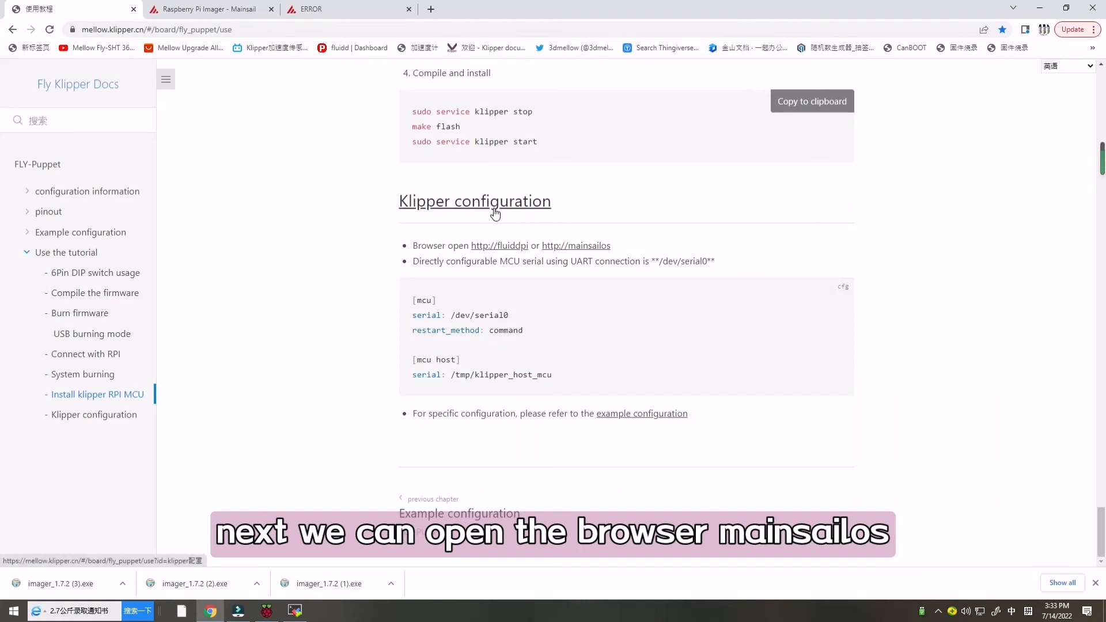
From mainsailos Machine page, create a new config file named printer.cfg.
{"action": "left_click", "coordinate": [576, 246]}
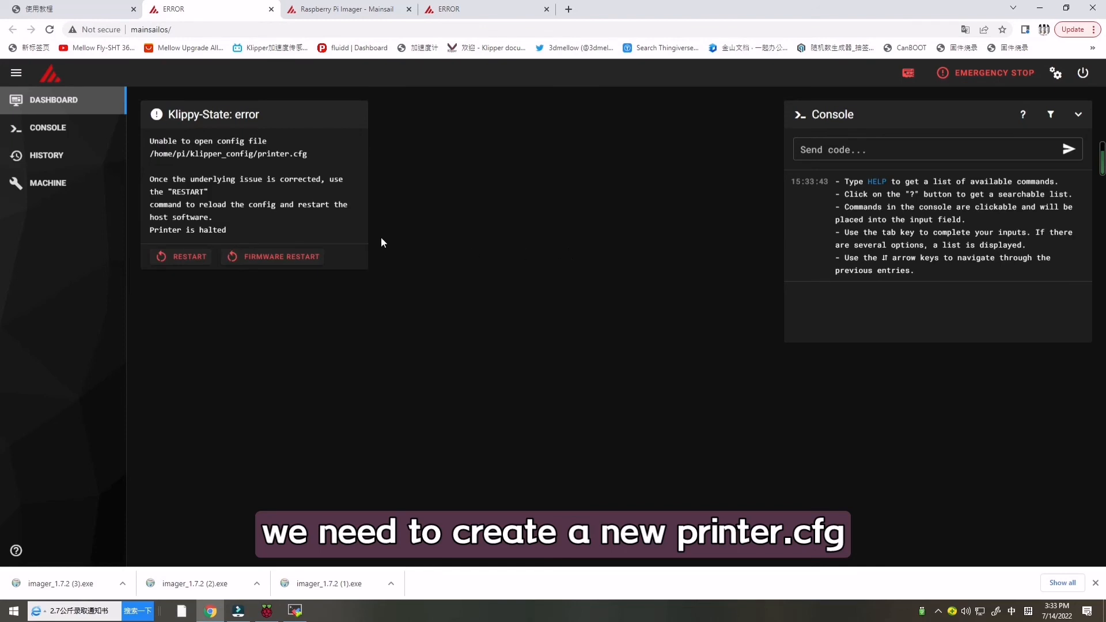
{"action": "left_click", "coordinate": [47, 183]}
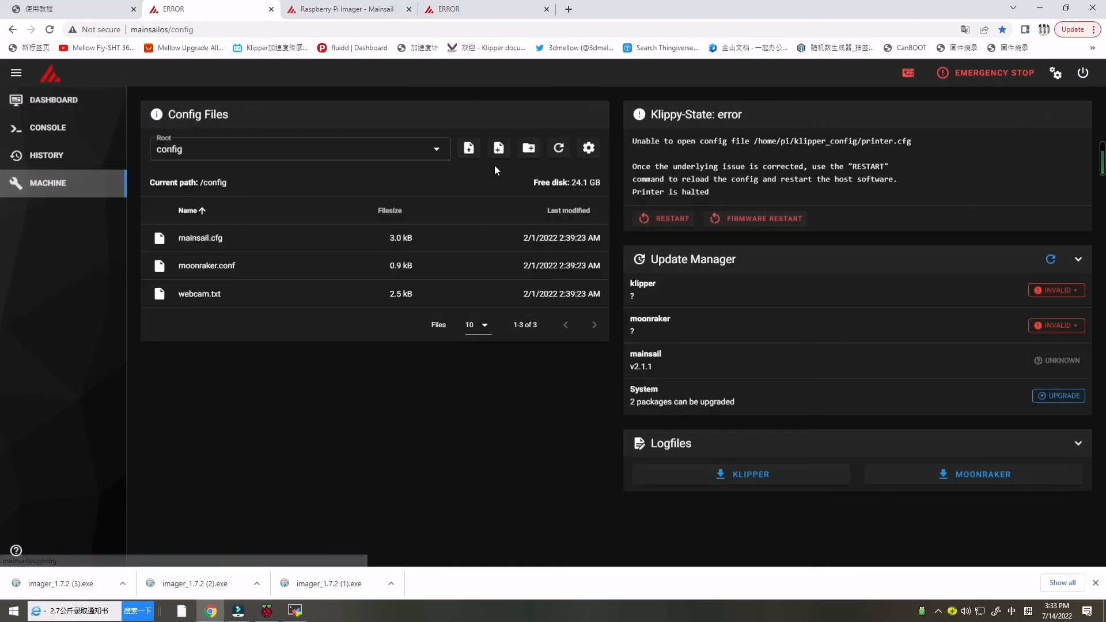
{"action": "left_click", "coordinate": [498, 149]}
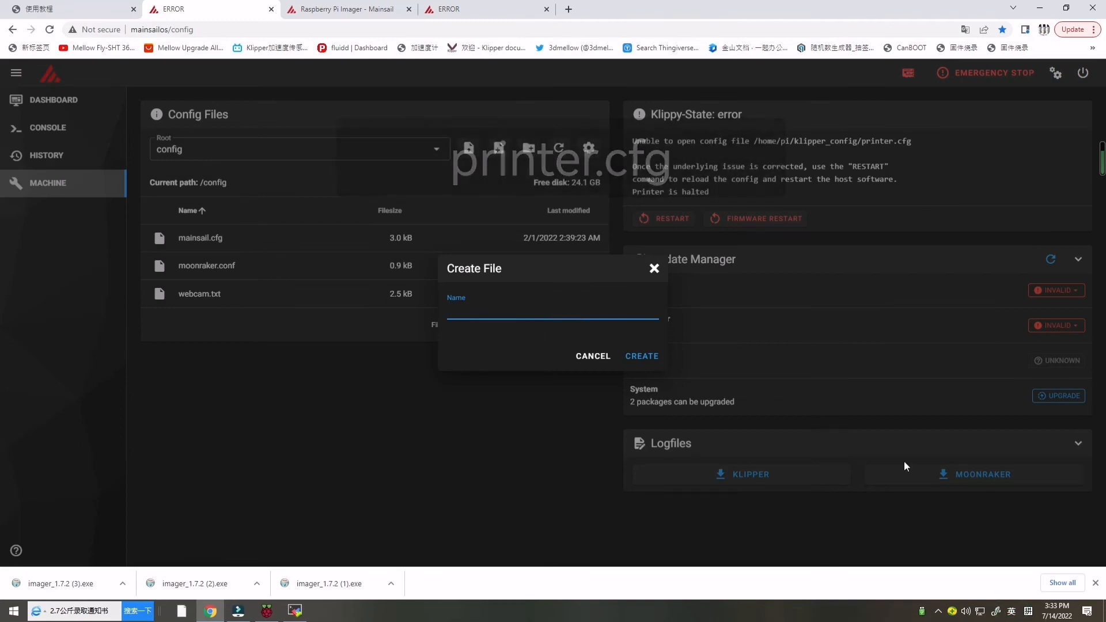
{"action": "type", "text": "printer."}
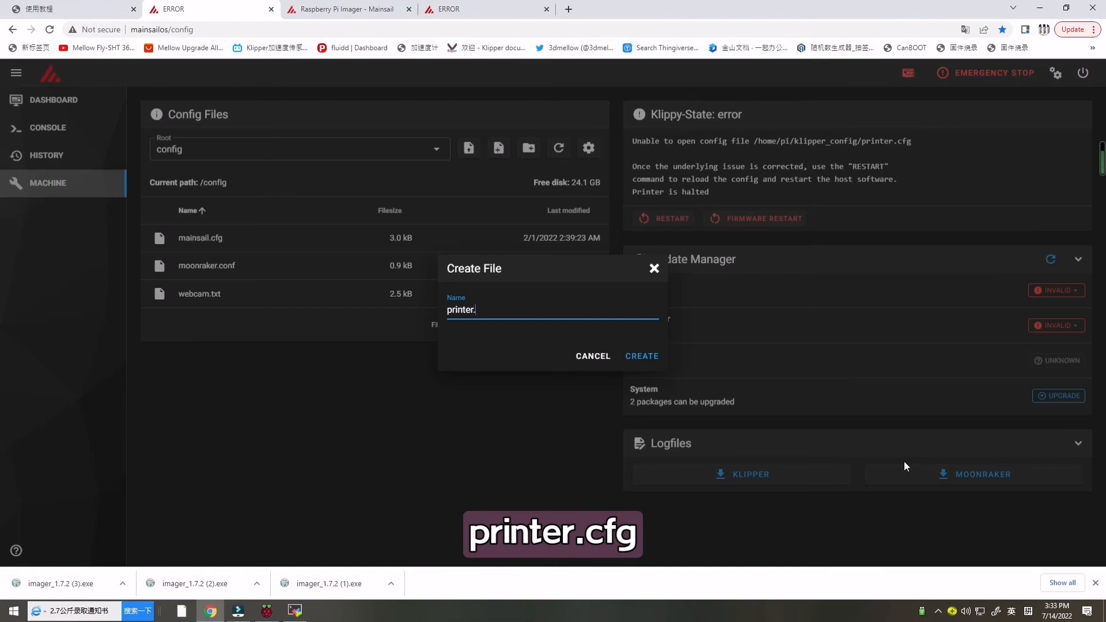
{"action": "type", "text": "cfg"}
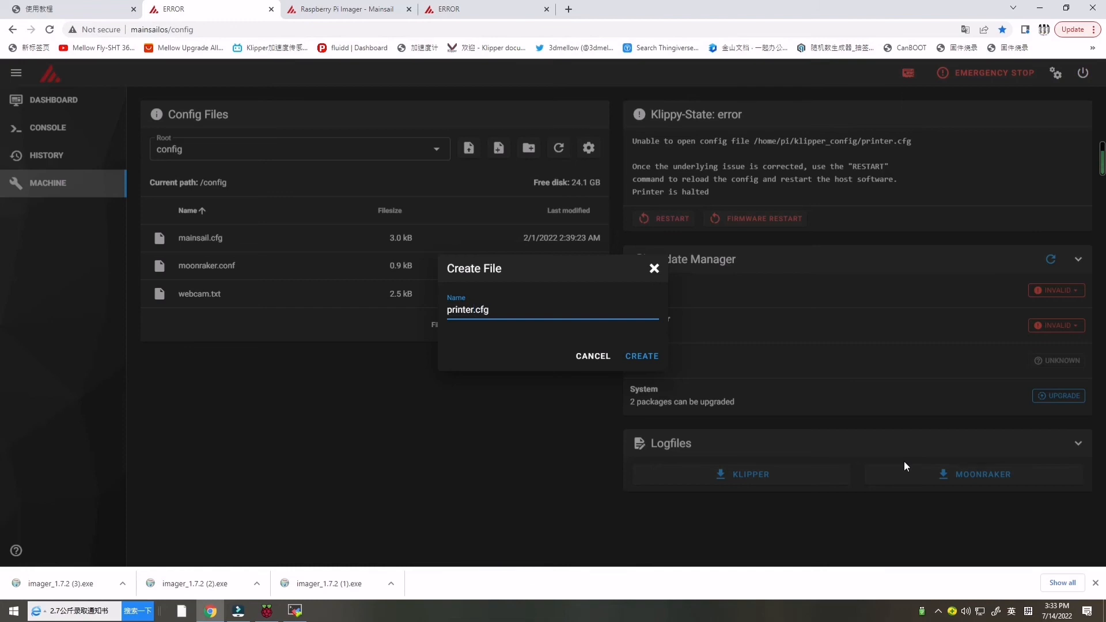
{"action": "left_click", "coordinate": [642, 356]}
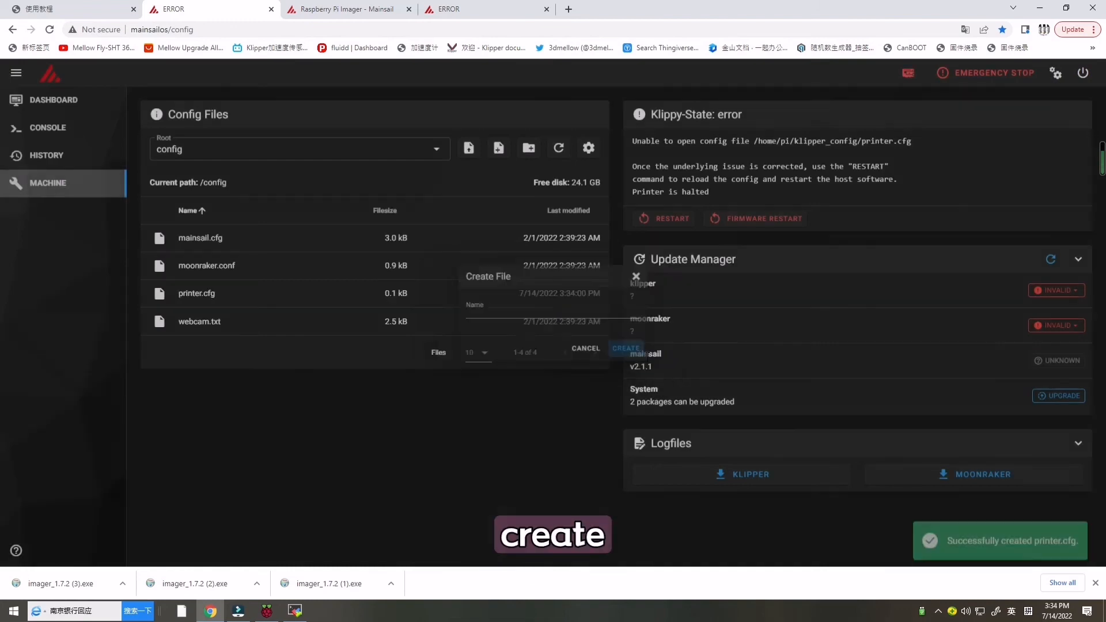
Open the new printer.cfg in the Mainsail editor.
{"action": "left_click", "coordinate": [624, 348]}
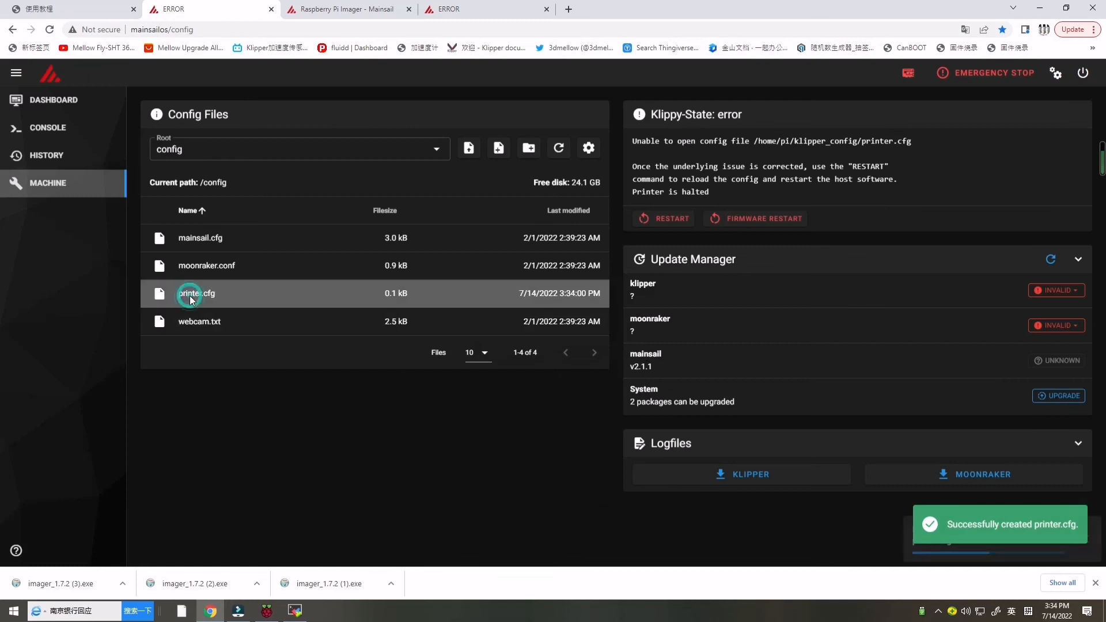
{"action": "double_click", "coordinate": [196, 294]}
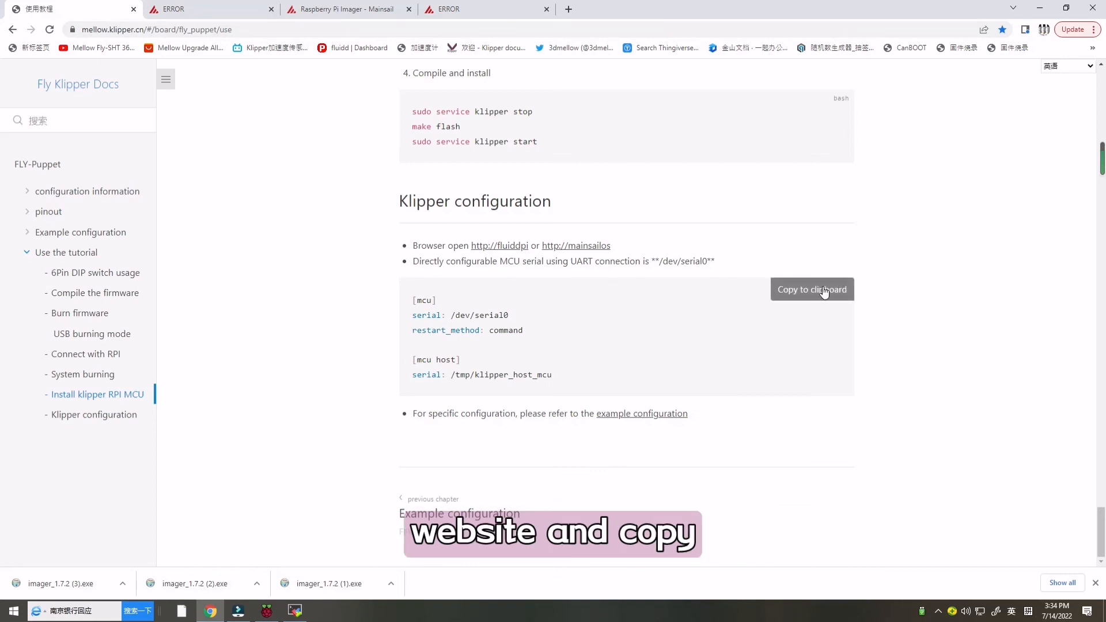
Paste the docs' MCU serial snippet into printer.cfg, add a [printer] section, and Save & Restart.
{"action": "left_click", "coordinate": [811, 289]}
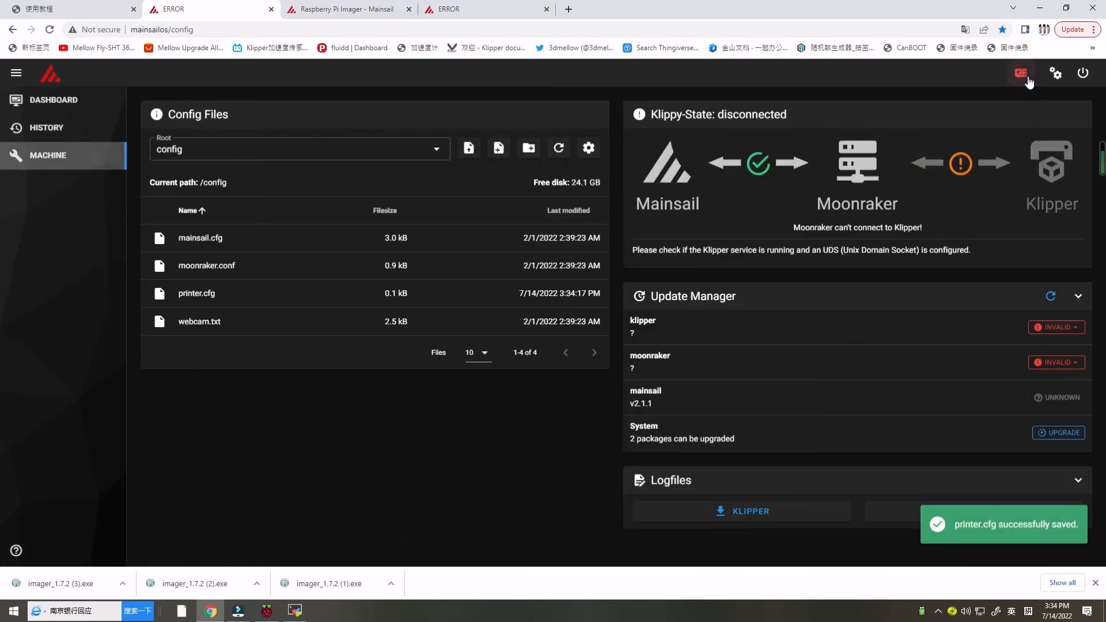
{"action": "left_click", "coordinate": [1020, 73]}
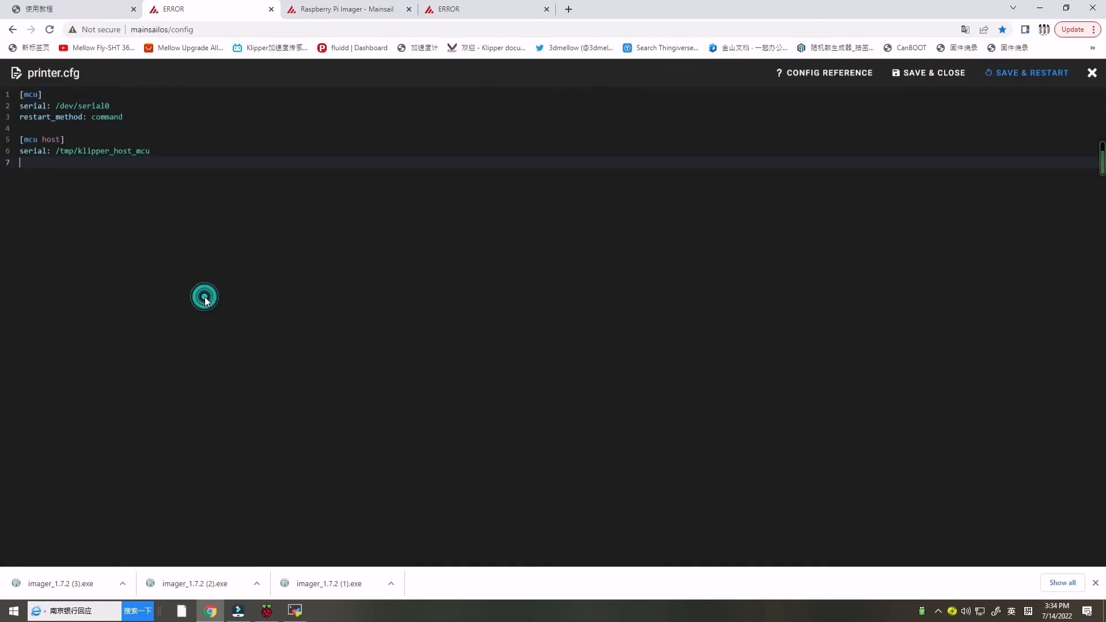
{"action": "type", "text": "[printer]"}
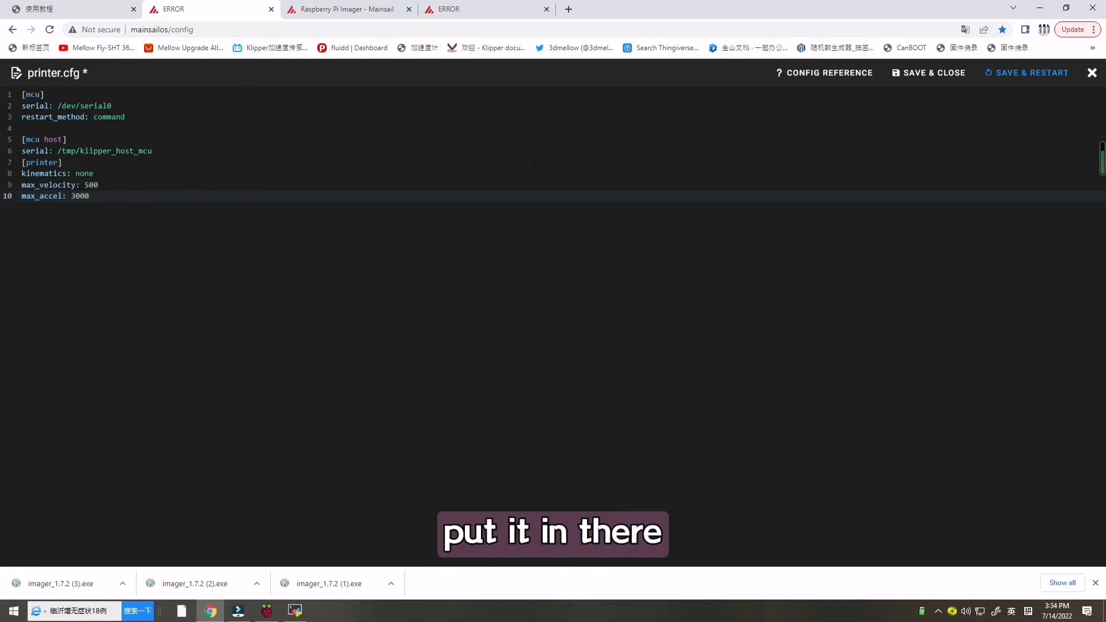
{"action": "left_click", "coordinate": [1025, 72]}
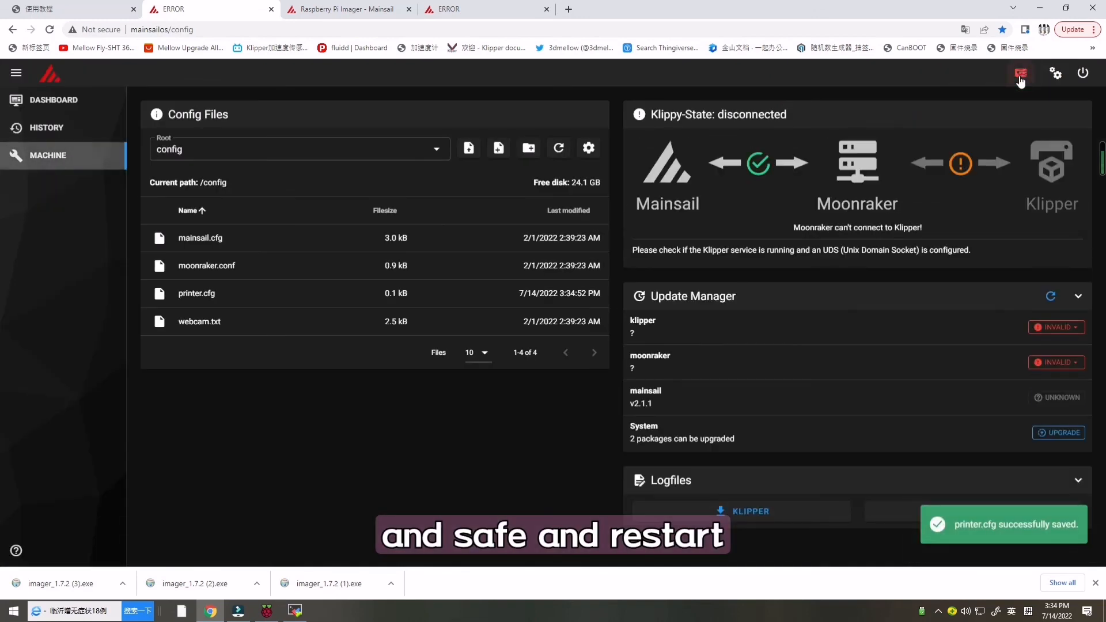
{"action": "mouse_move", "coordinate": [923, 223]}
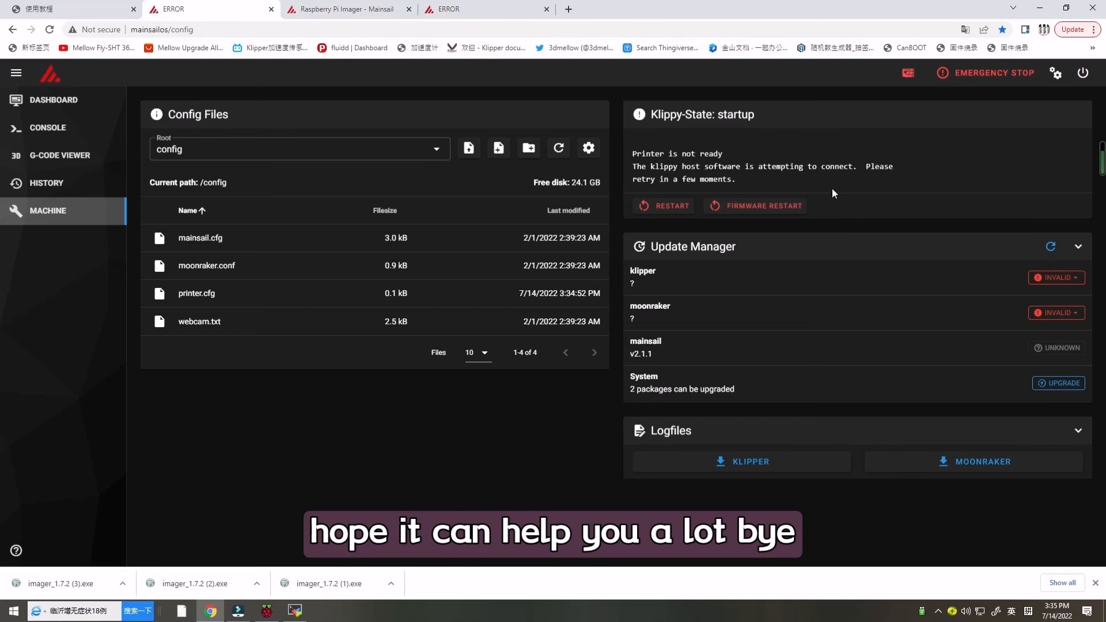
{"action": "mouse_move", "coordinate": [727, 379]}
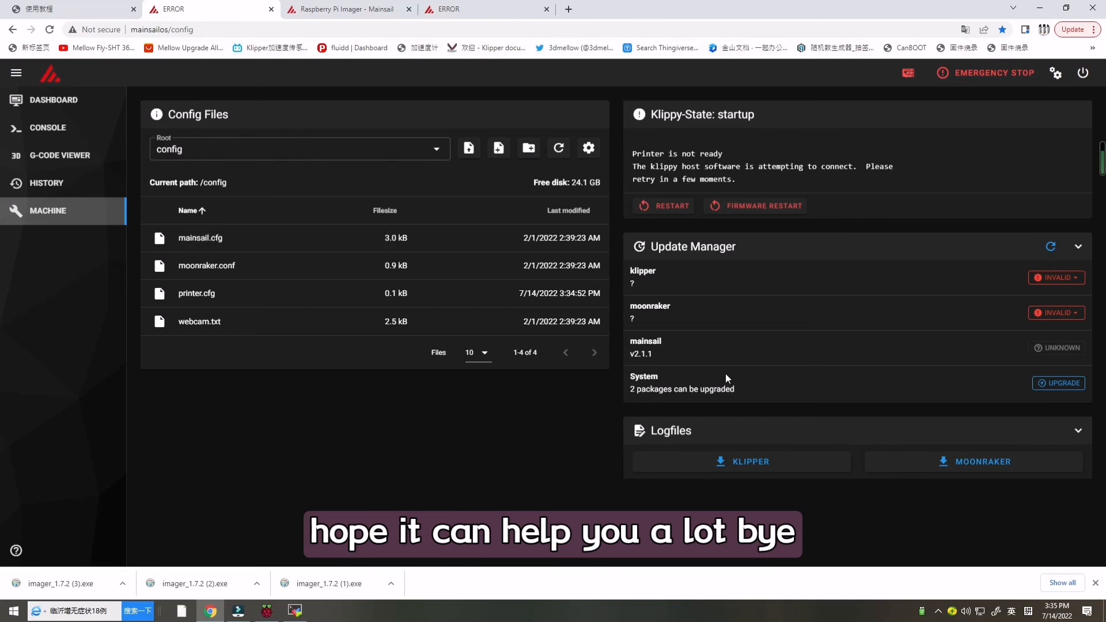